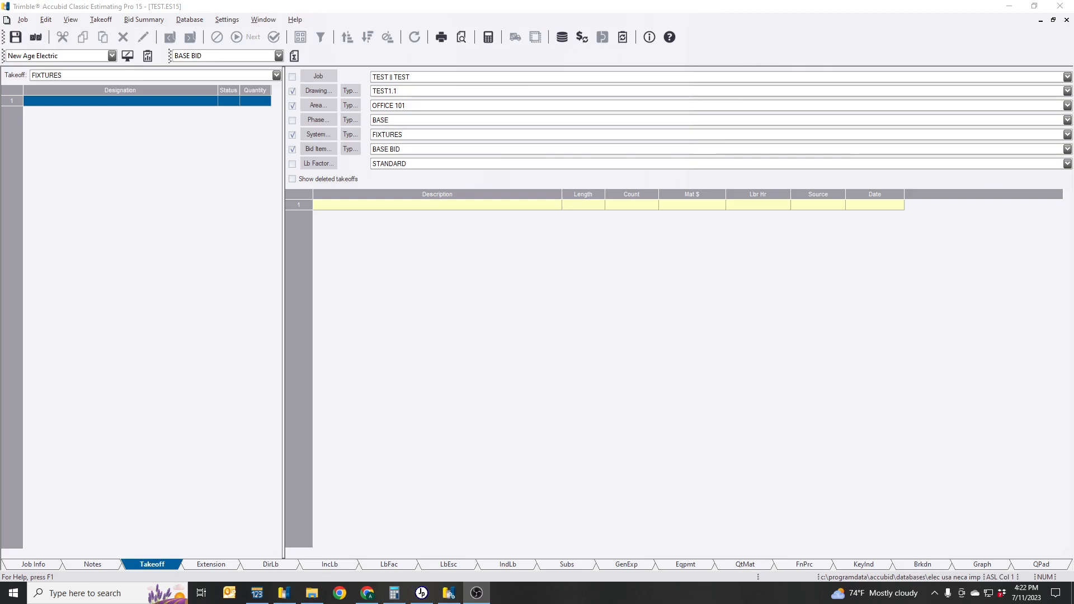
mouse_move(540, 545)
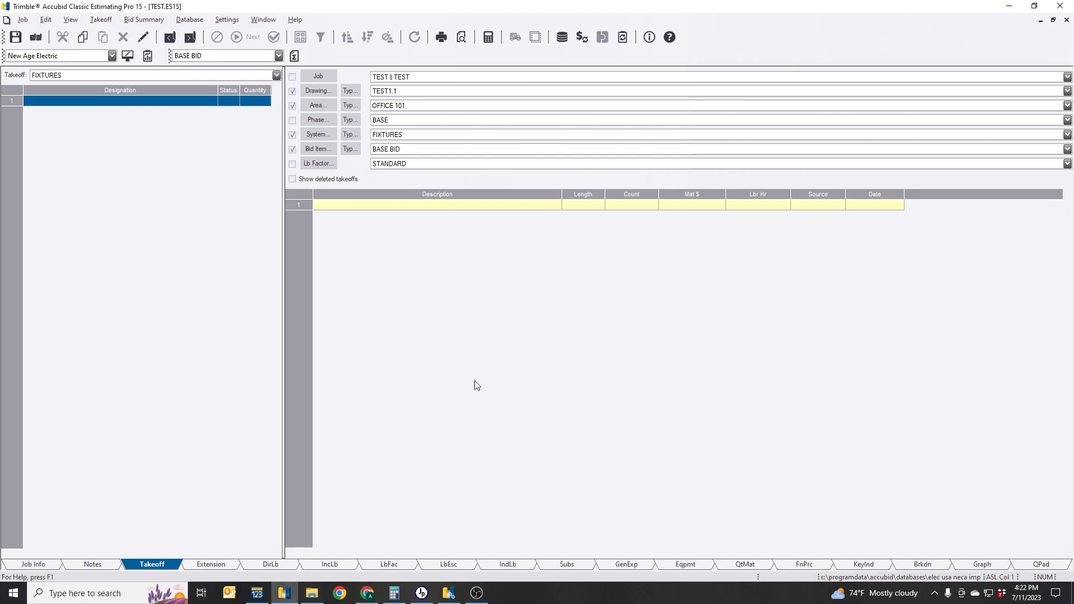
mouse_move(475, 389)
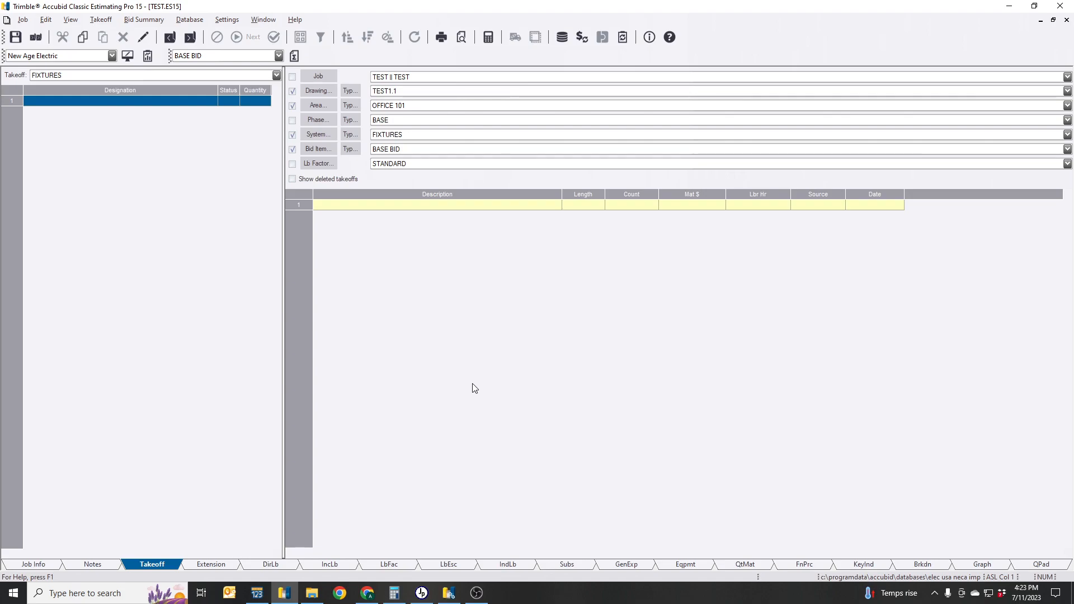
mouse_move(475, 341)
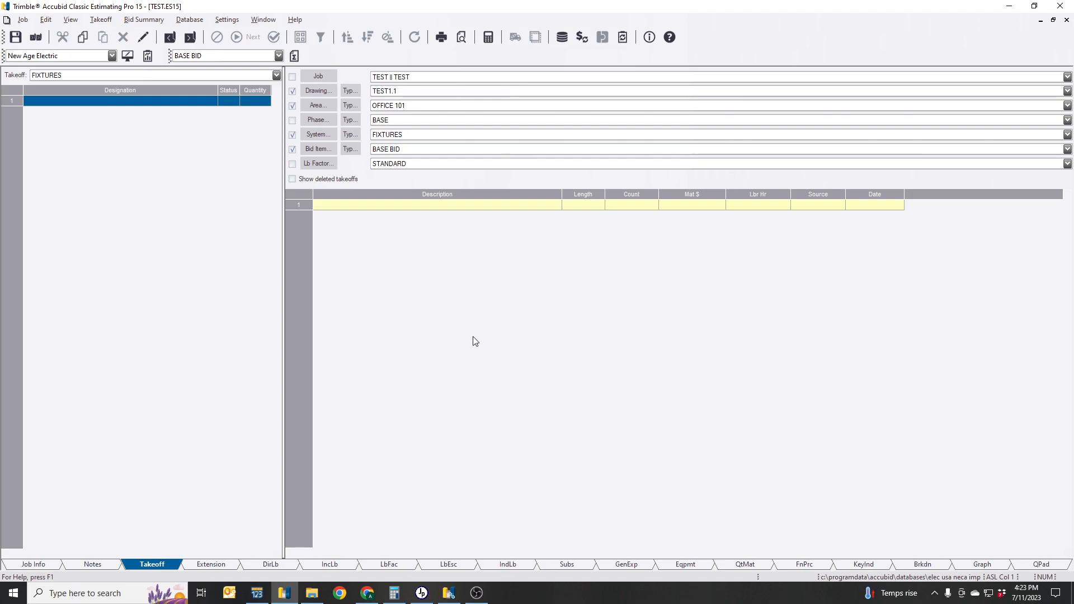
mouse_move(479, 340)
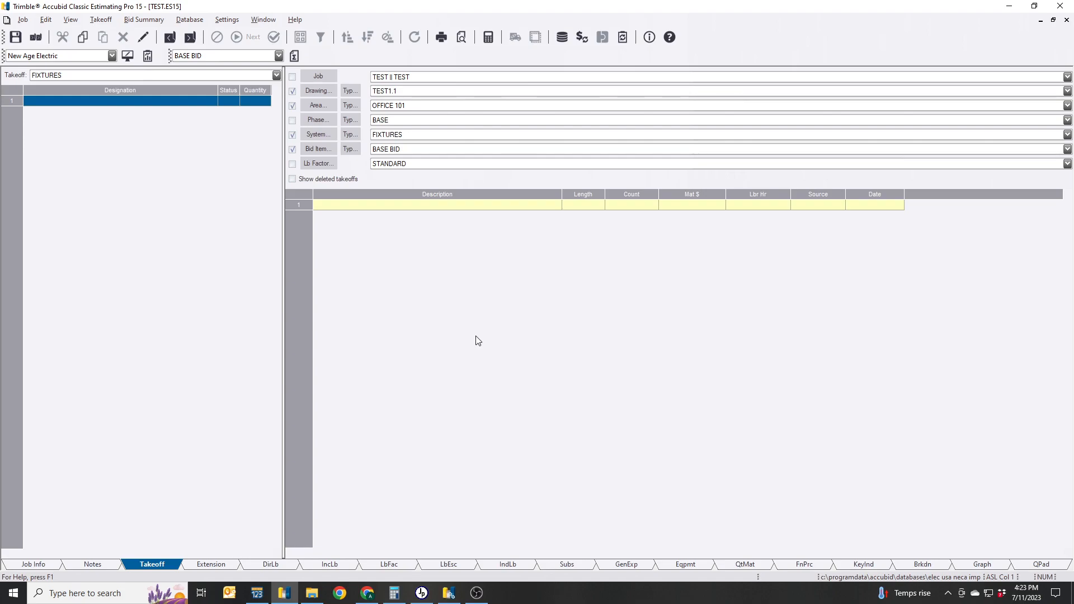
mouse_move(483, 337)
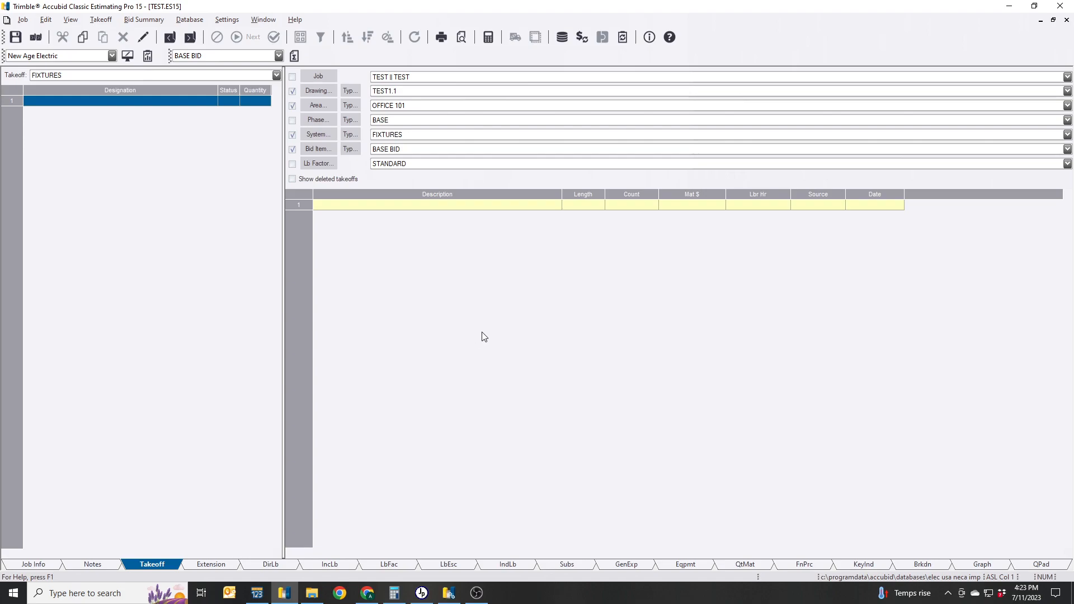
mouse_move(67, 103)
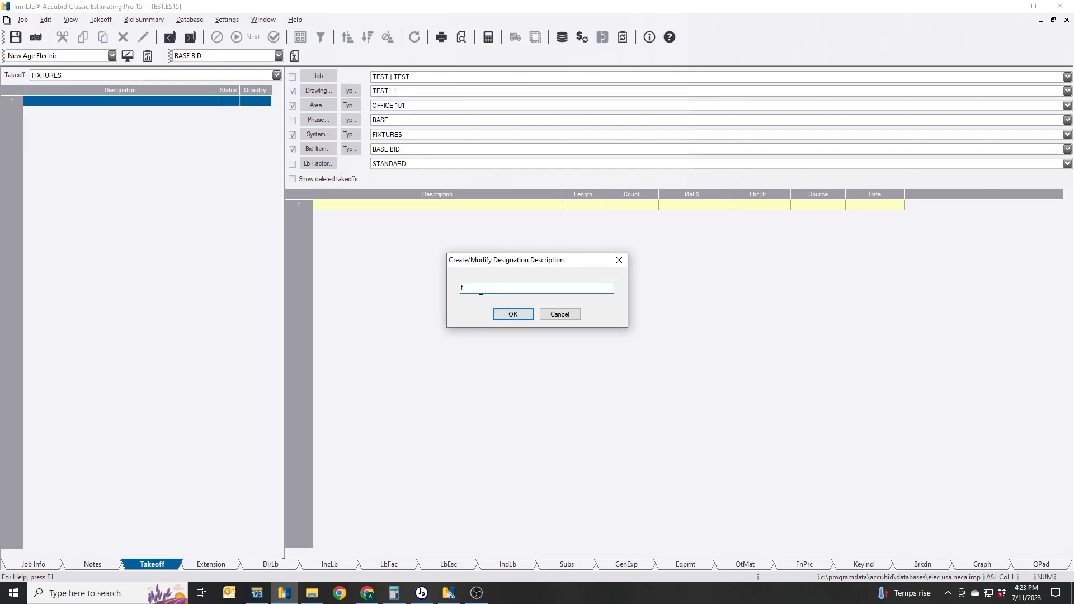
Define designations F1, F2 and F3 from fluorescent luminaire items, F1 as a 1' x 4' drop-in T-bar fixture.
text(F)
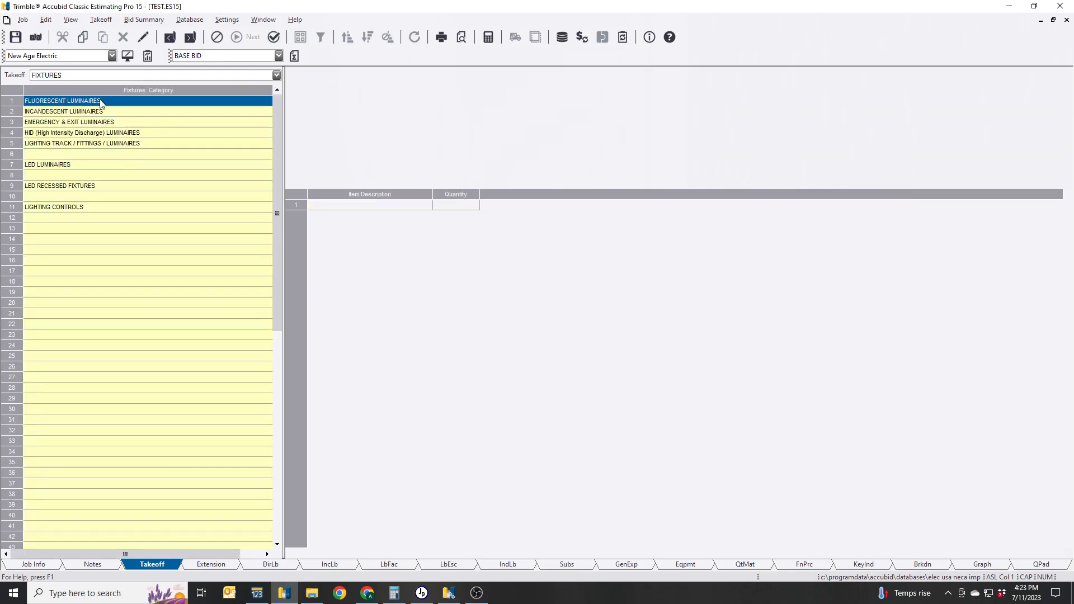
double_click(61, 101)
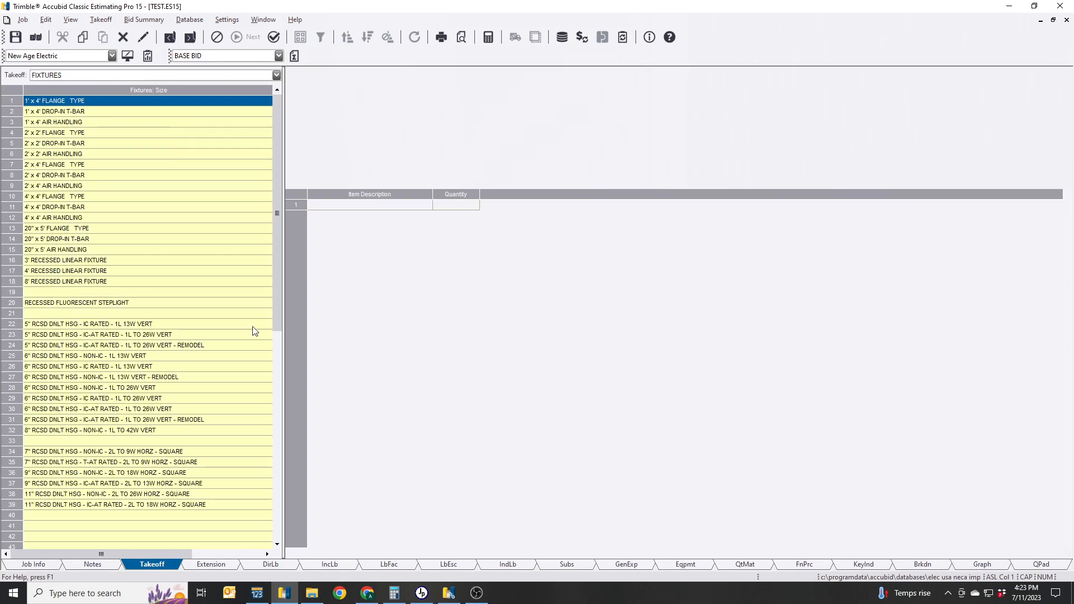
double_click(51, 111)
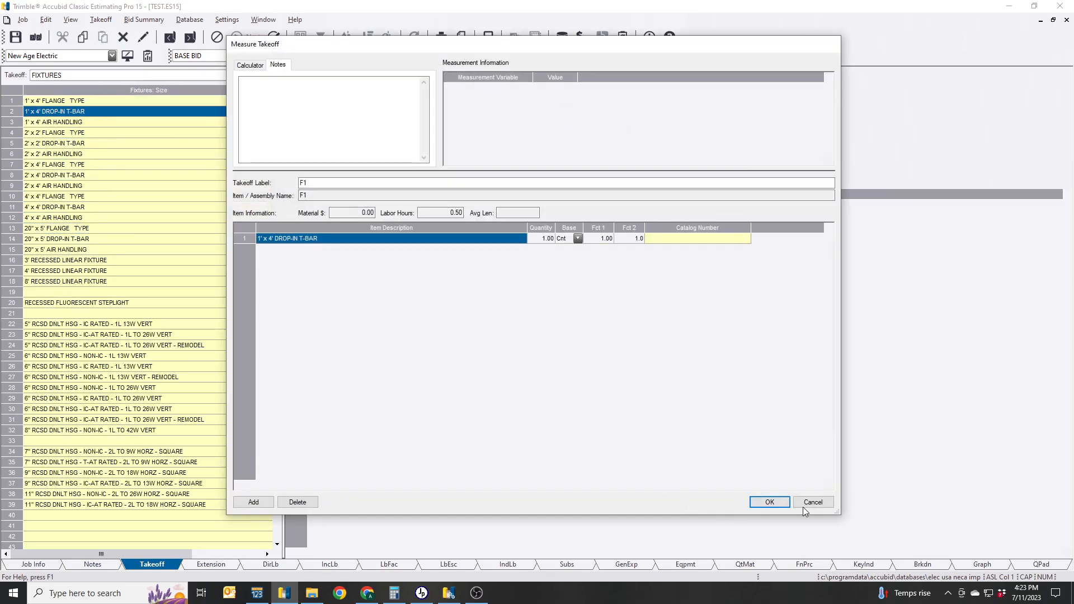
click(770, 501)
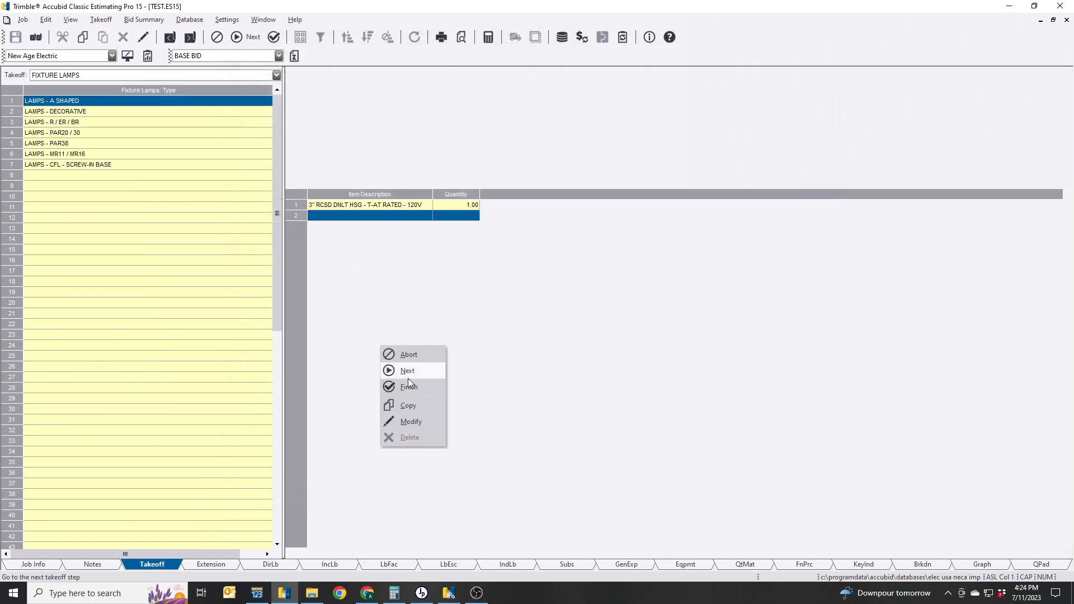
click(409, 386)
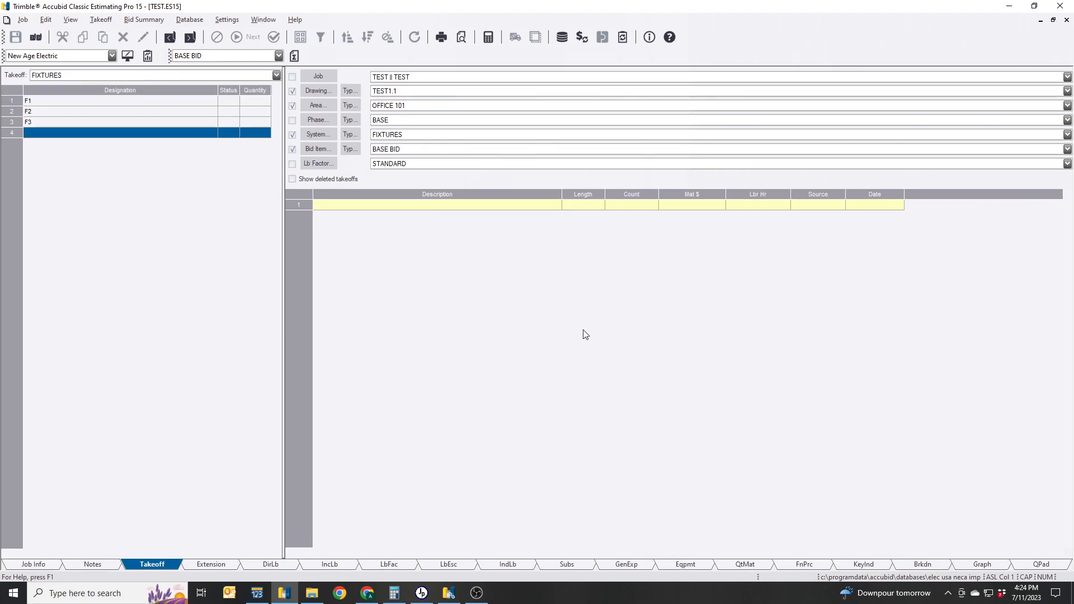
mouse_move(593, 322)
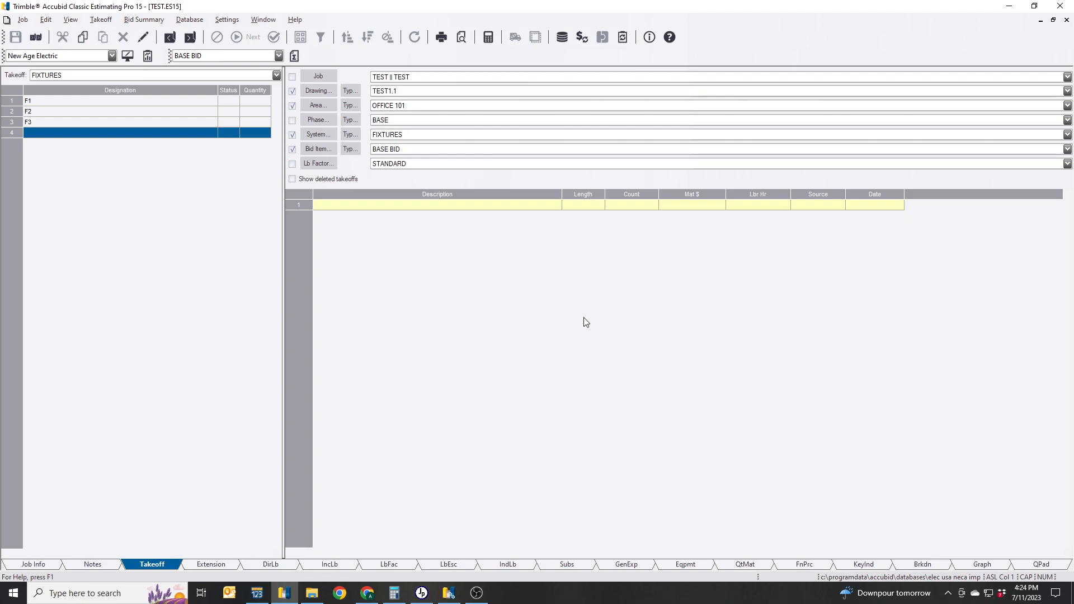
mouse_move(365, 244)
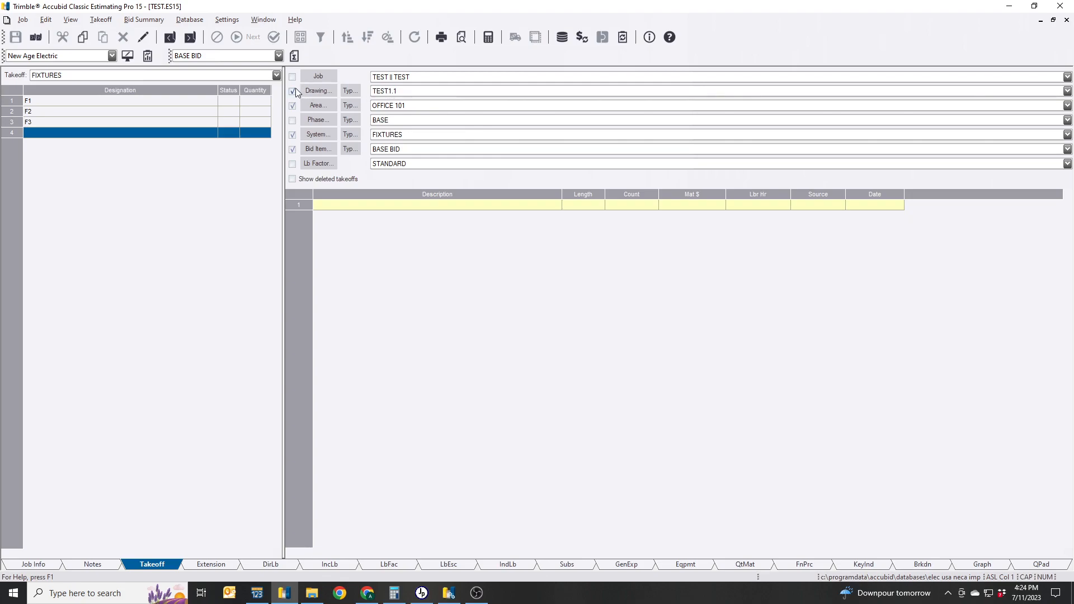
mouse_move(344, 105)
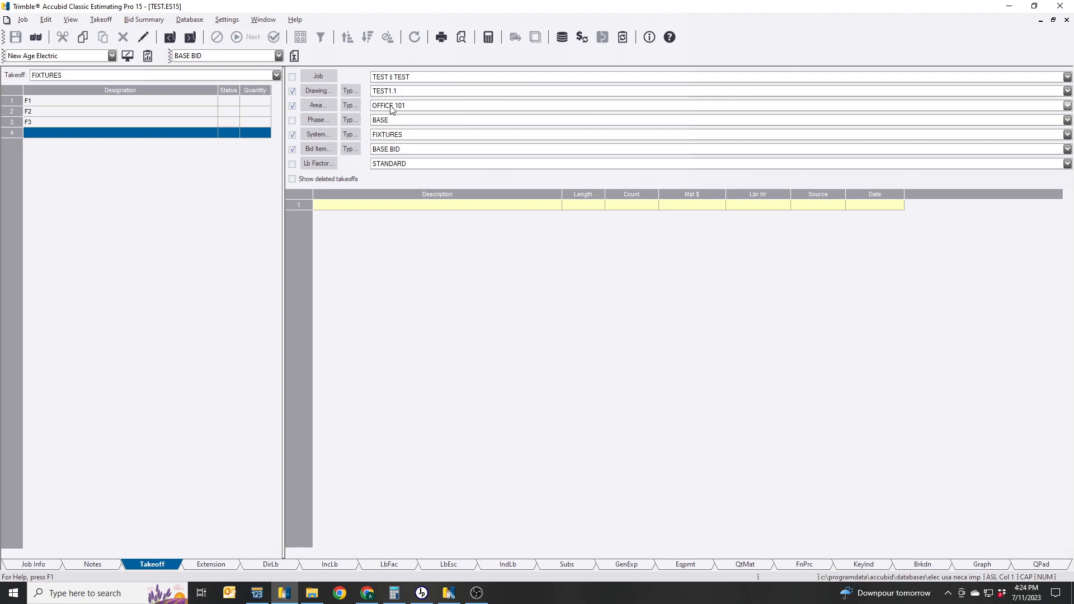
With area OFFICE 101 kept, enter a count of 20 for designation F1.
click(1065, 105)
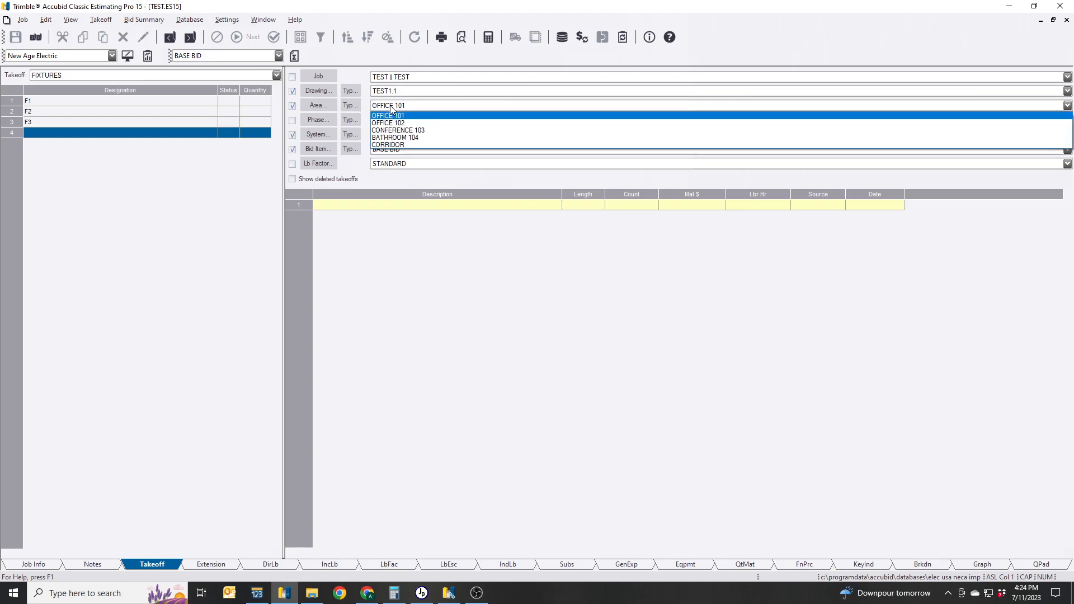
mouse_move(440, 121)
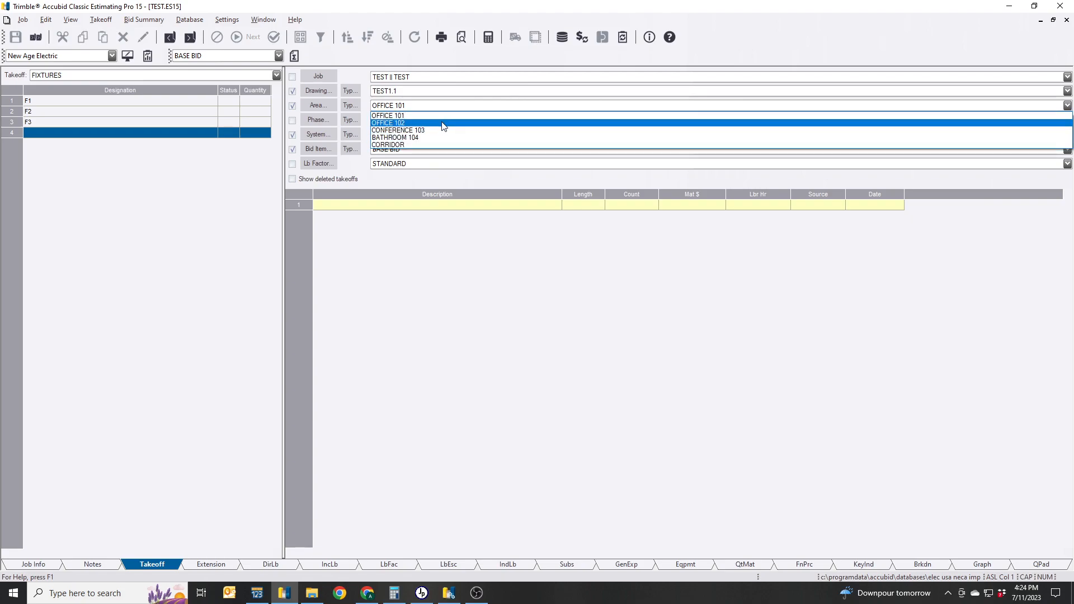
click(389, 144)
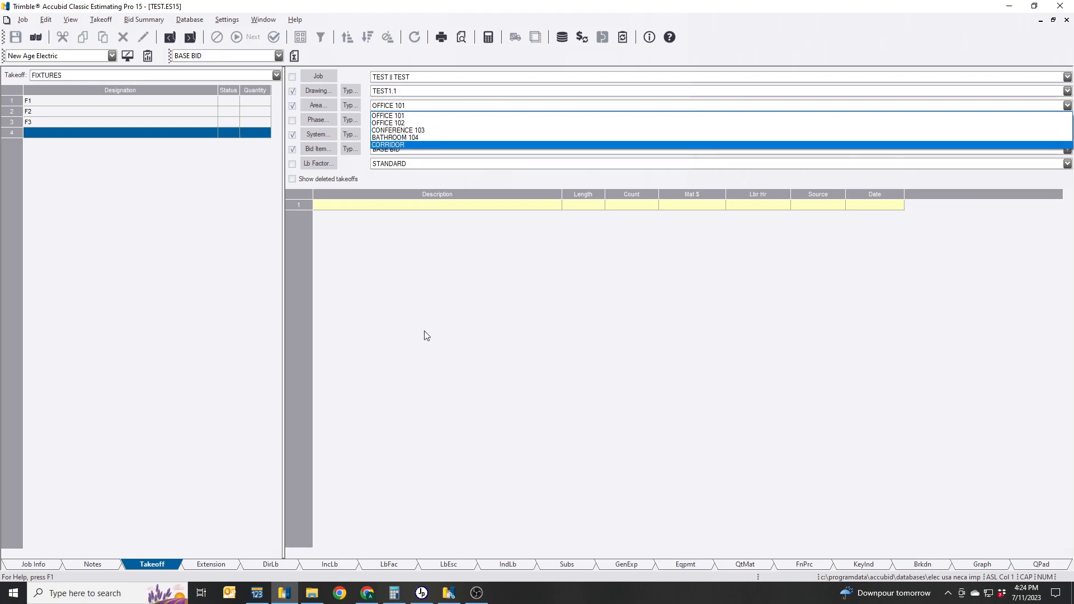
click(388, 115)
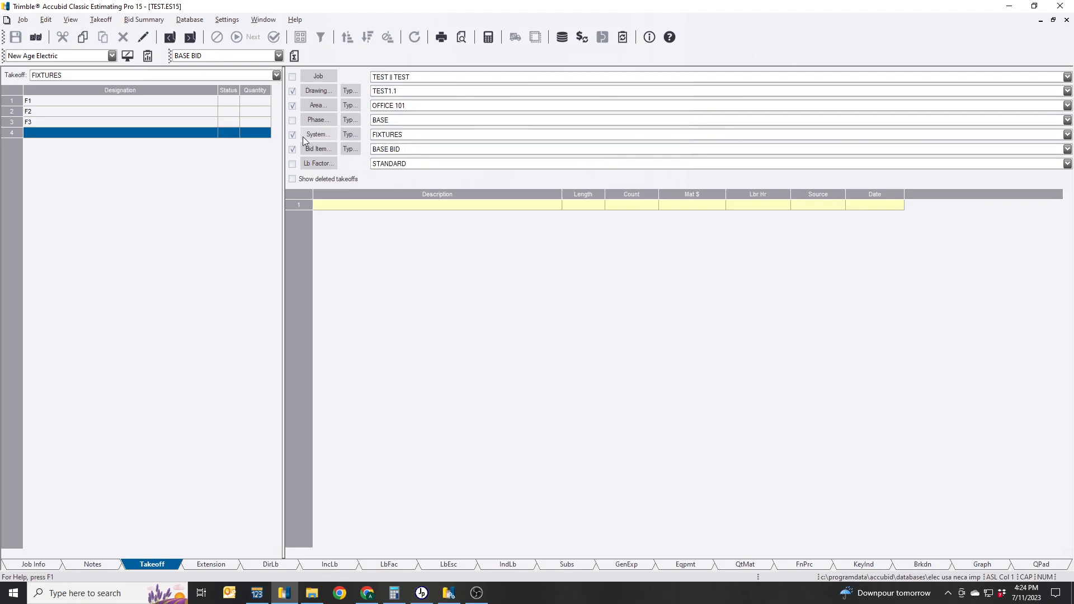
click(112, 122)
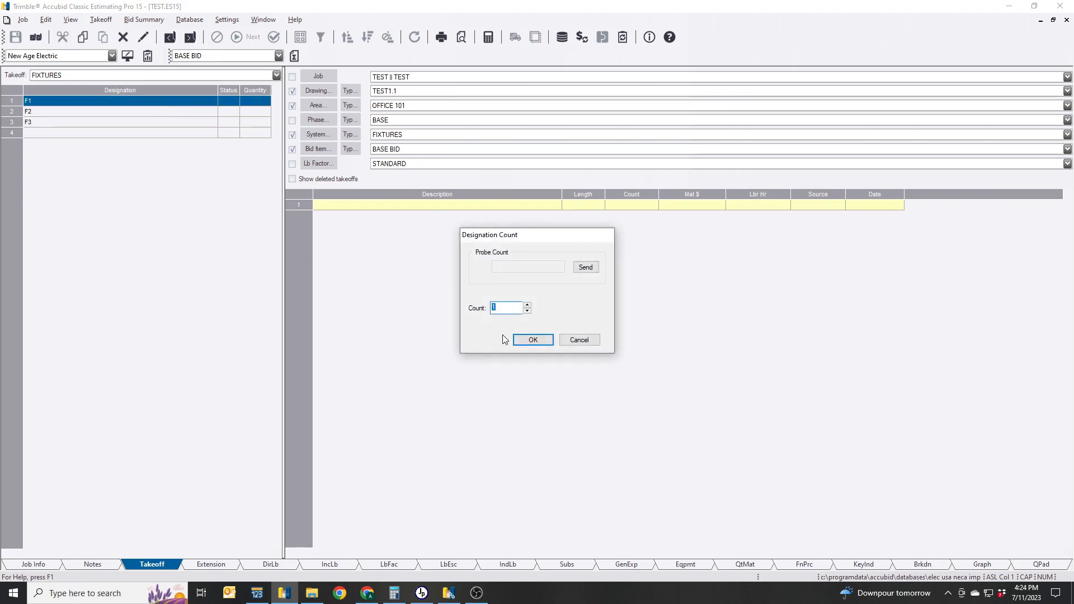
text(20)
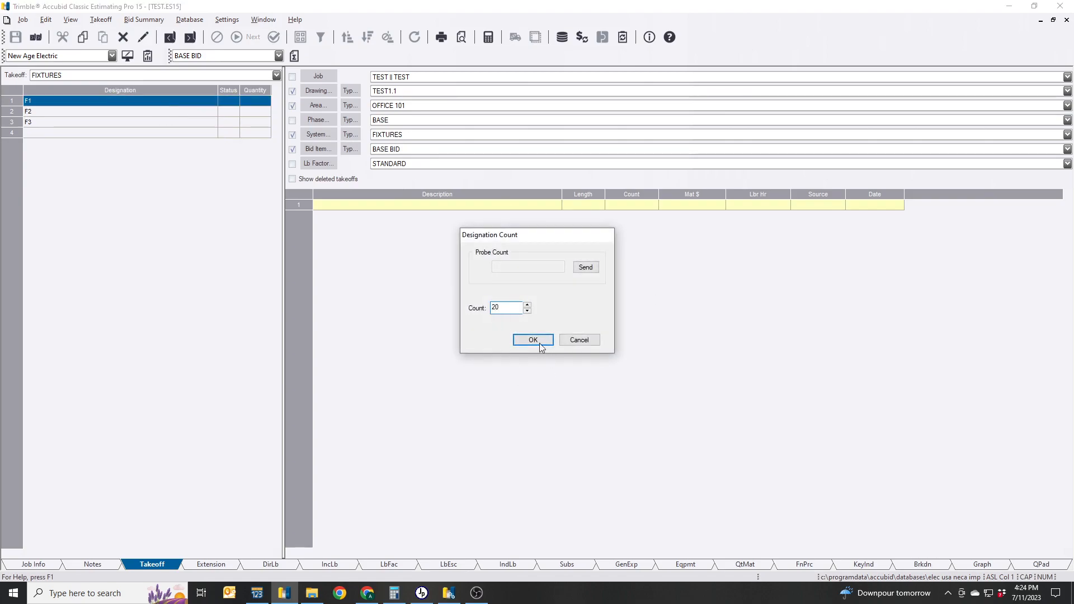
click(532, 340)
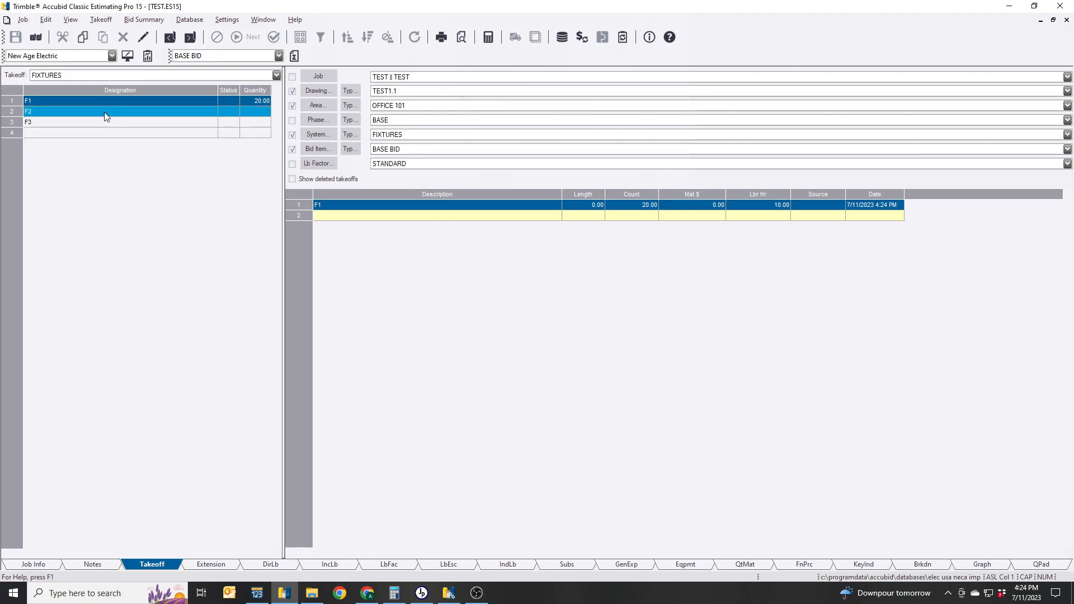
Enter counts for F2 across the areas, including 5 and then 15 in CONFERENCE 103.
double_click(106, 111)
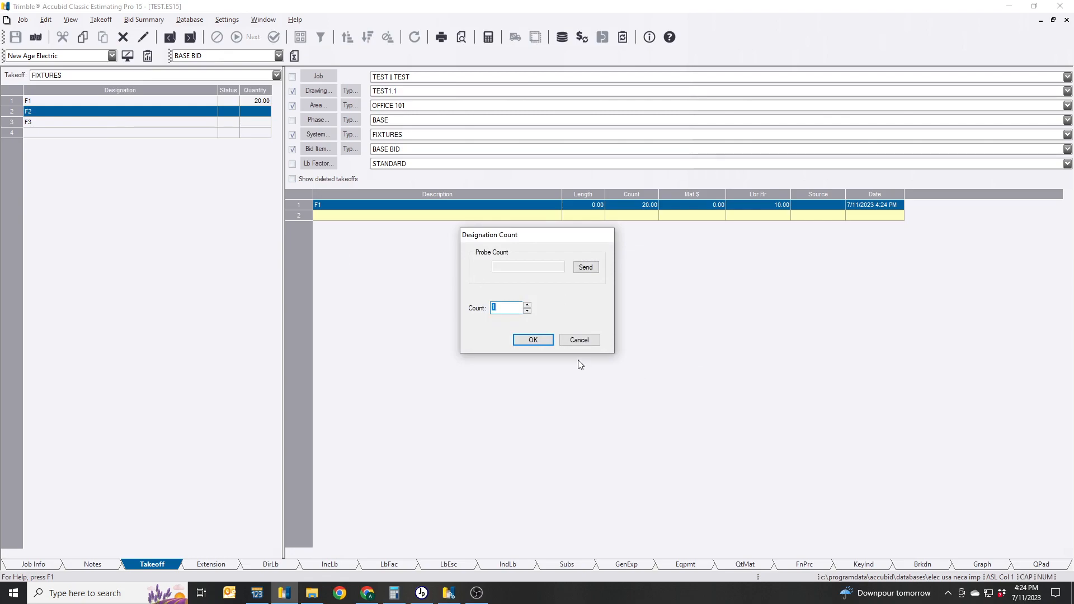
click(532, 340)
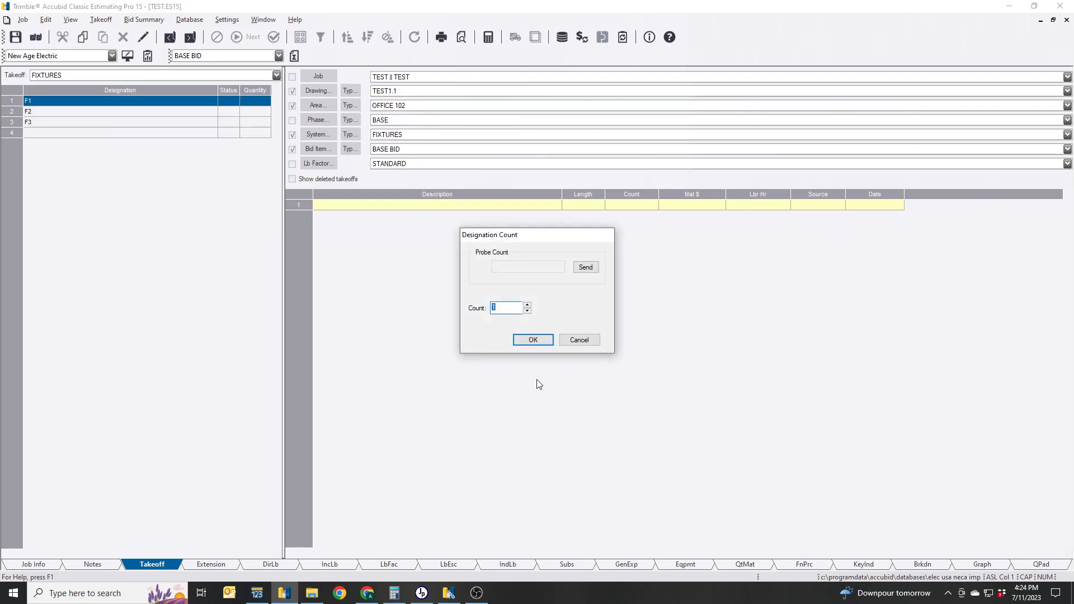
click(532, 339)
text(5)
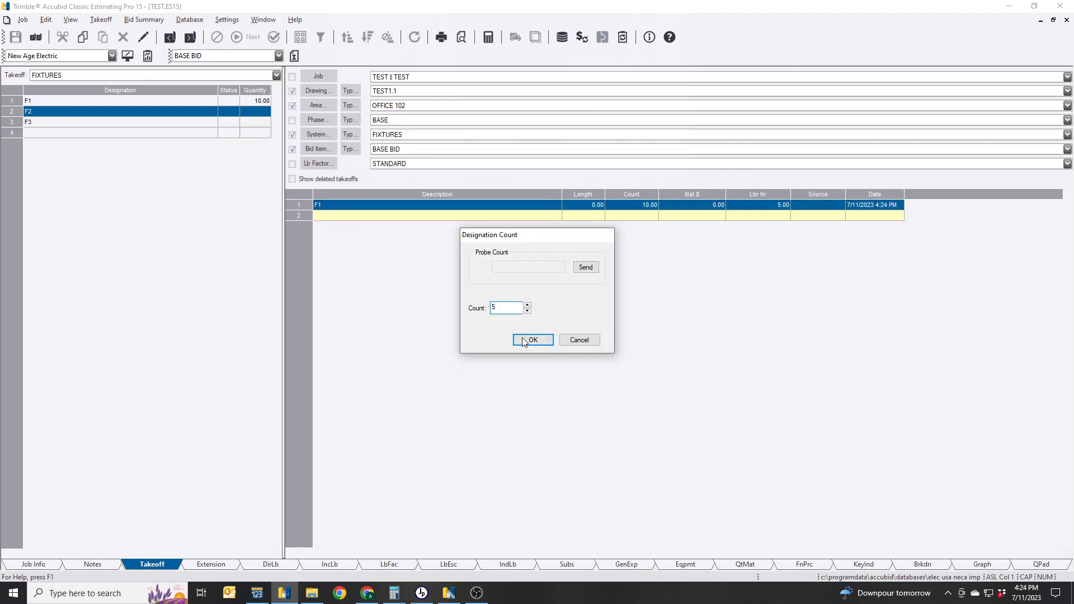
click(533, 340)
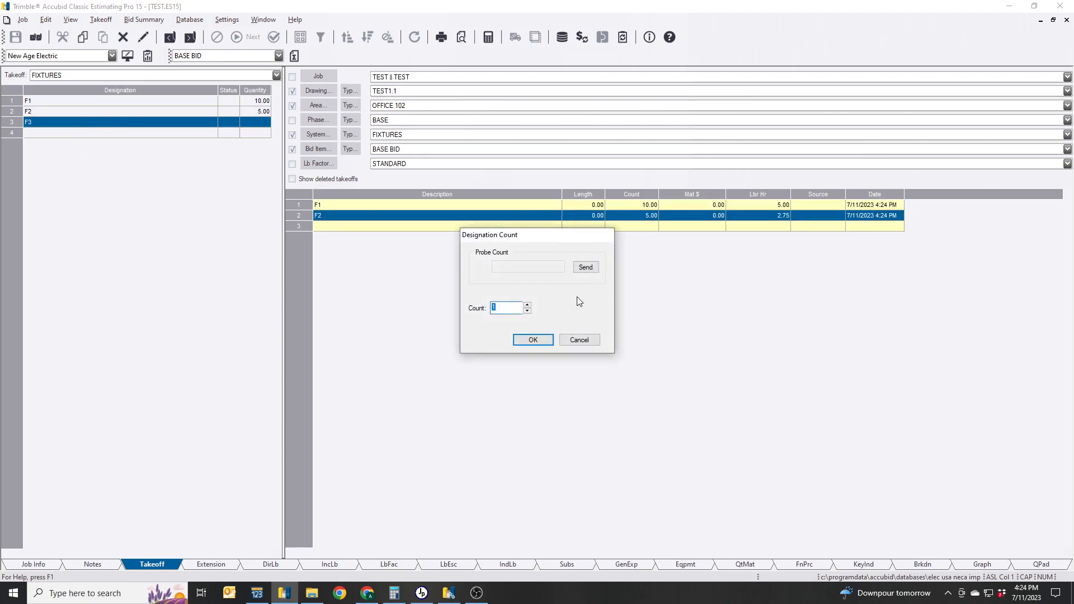
text(3)
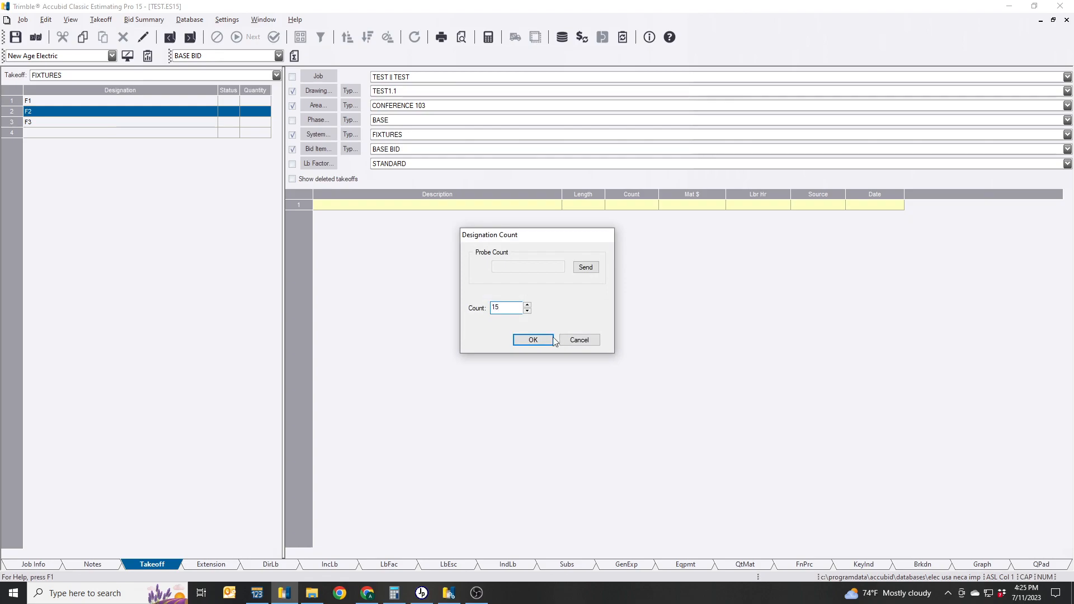
click(532, 340)
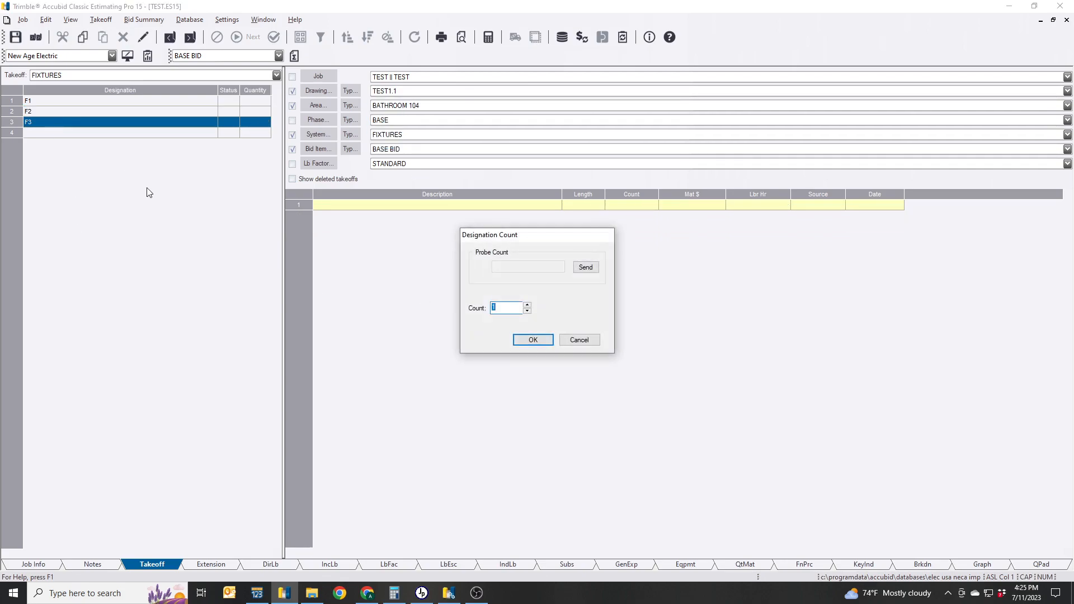
click(532, 340)
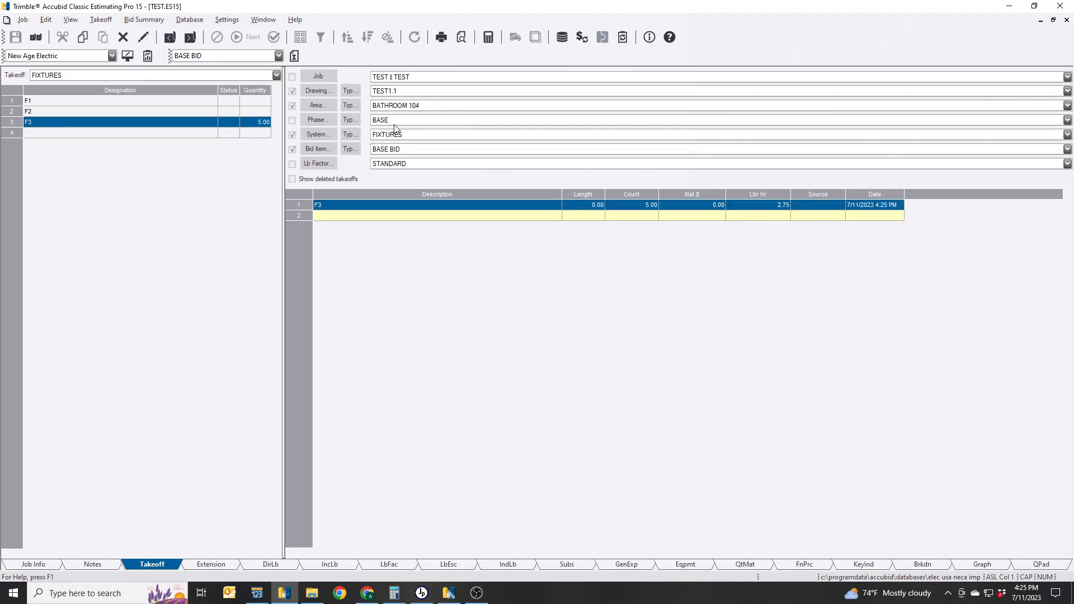
Switch the takeoff area to CORRIDOR and enter a count of 30 for F1.
click(1067, 104)
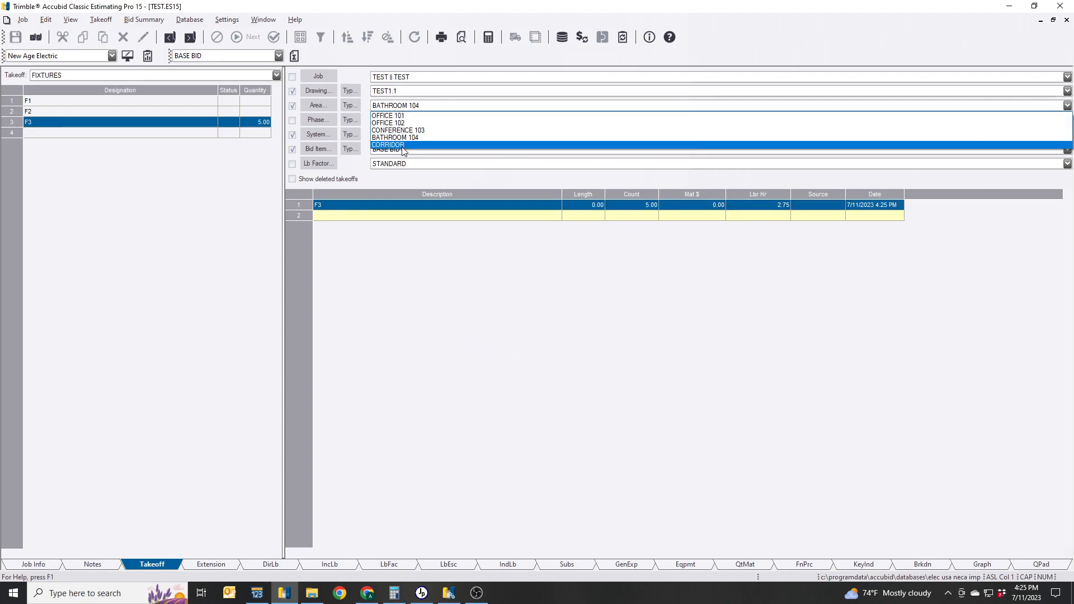
click(387, 144)
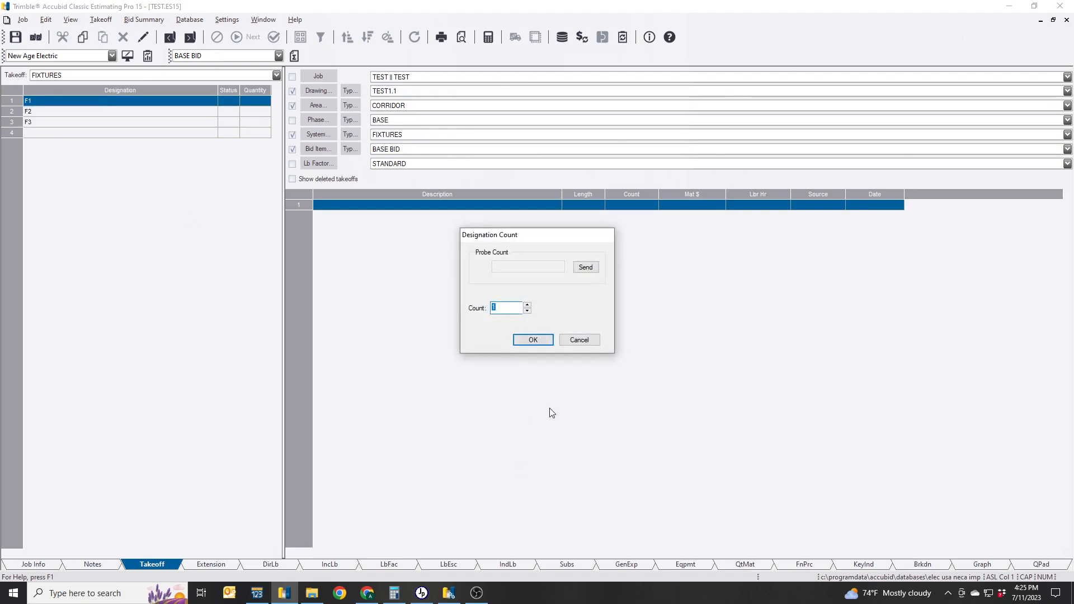
click(532, 340)
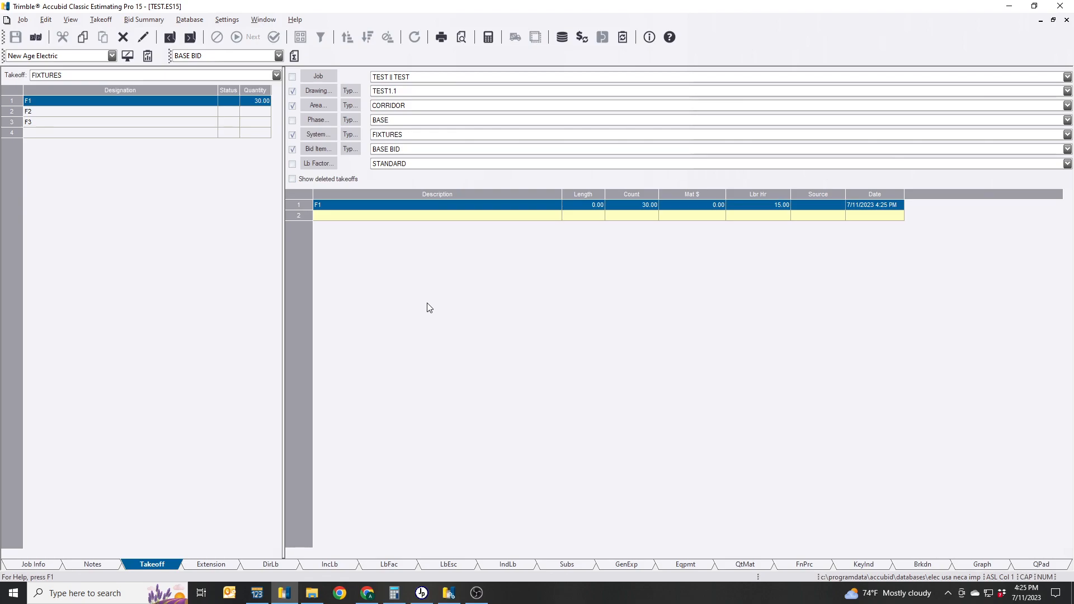
mouse_move(331, 113)
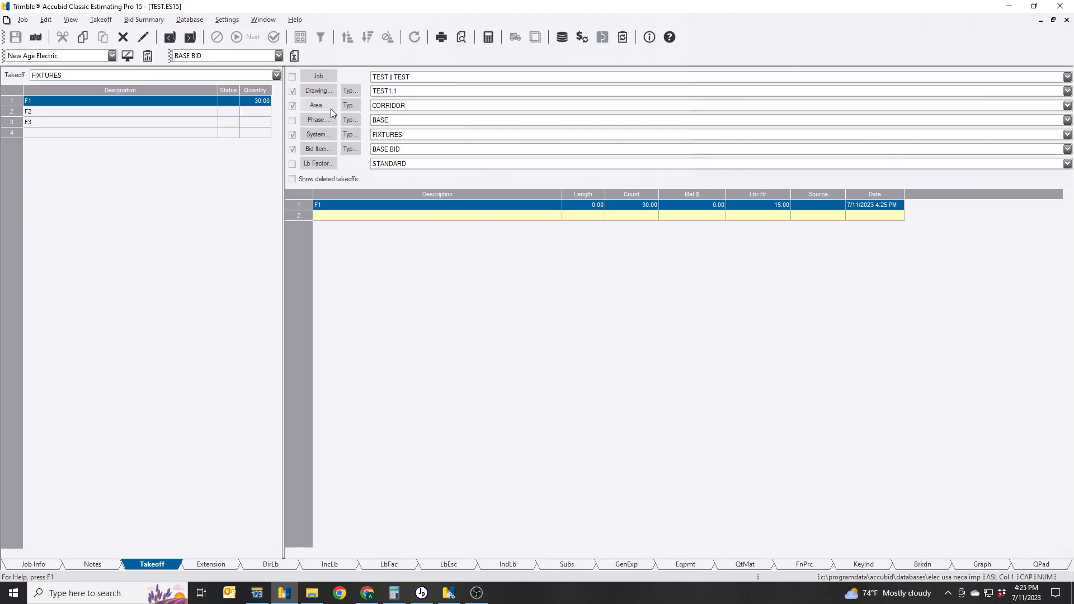
mouse_move(338, 113)
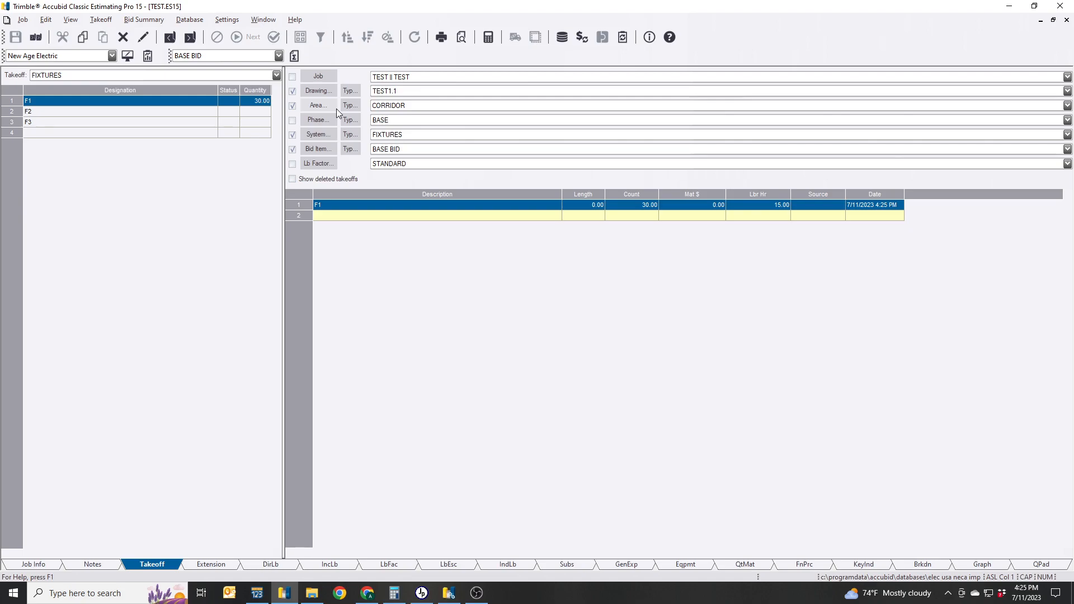
mouse_move(400, 338)
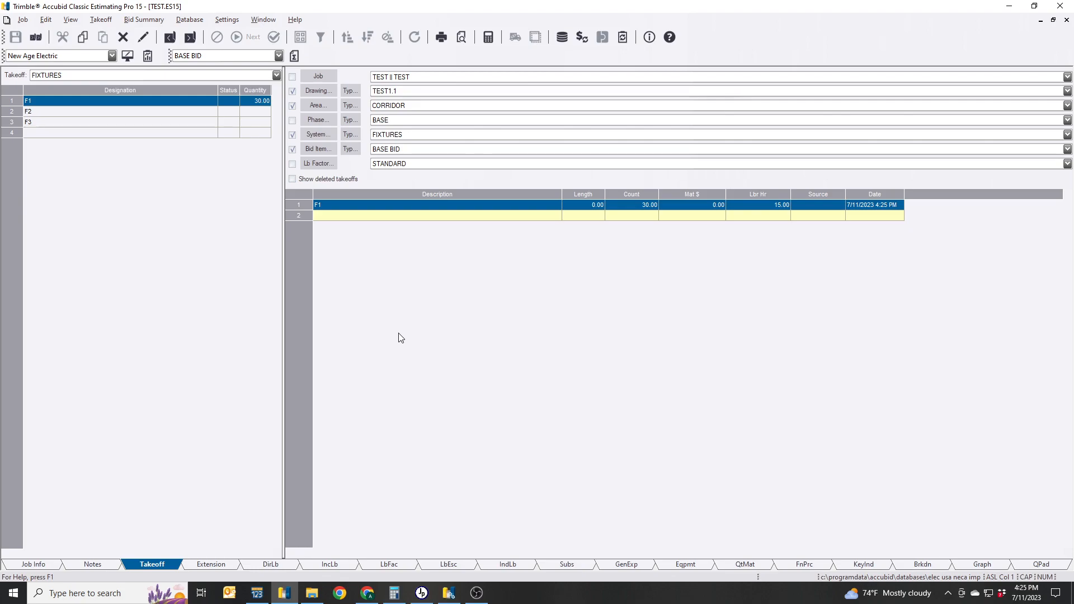
mouse_move(410, 119)
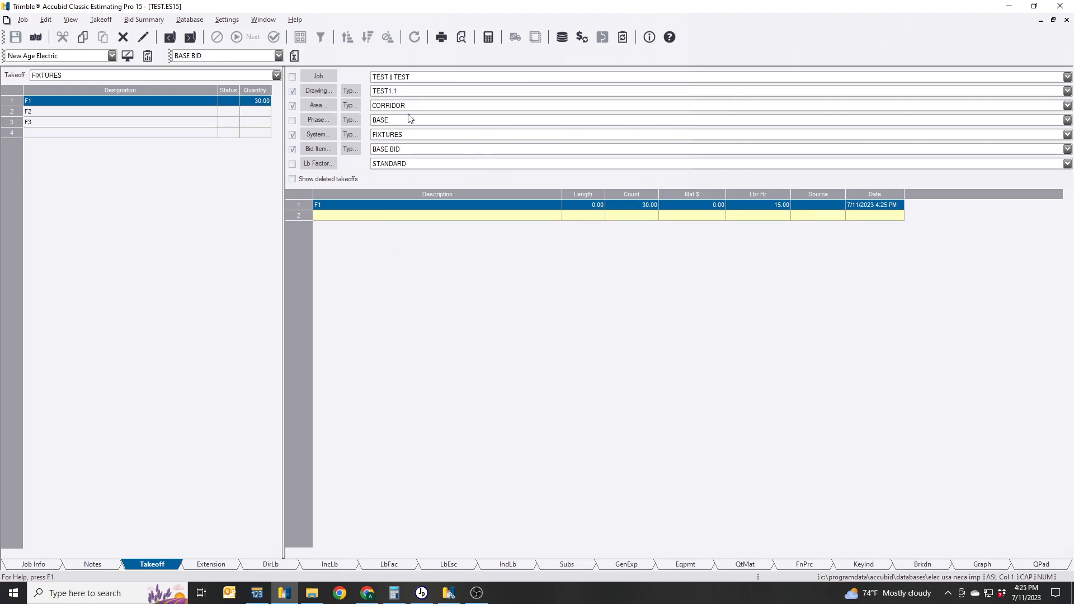
mouse_move(476, 375)
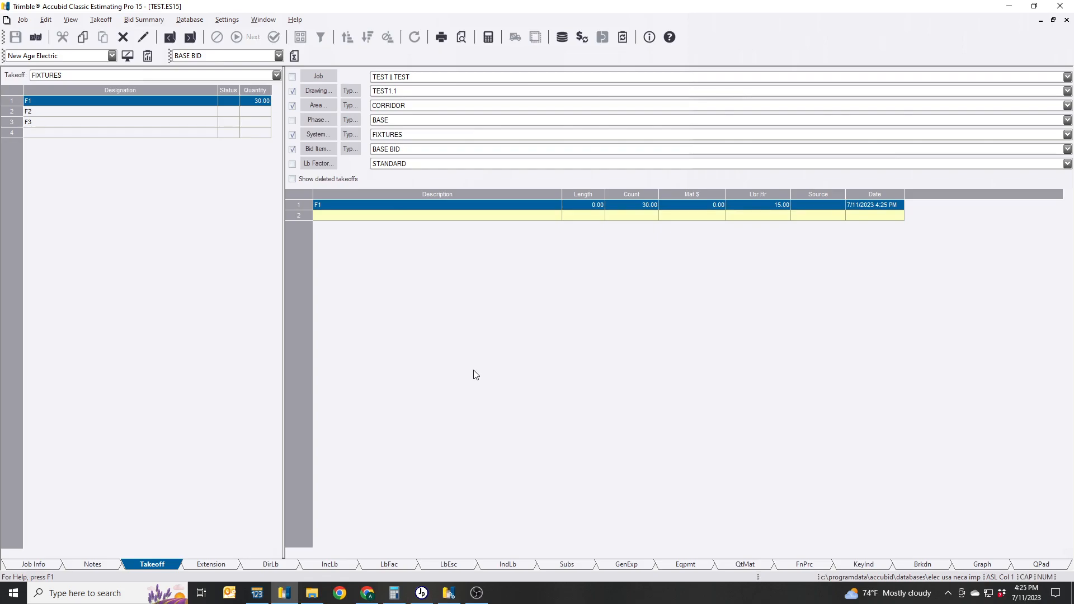
click(210, 563)
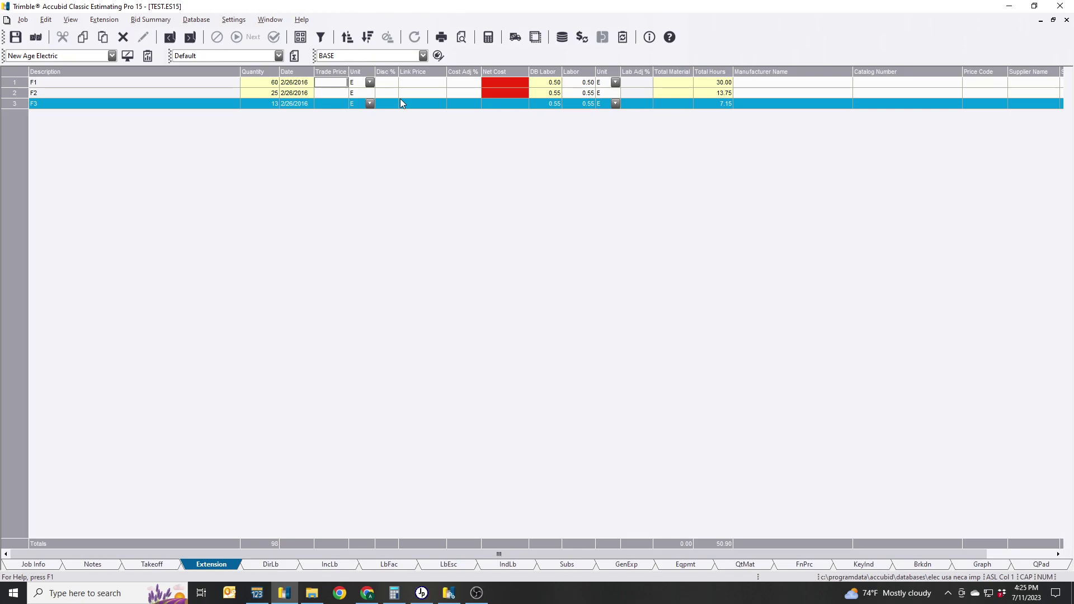
Enter trade prices 180.00, 240 and 90 for F1, F2 and F3 on the extension.
text(180.00)
click(331, 92)
text(240)
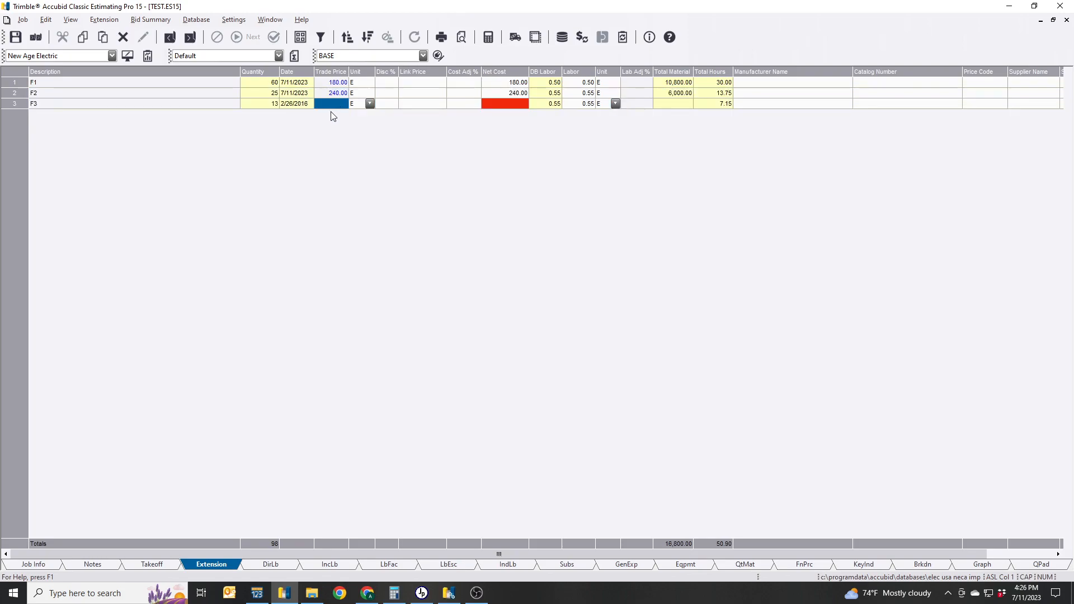
text(90)
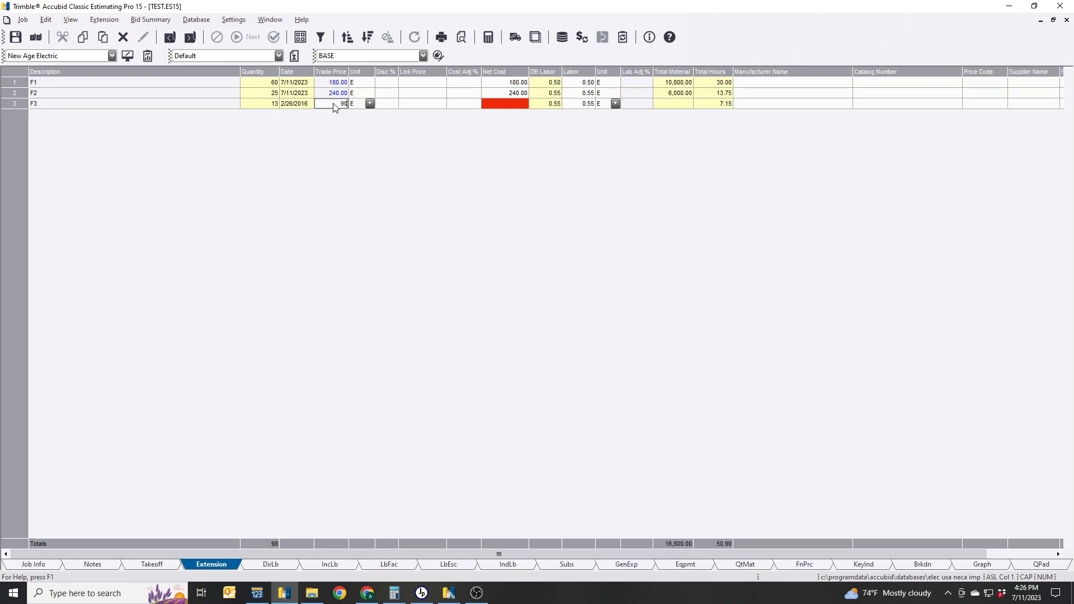
key(Enter)
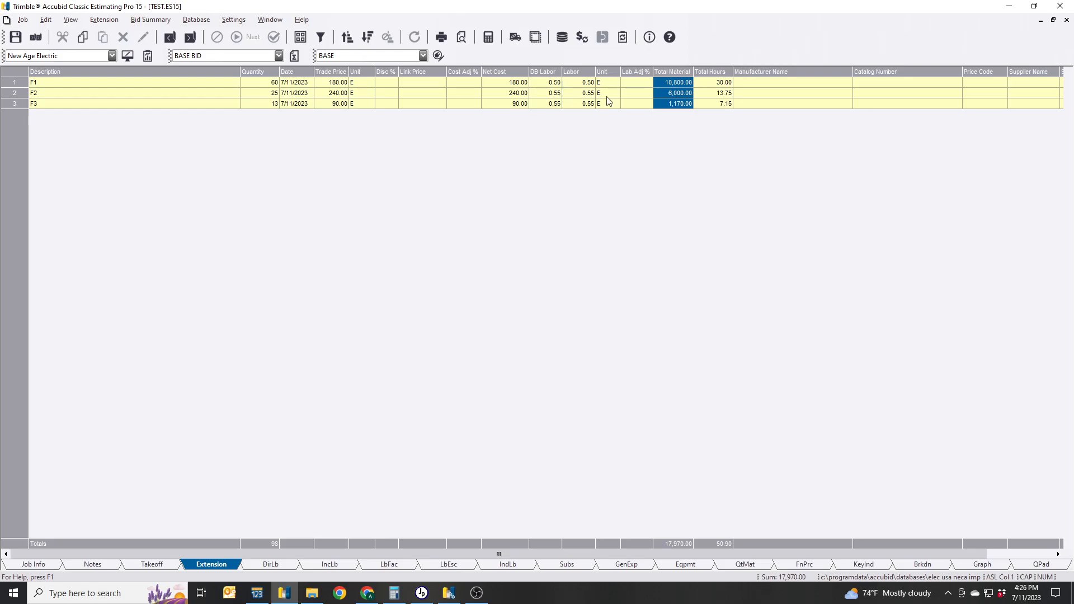
mouse_move(633, 262)
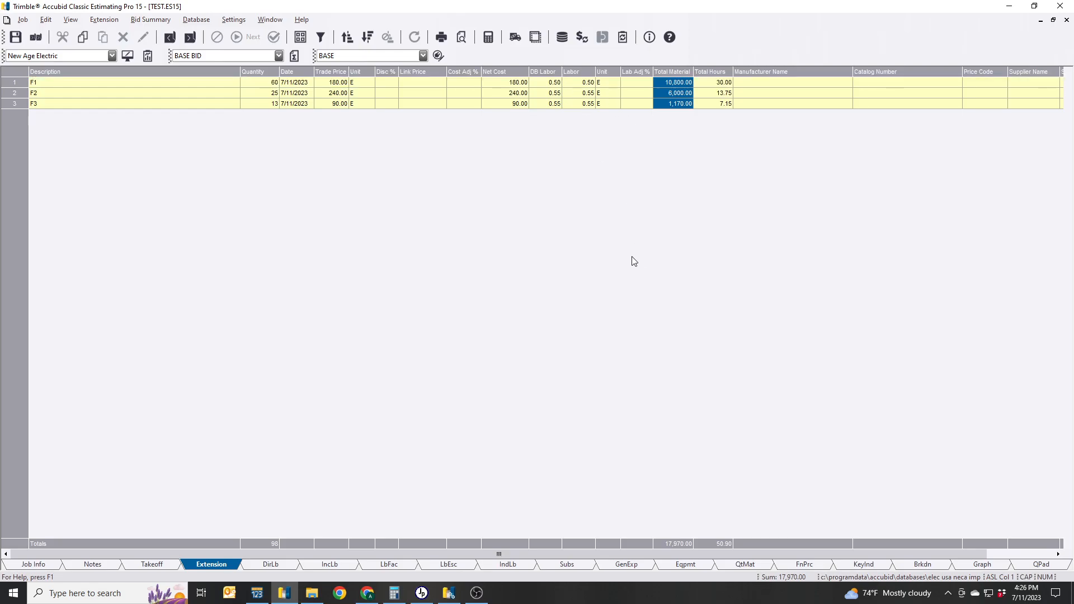
On final pricing set adjustment overhead to 10.000% and the markup rows to 5.000%.
click(803, 564)
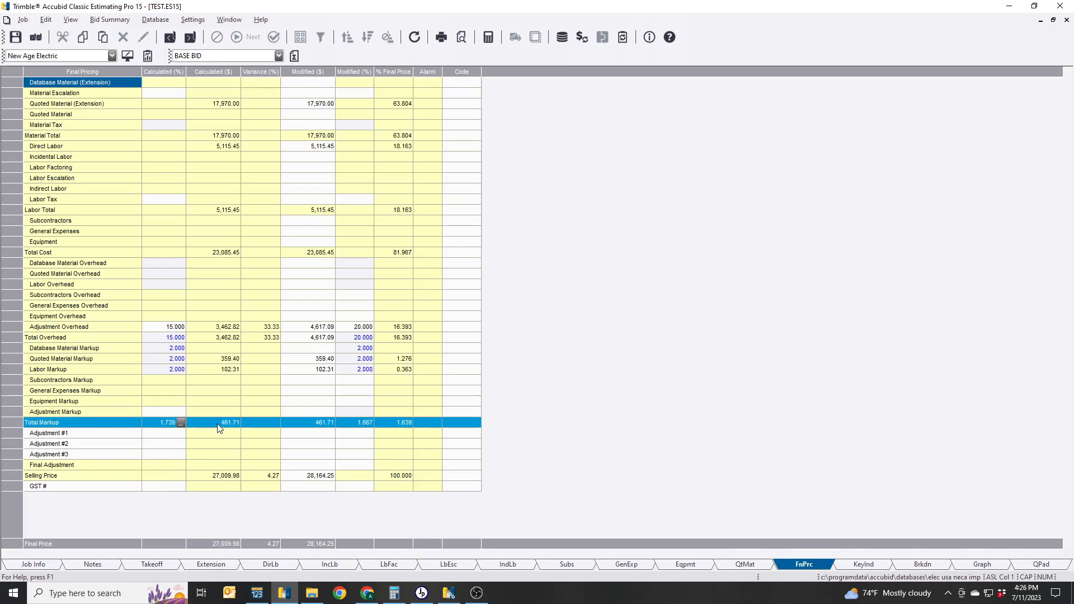
click(363, 338)
text(10.000)
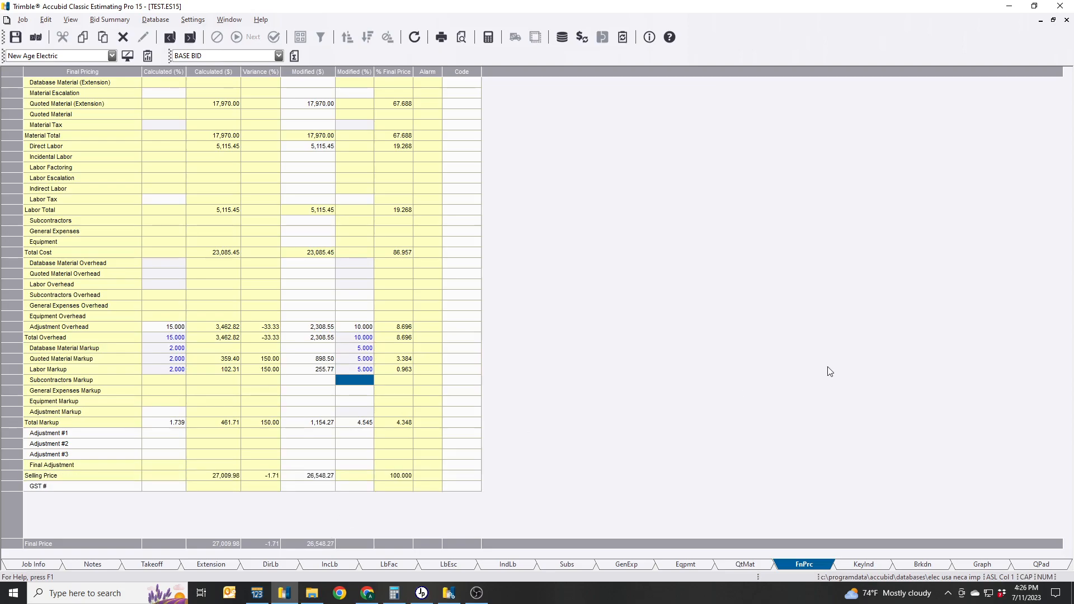
mouse_move(856, 575)
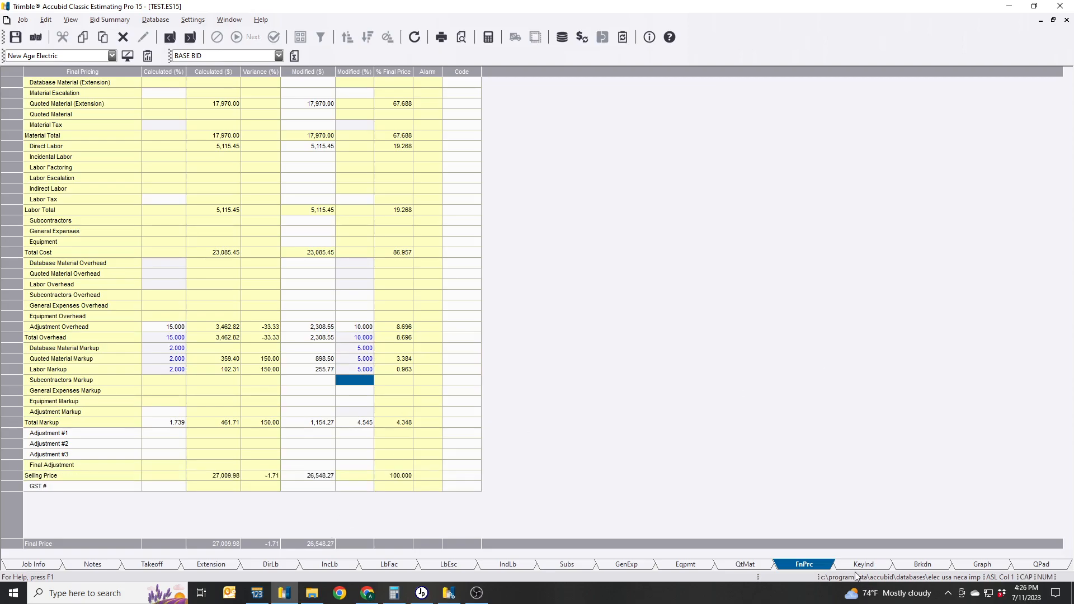
mouse_move(924, 563)
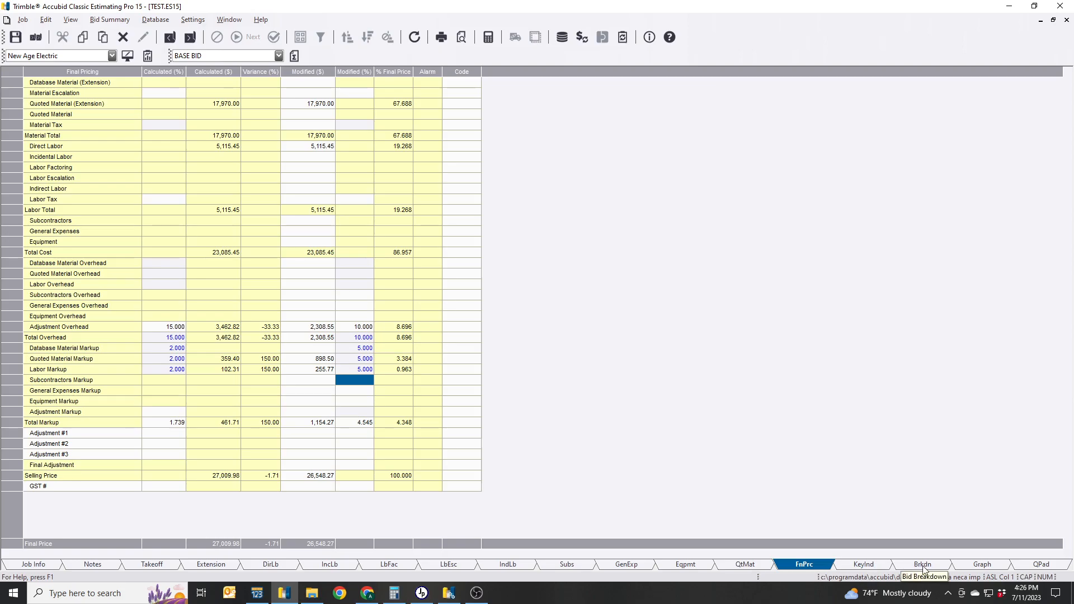
Show the bid breakdown and choose Area as the breakdown view.
click(922, 563)
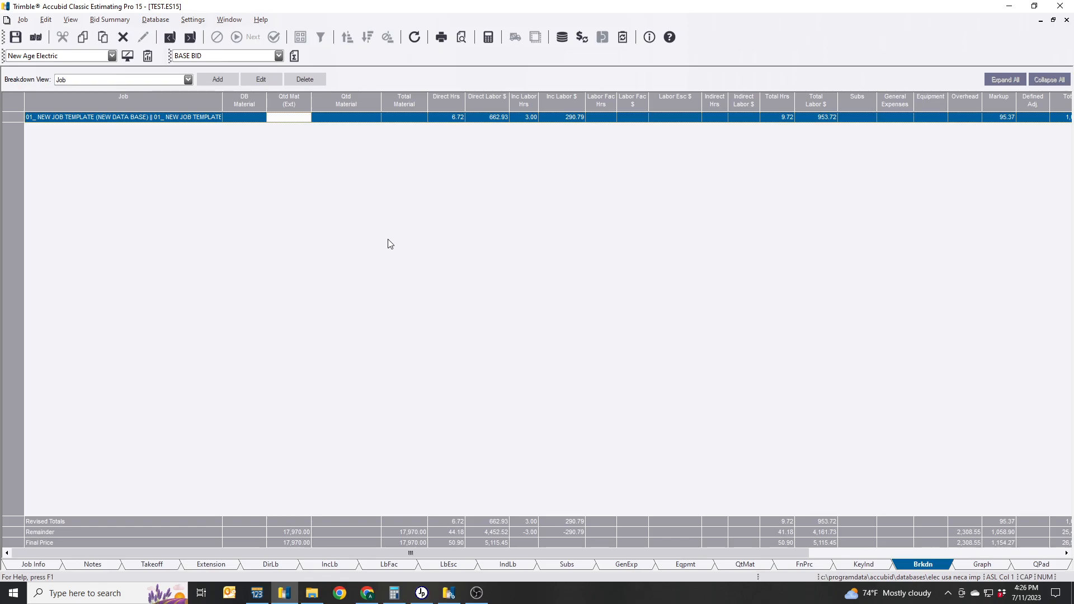
click(188, 79)
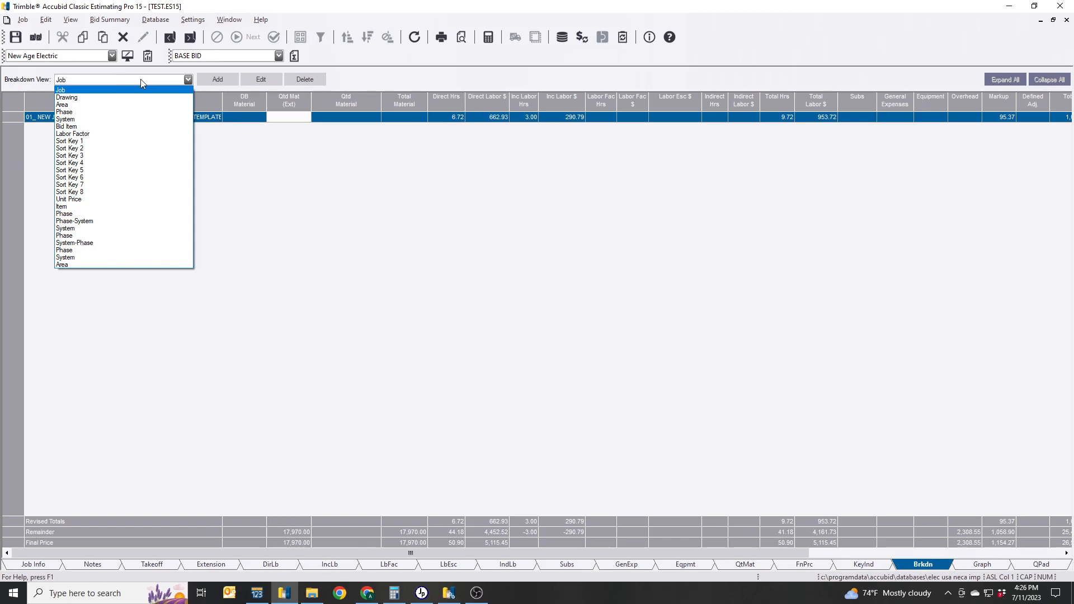
click(61, 104)
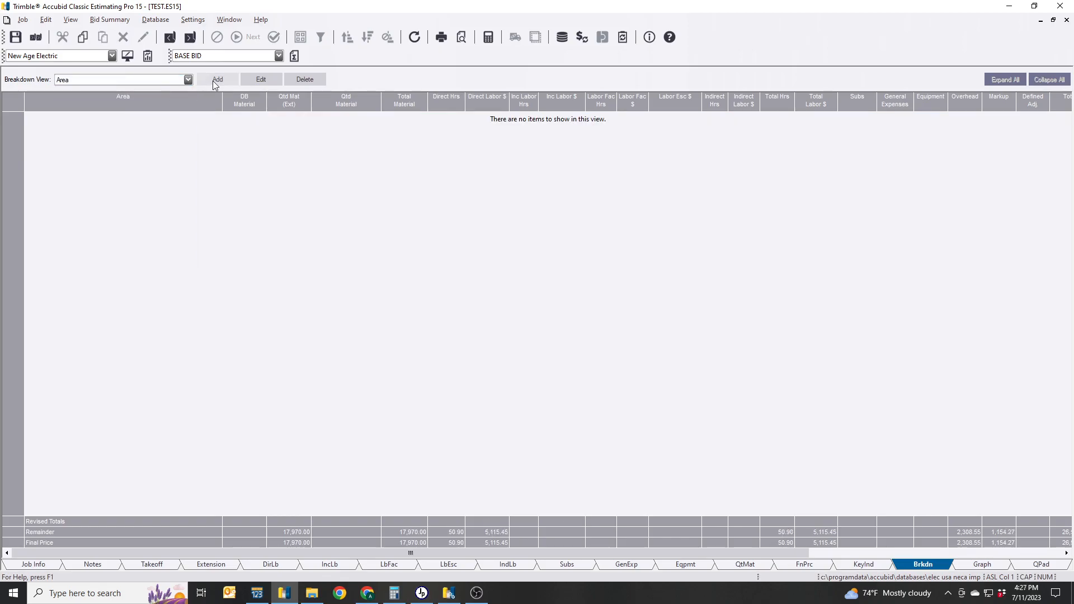
Add an Area breakdown view grouped by Area, prorating general expenses and equipment.
click(217, 78)
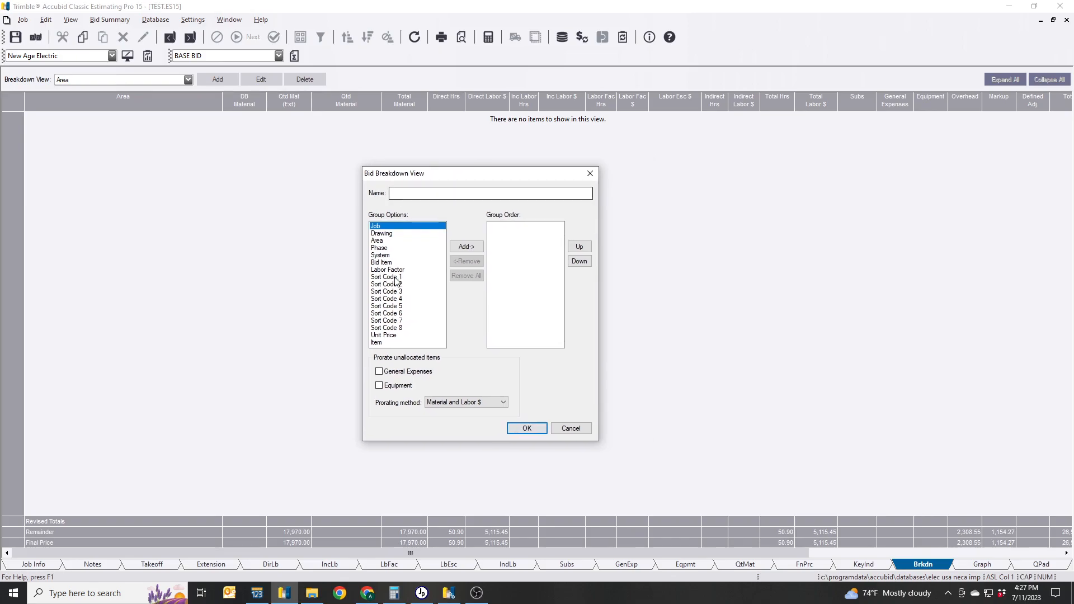
click(465, 246)
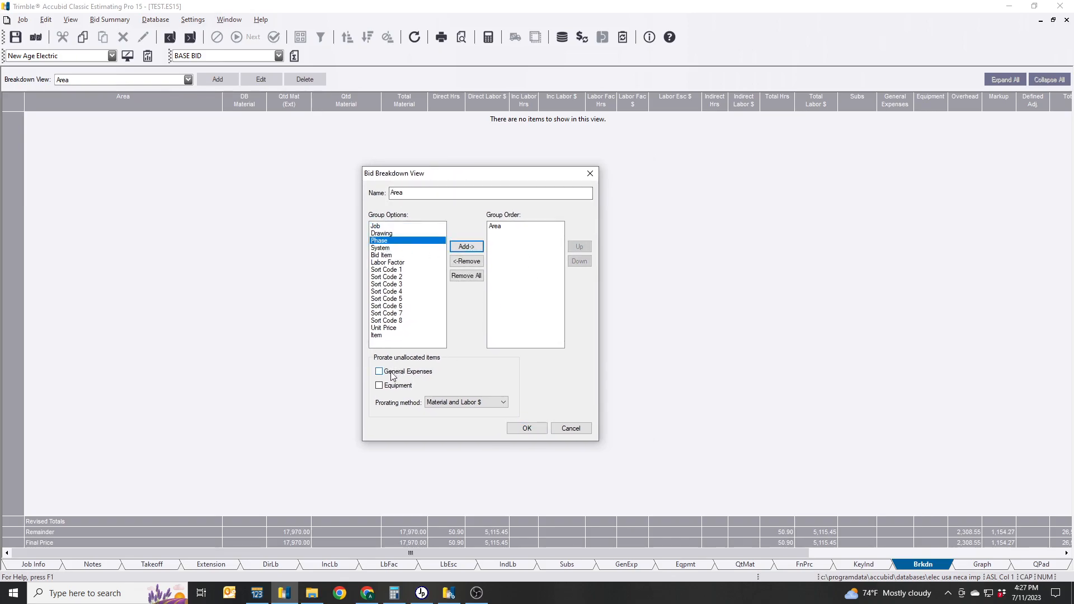
click(378, 371)
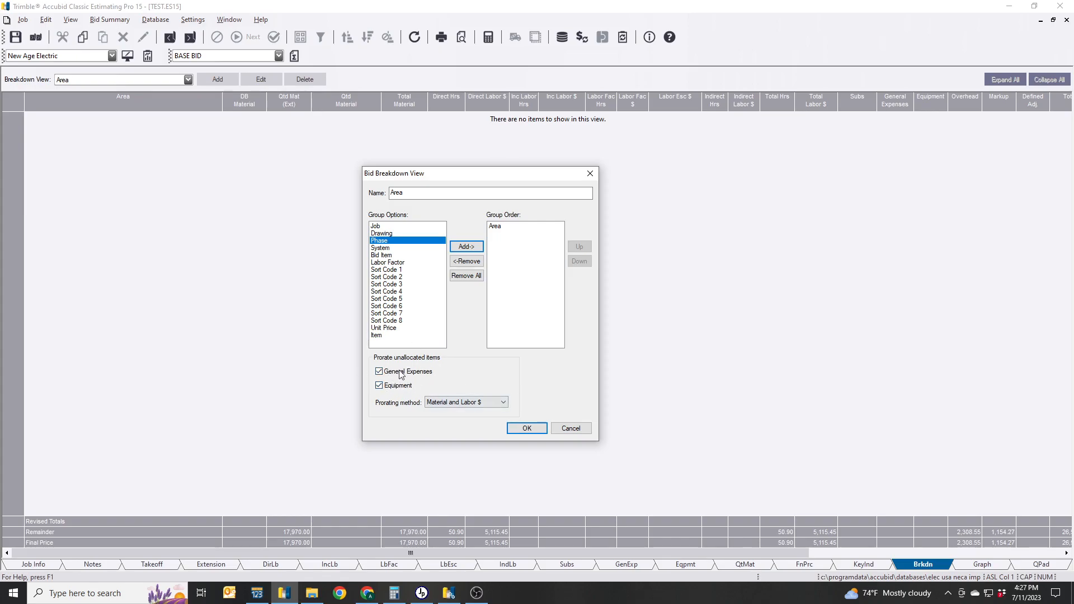
mouse_move(414, 380)
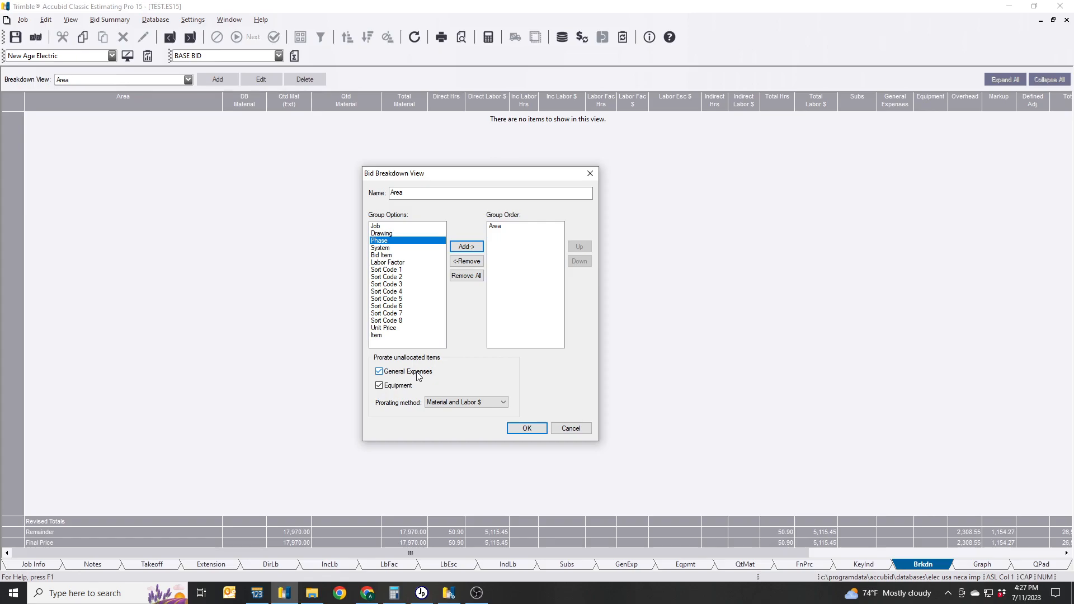
click(526, 428)
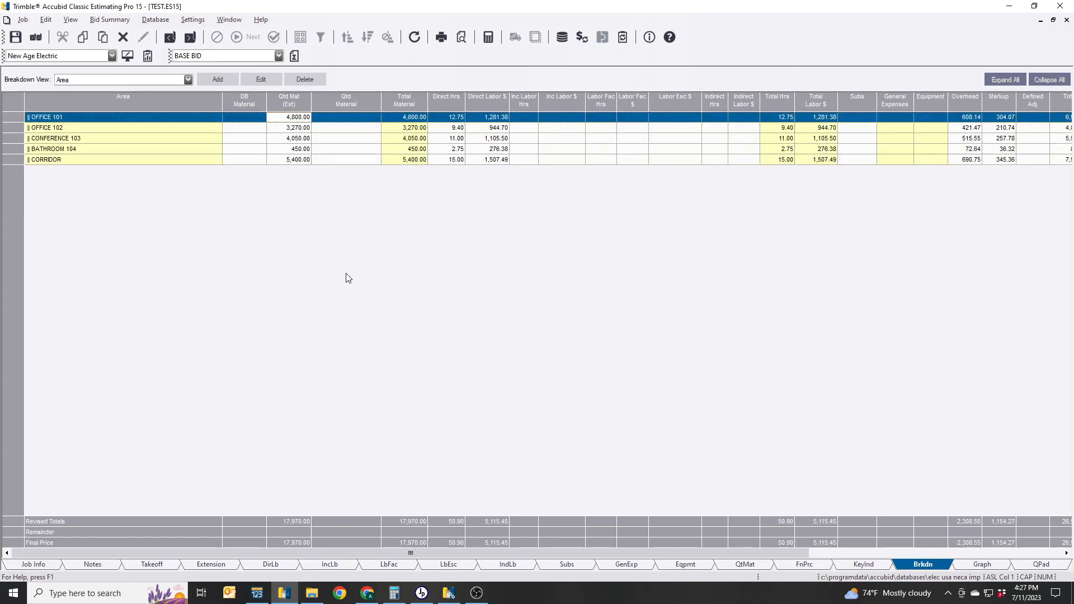
click(289, 117)
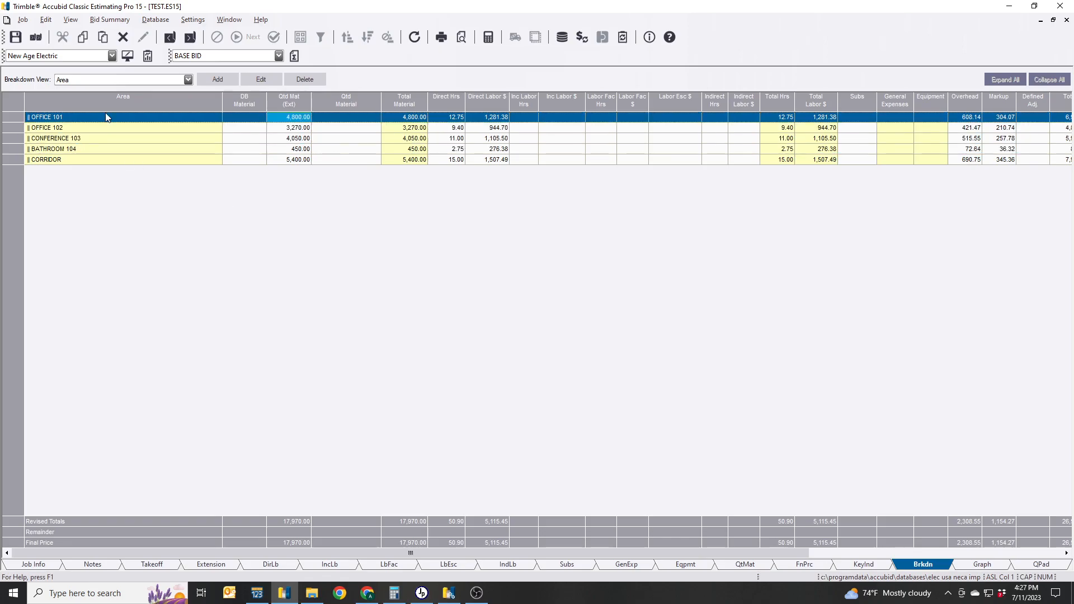
mouse_move(66, 118)
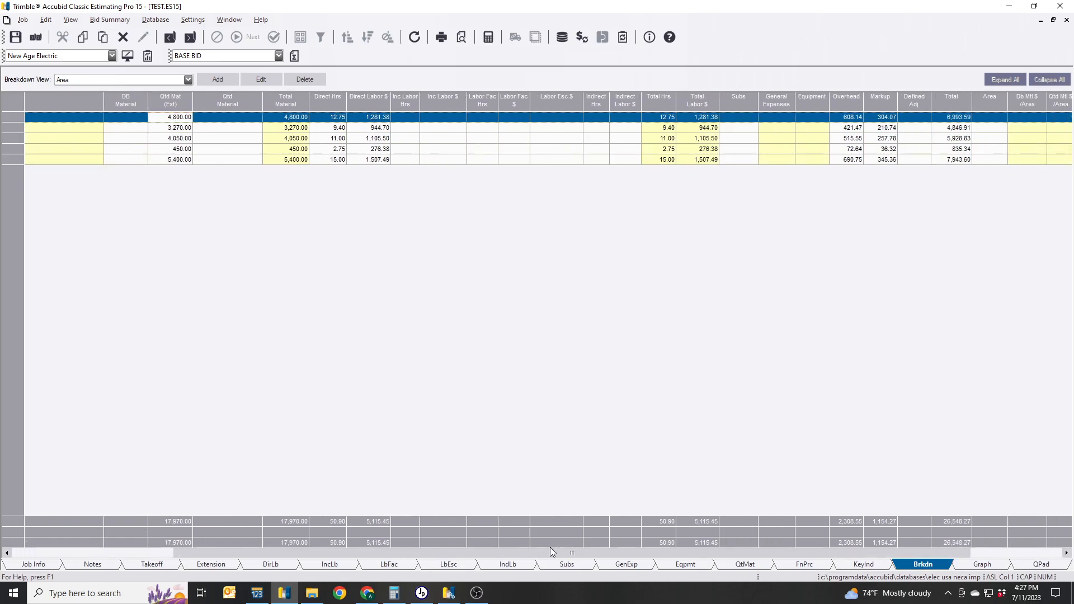
scroll(right, 3)
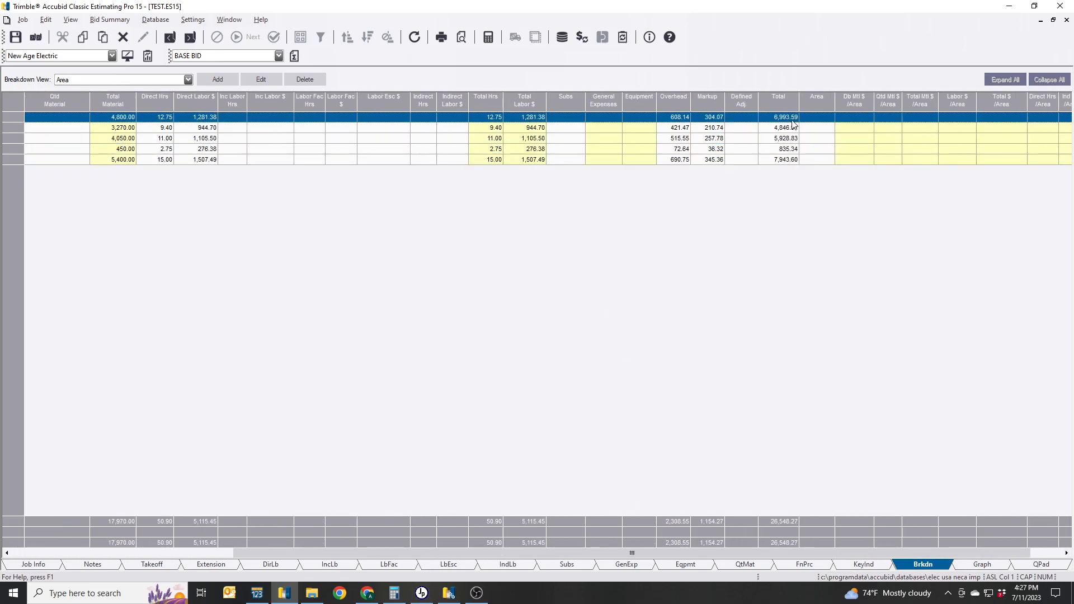
click(785, 127)
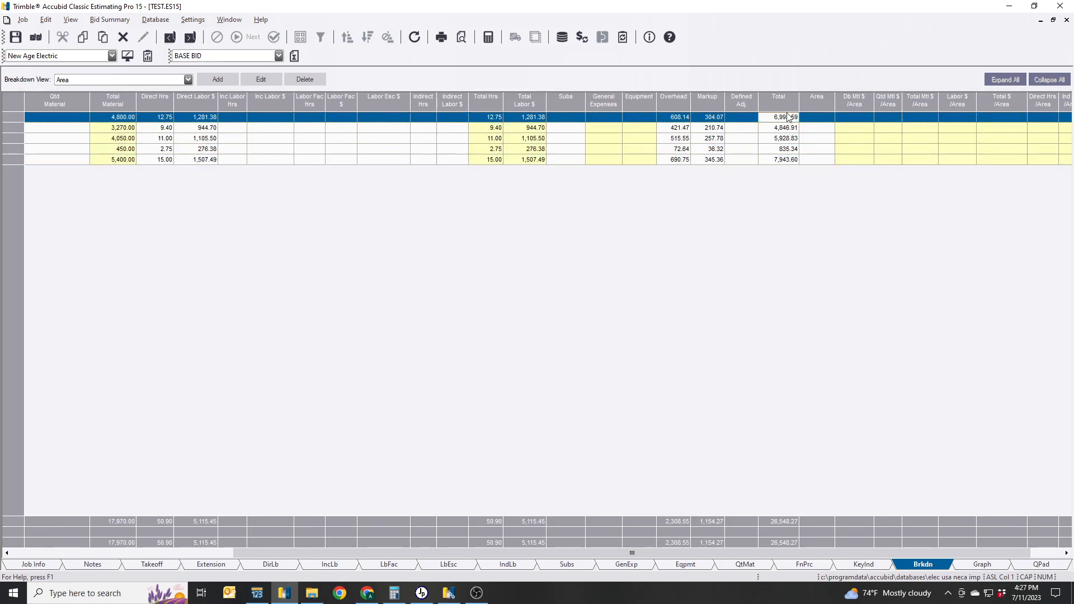
click(778, 159)
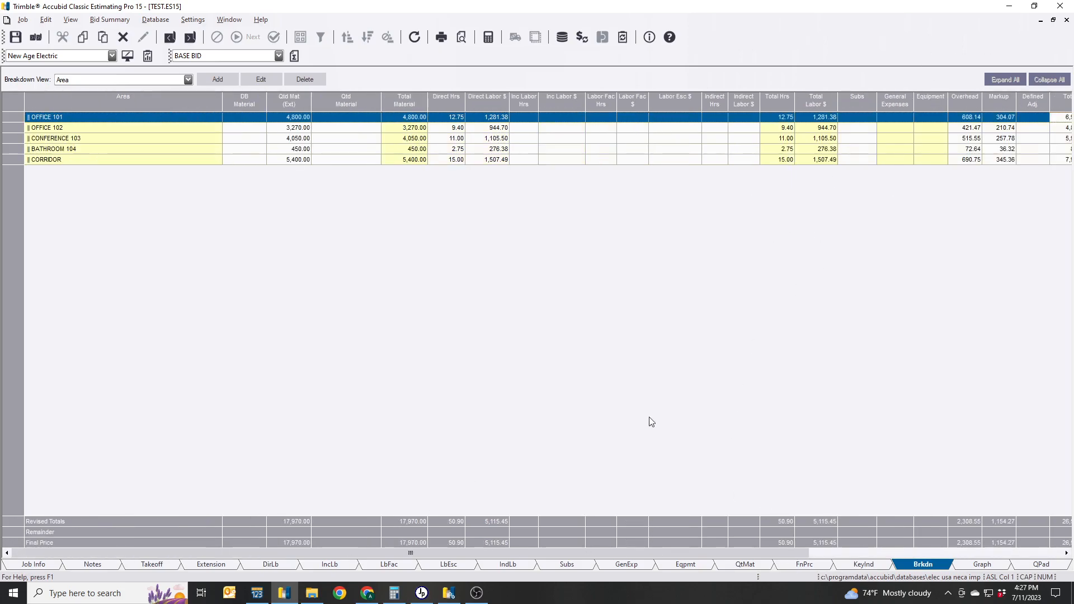
mouse_move(722, 402)
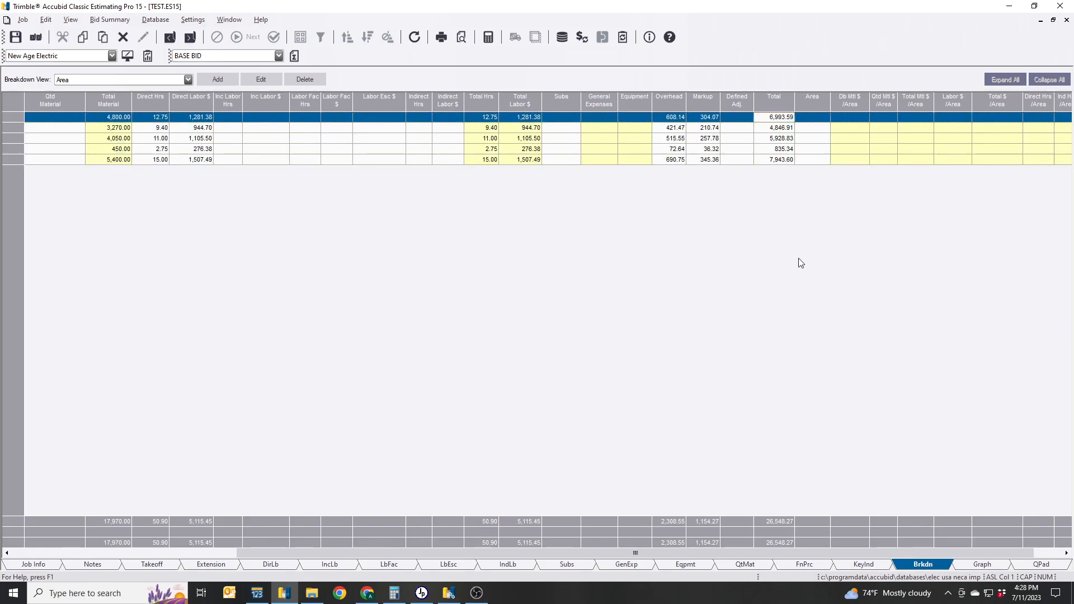
mouse_move(816, 561)
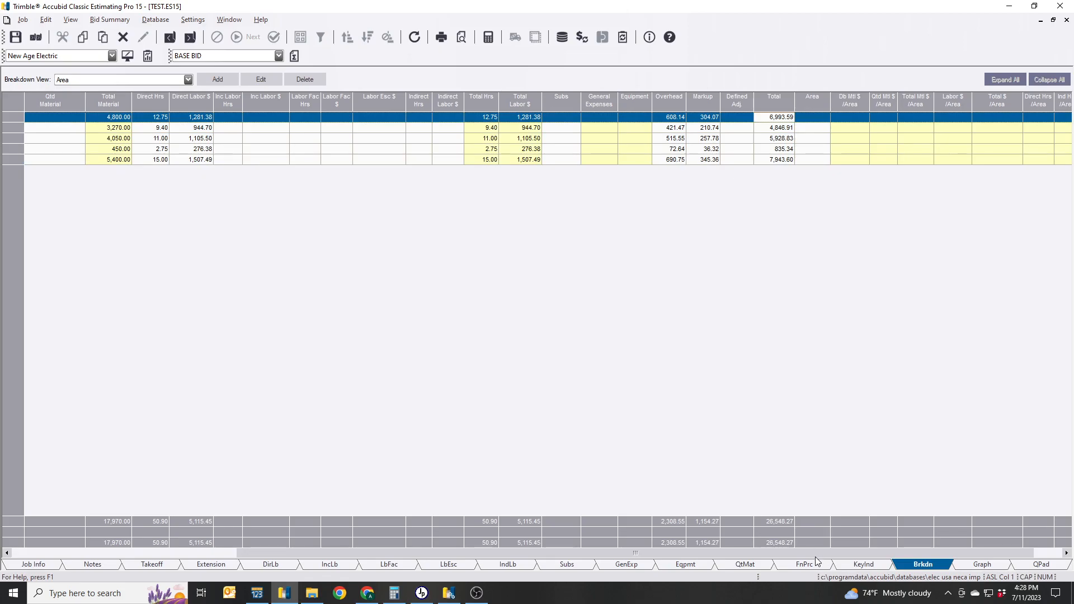
click(803, 563)
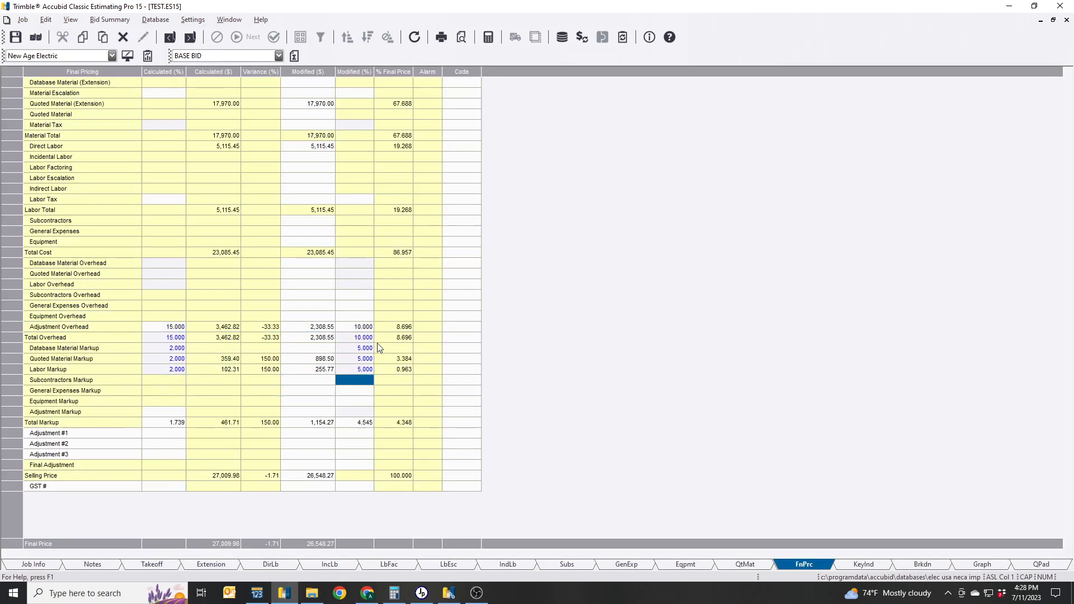
mouse_move(921, 563)
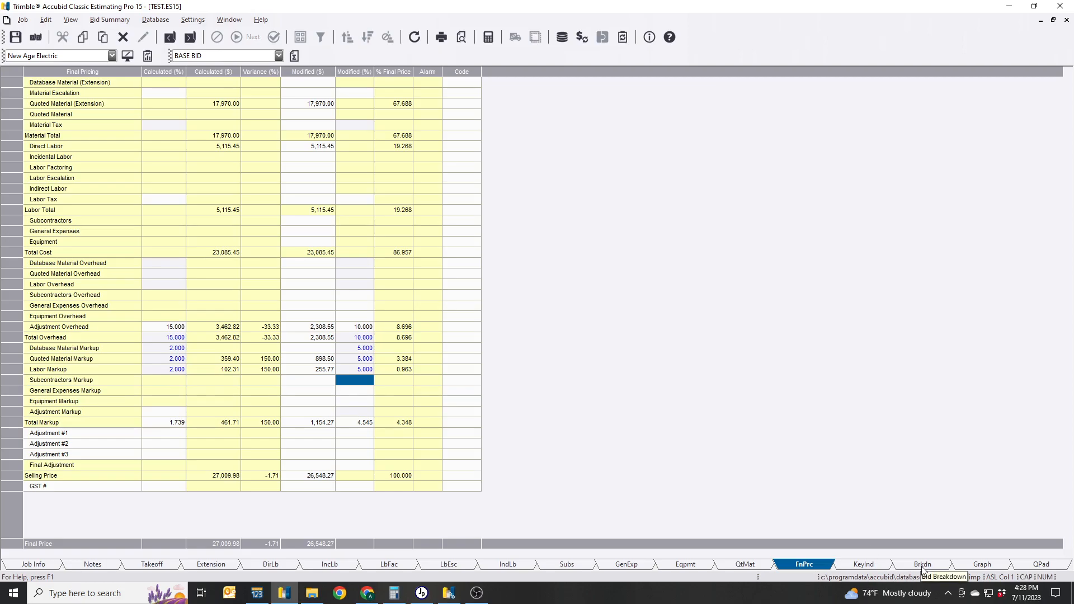
click(922, 564)
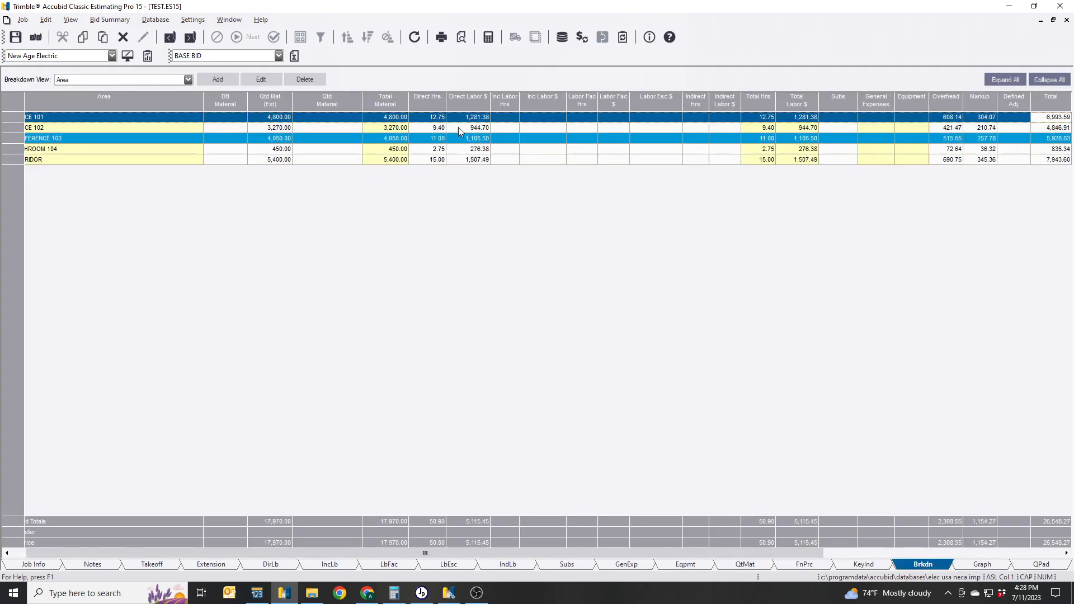
scroll(right, 3)
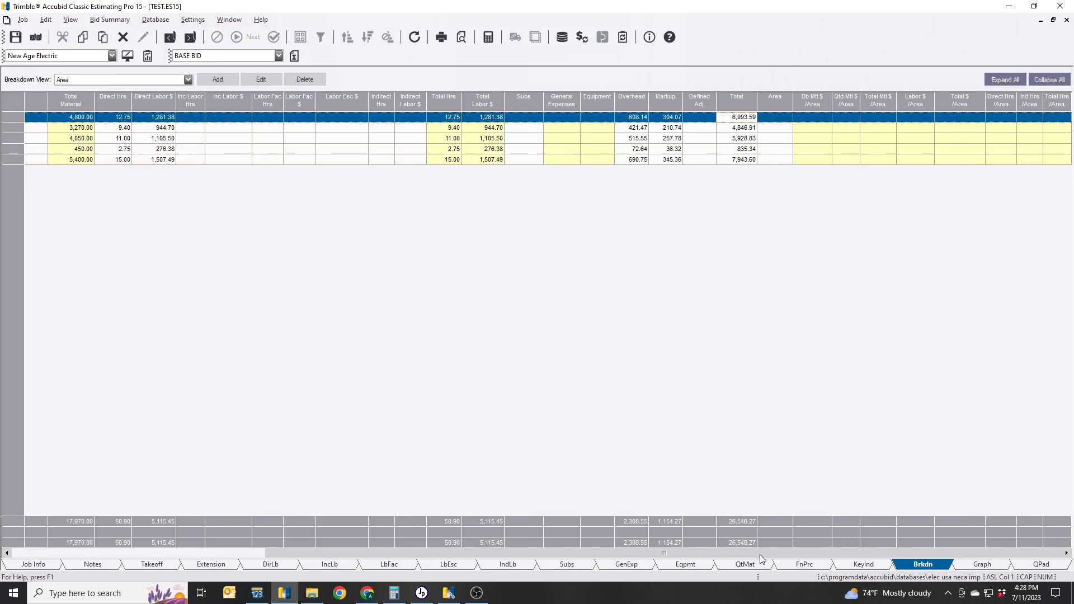
mouse_move(753, 545)
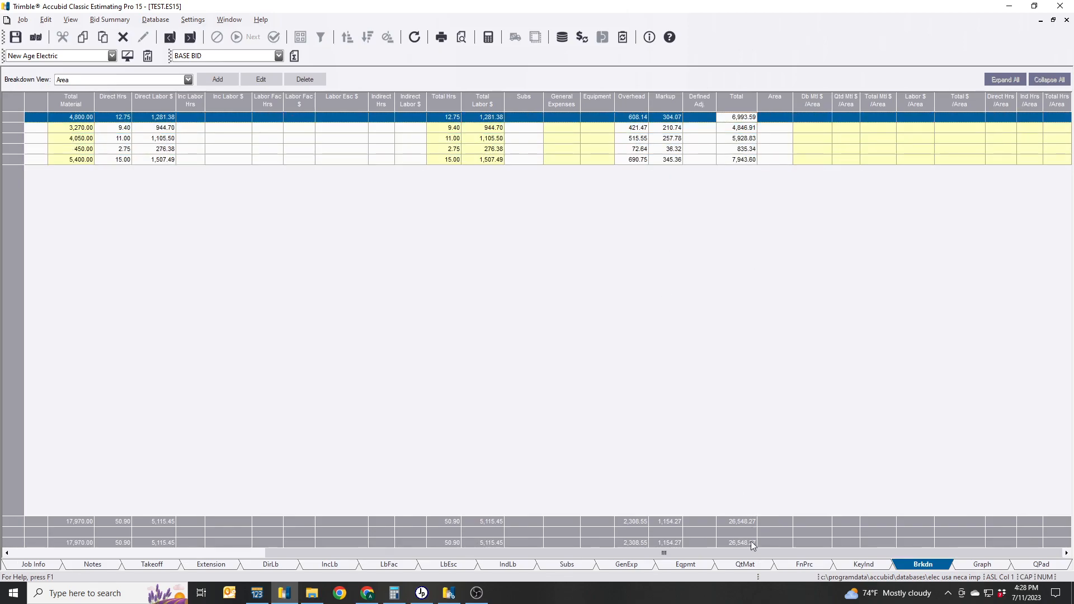
mouse_move(742, 549)
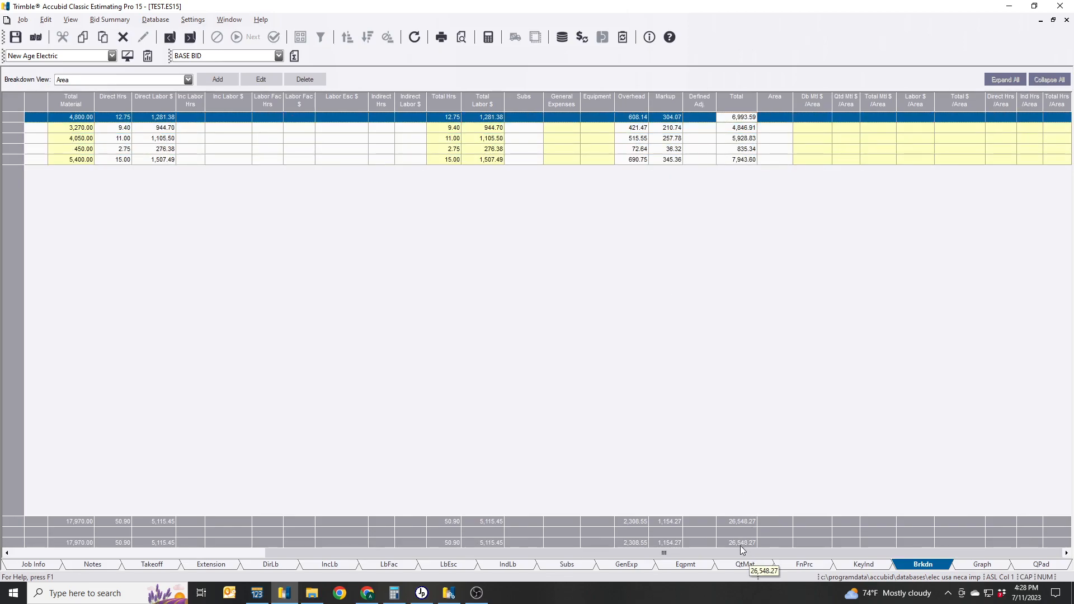
click(803, 564)
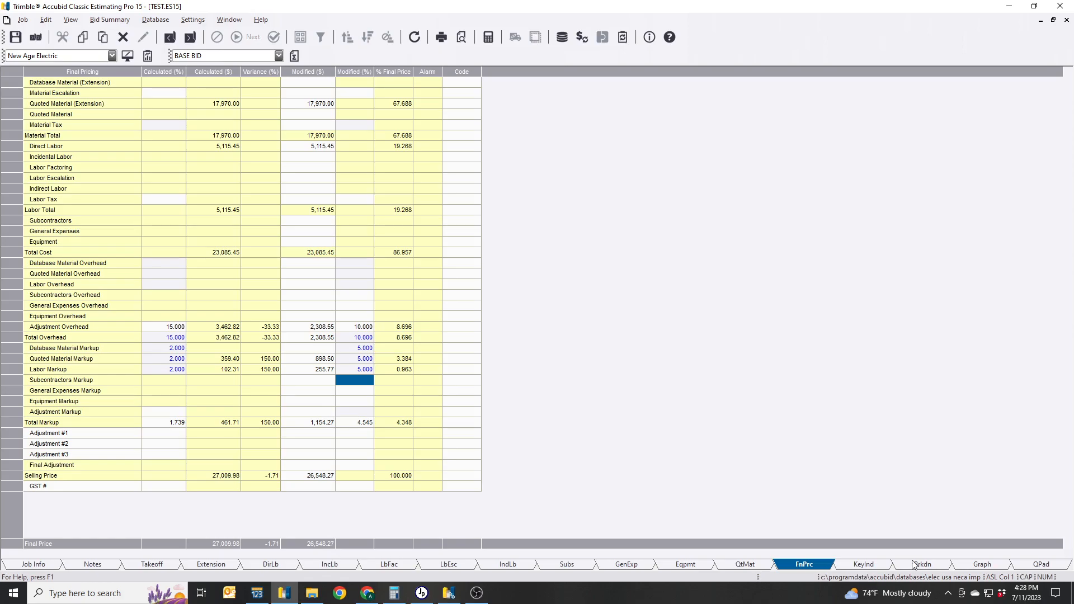
click(922, 564)
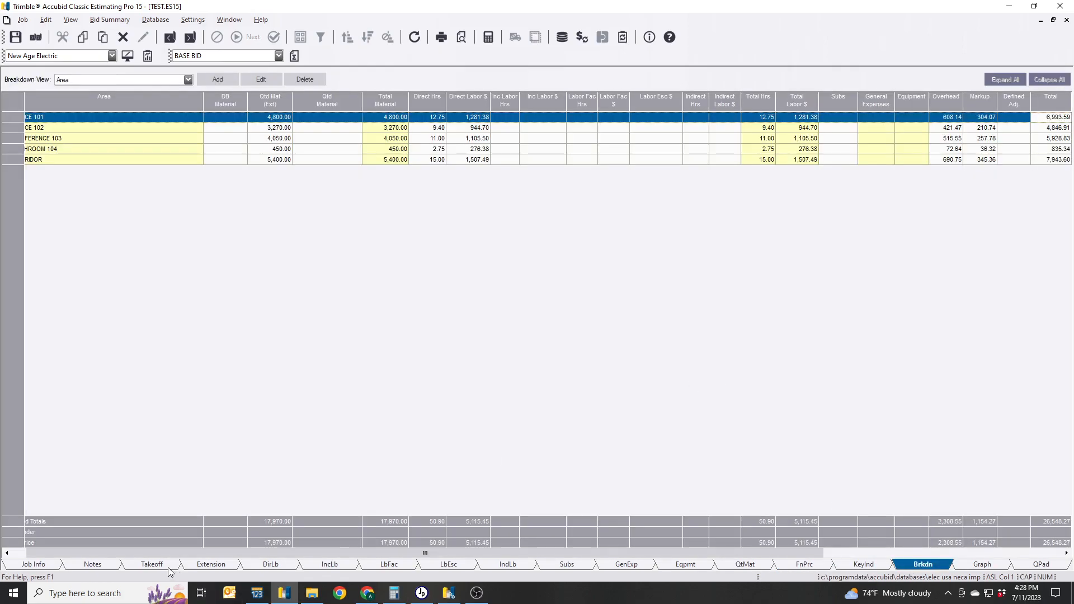
In area OFFICE 101 from COMMON ASSEMBLIES, take off 10 of the 2x 15A 125V duplex receptacle assembly.
click(152, 564)
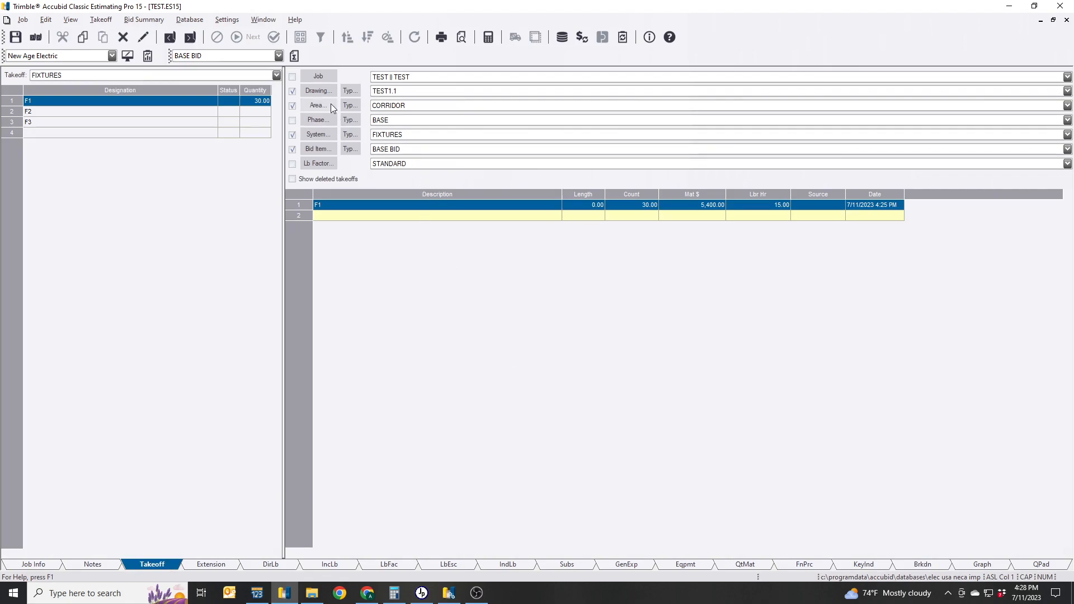
click(1067, 105)
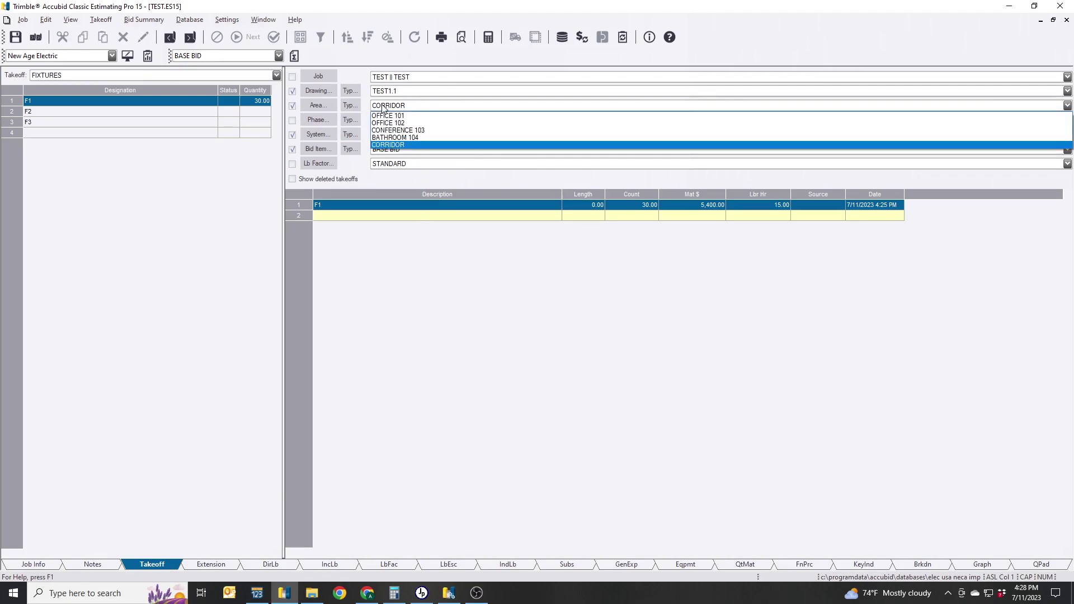
click(398, 115)
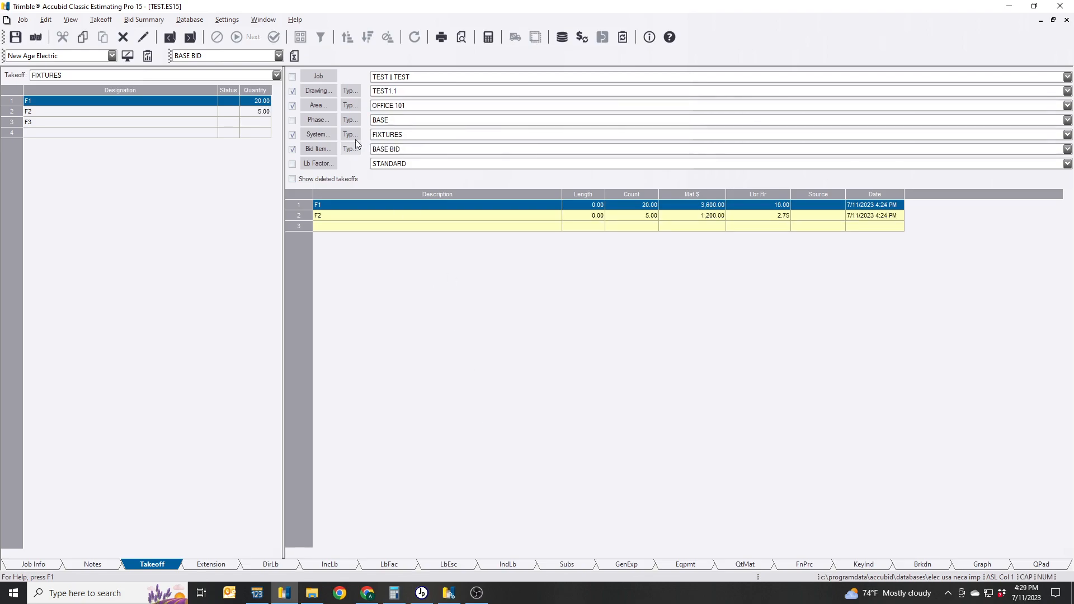
mouse_move(485, 357)
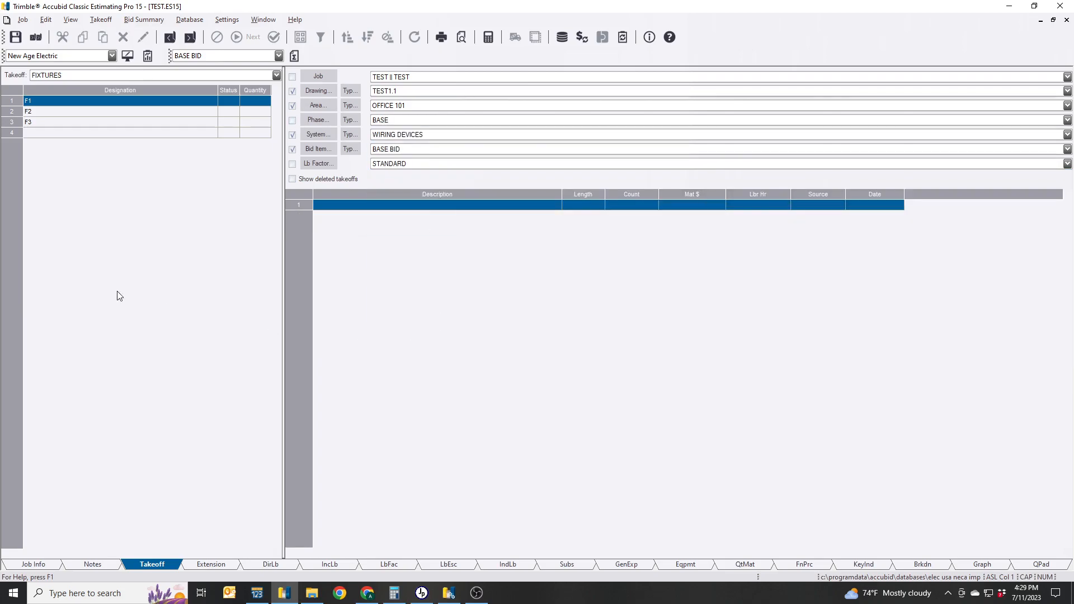
click(275, 75)
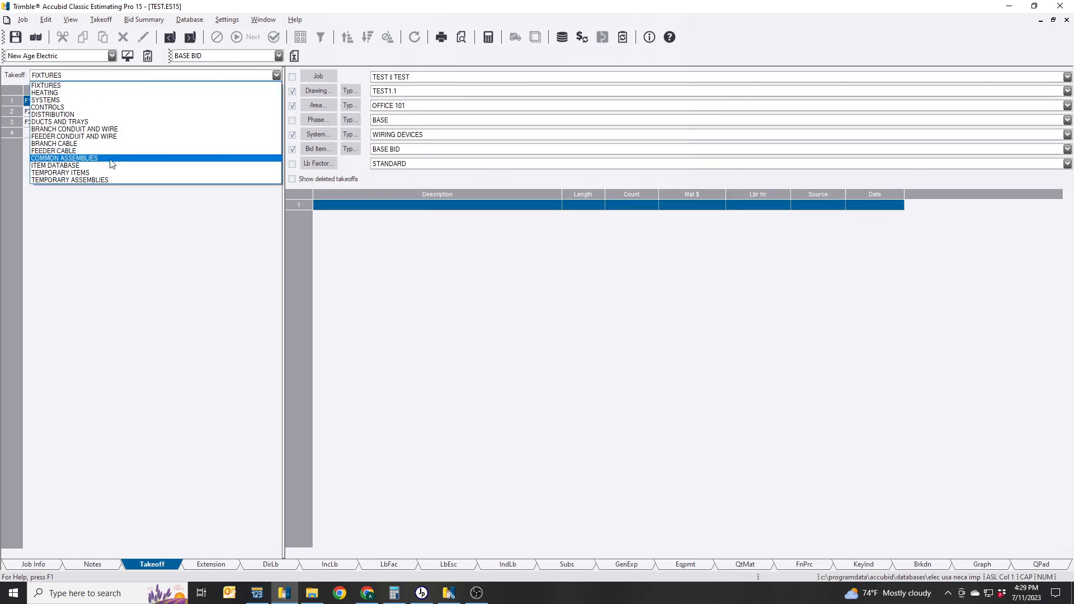
click(65, 158)
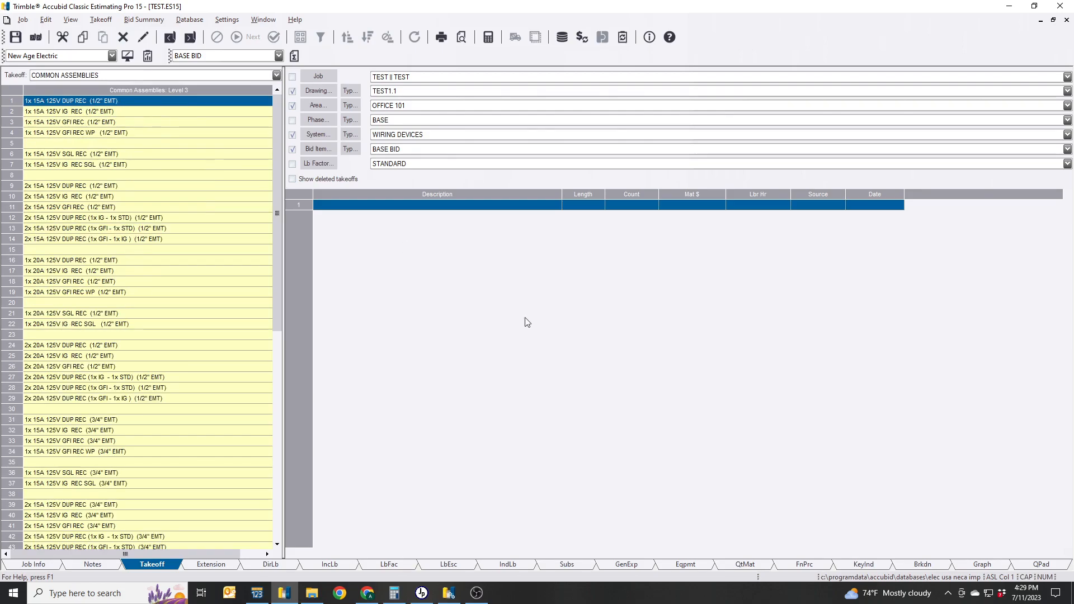
click(67, 186)
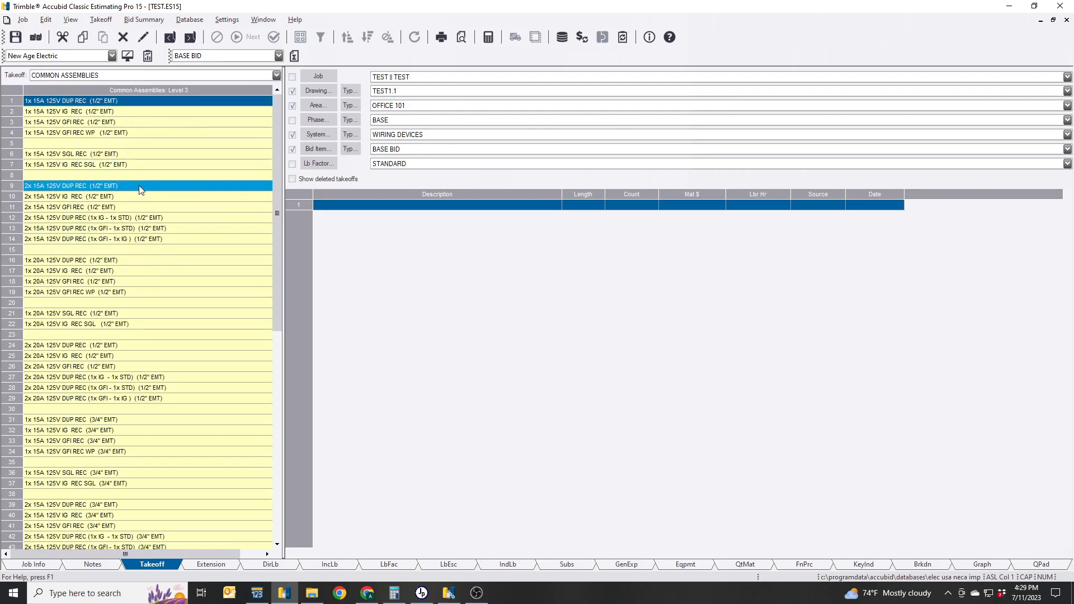
double_click(67, 186)
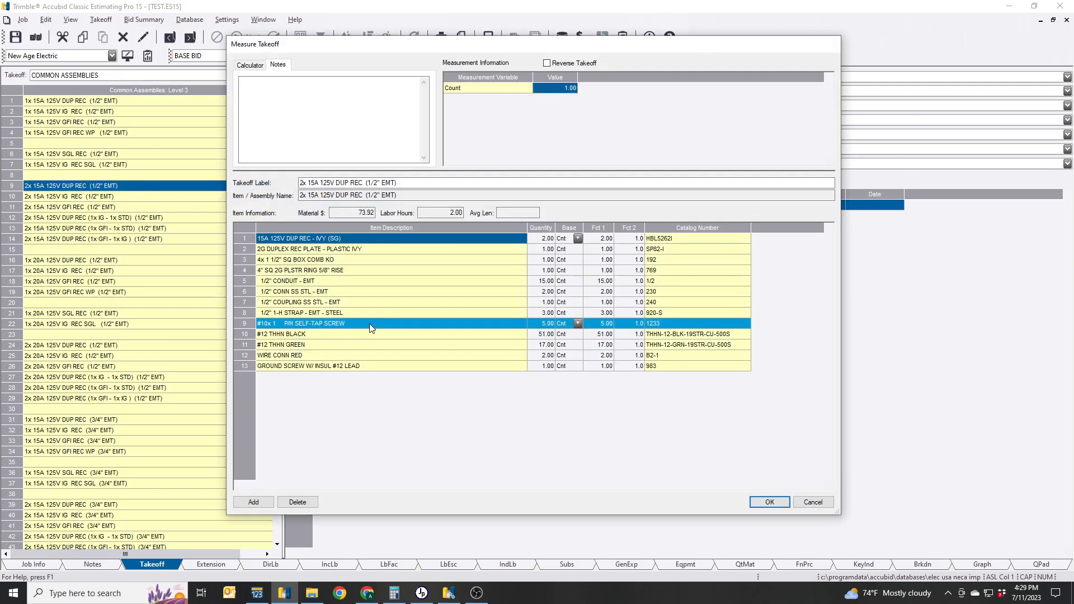
text(10)
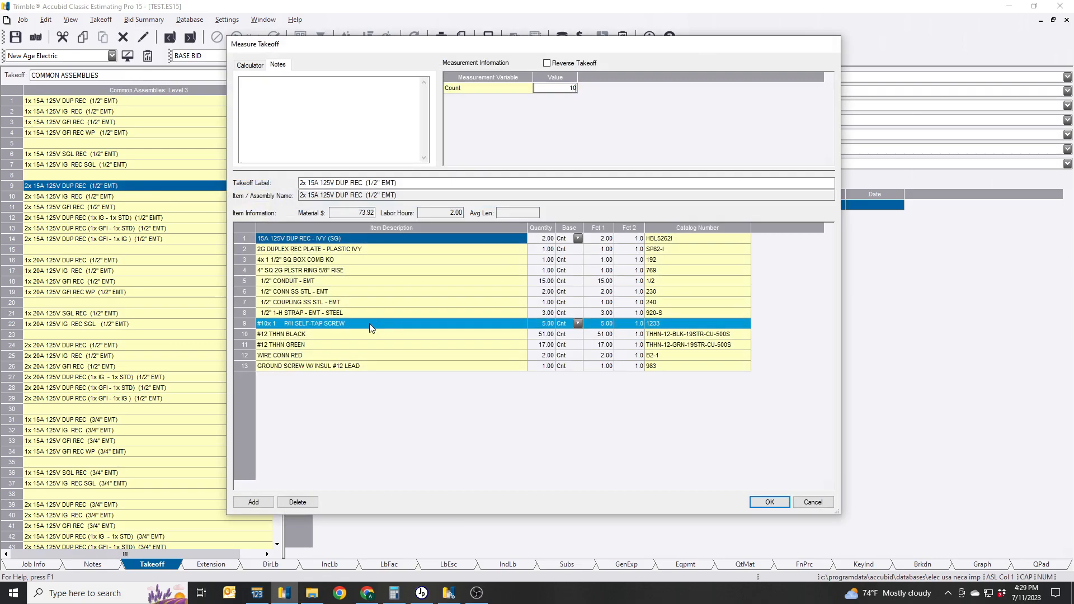
click(770, 501)
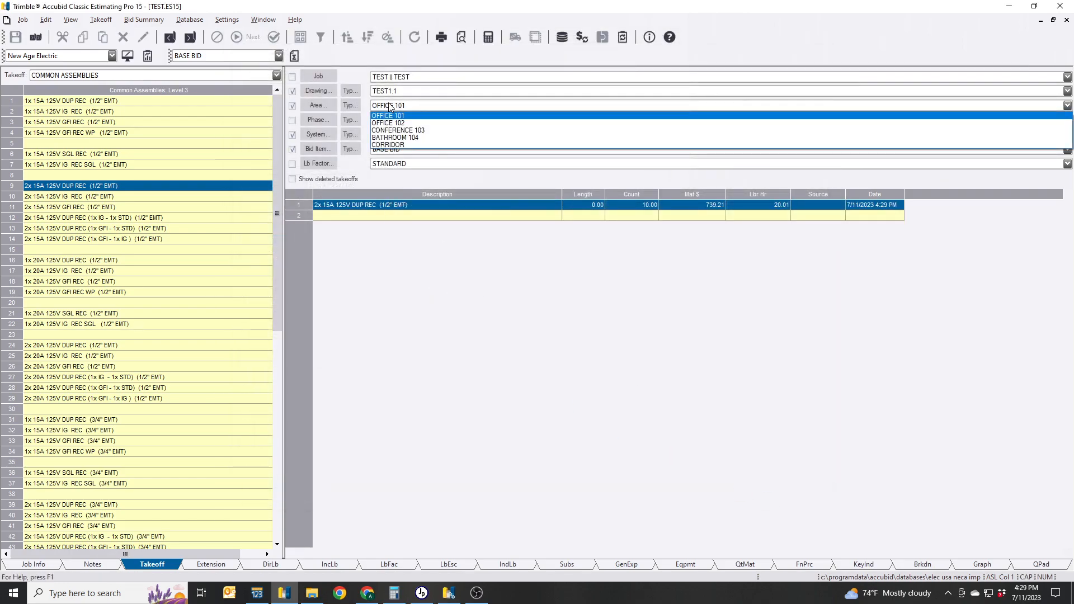
Paste the receptacle takeoff into CONFERENCE 103 and the other areas.
click(399, 129)
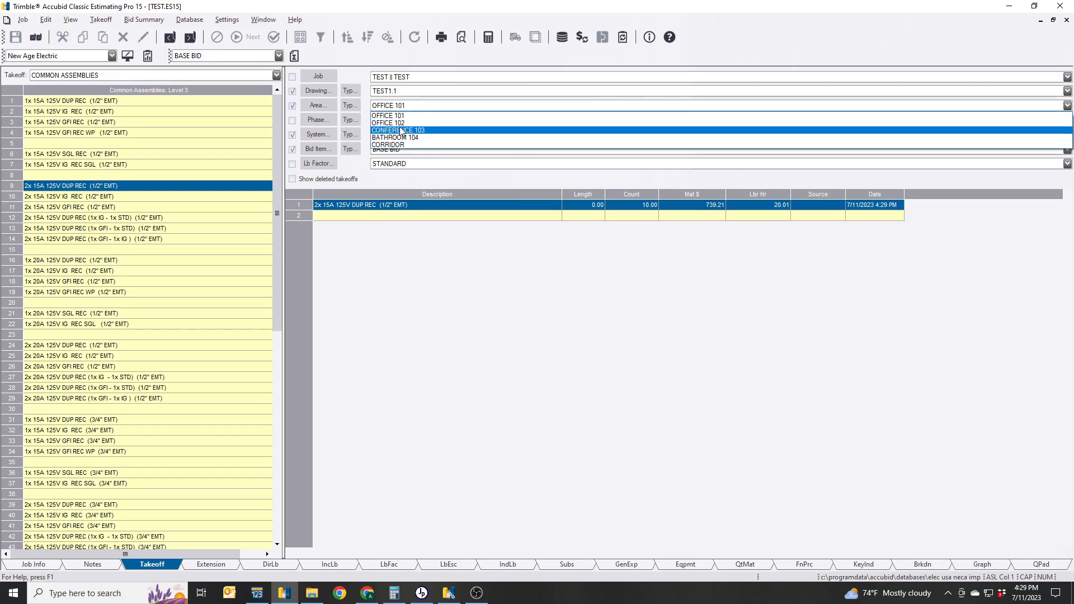
click(388, 123)
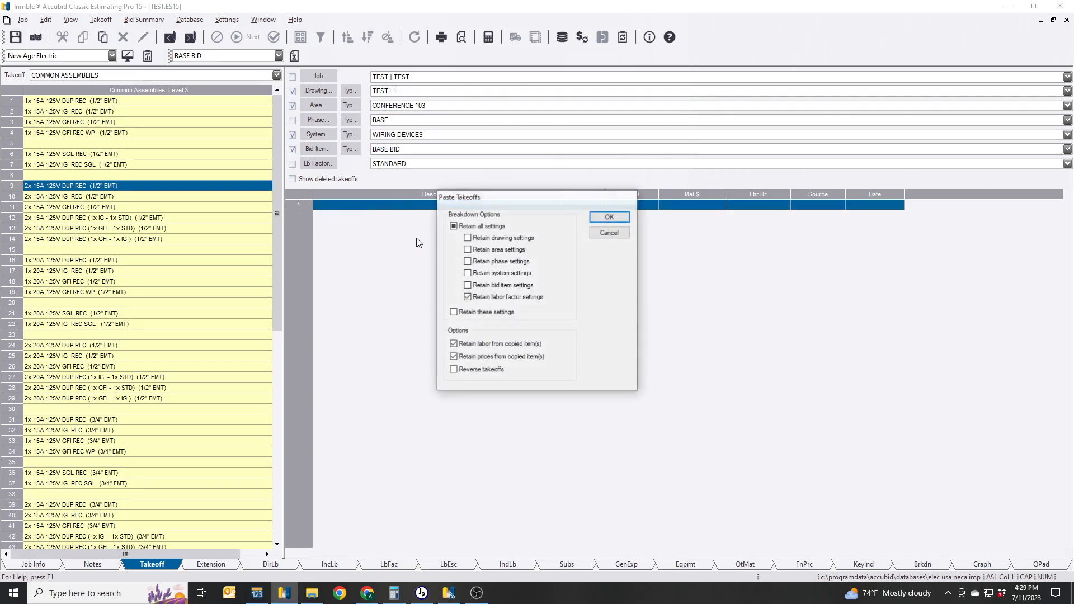
click(608, 217)
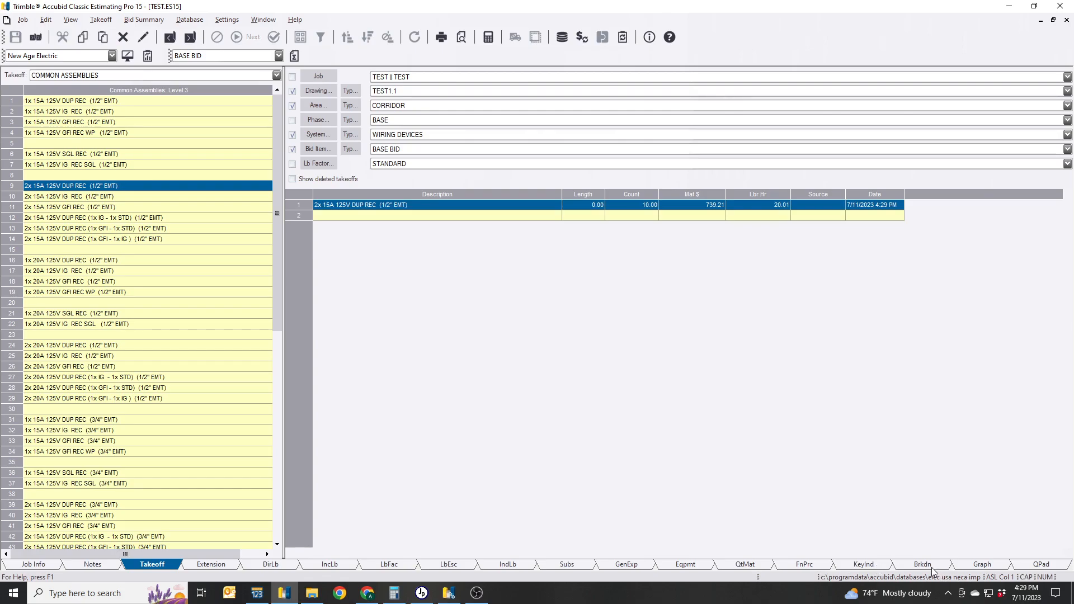
Reload the Area breakdown so the 739.20 of database material spreads into every room.
click(921, 564)
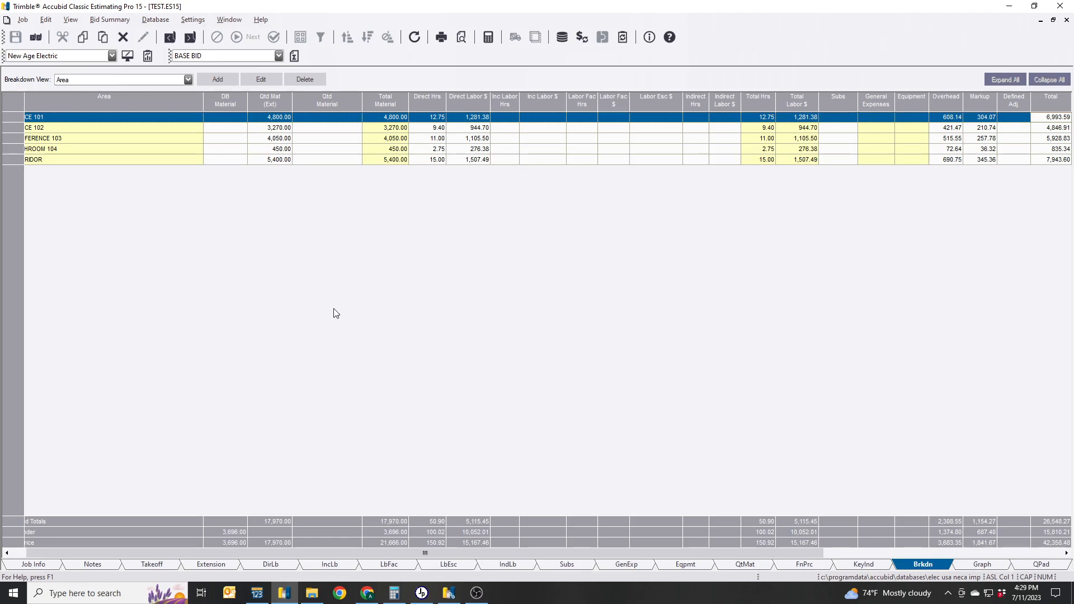
mouse_move(452, 563)
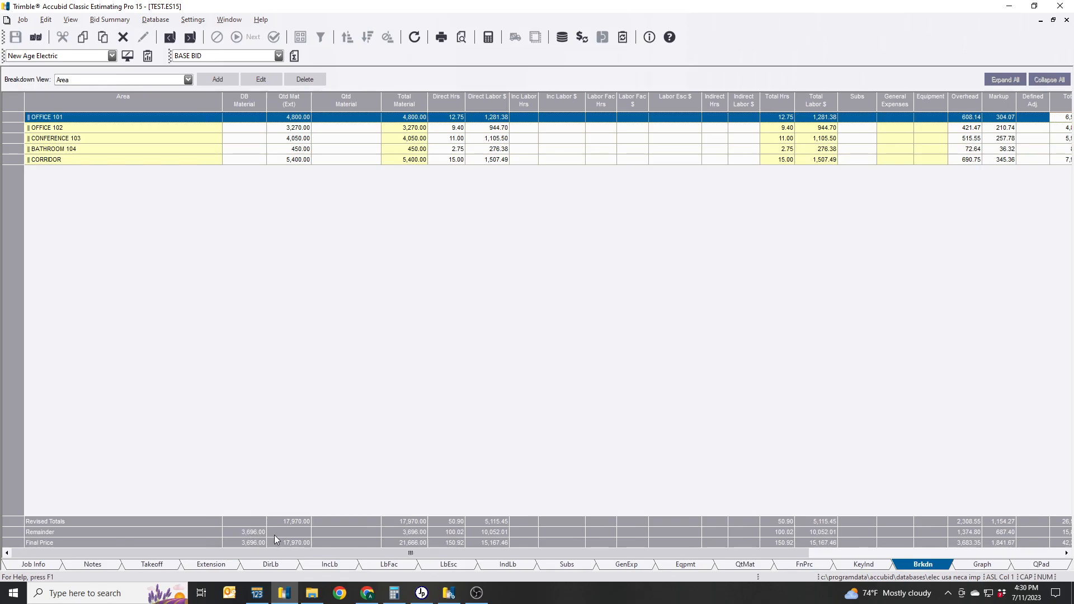
mouse_move(179, 545)
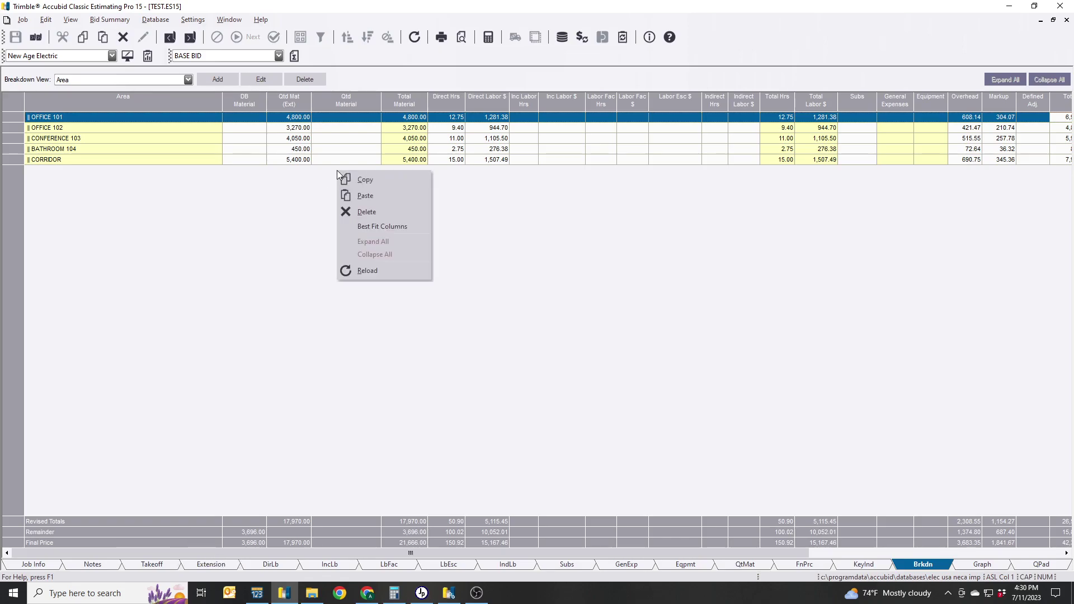
click(371, 277)
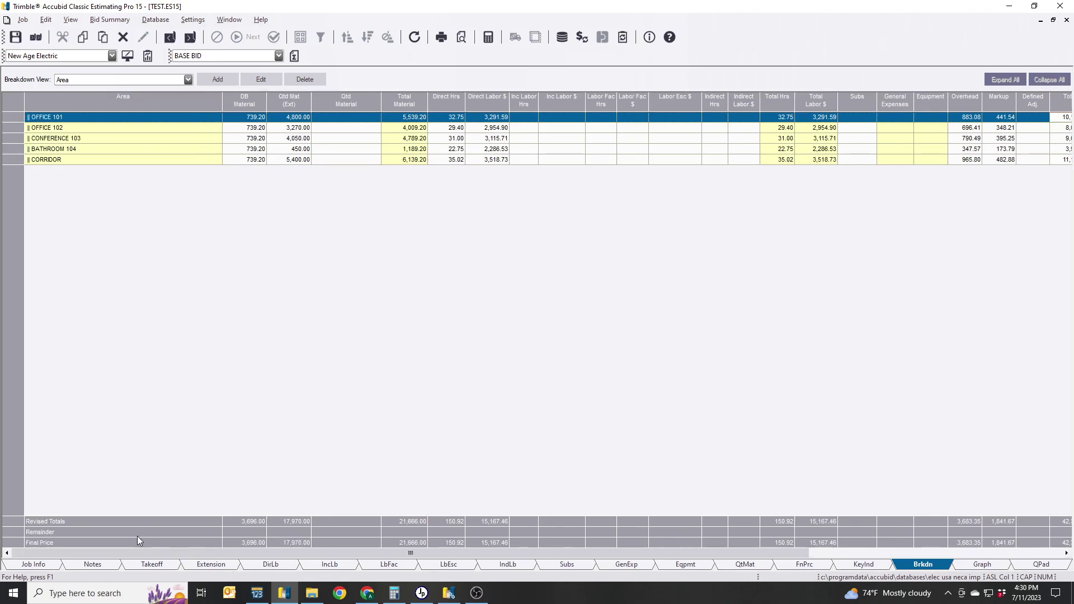
mouse_move(260, 538)
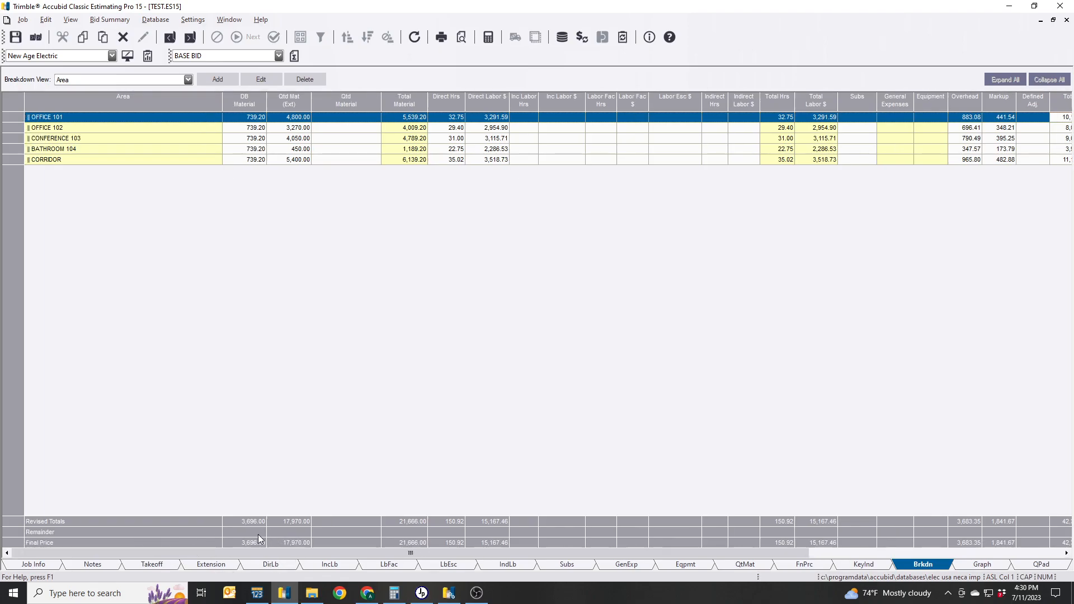
mouse_move(264, 537)
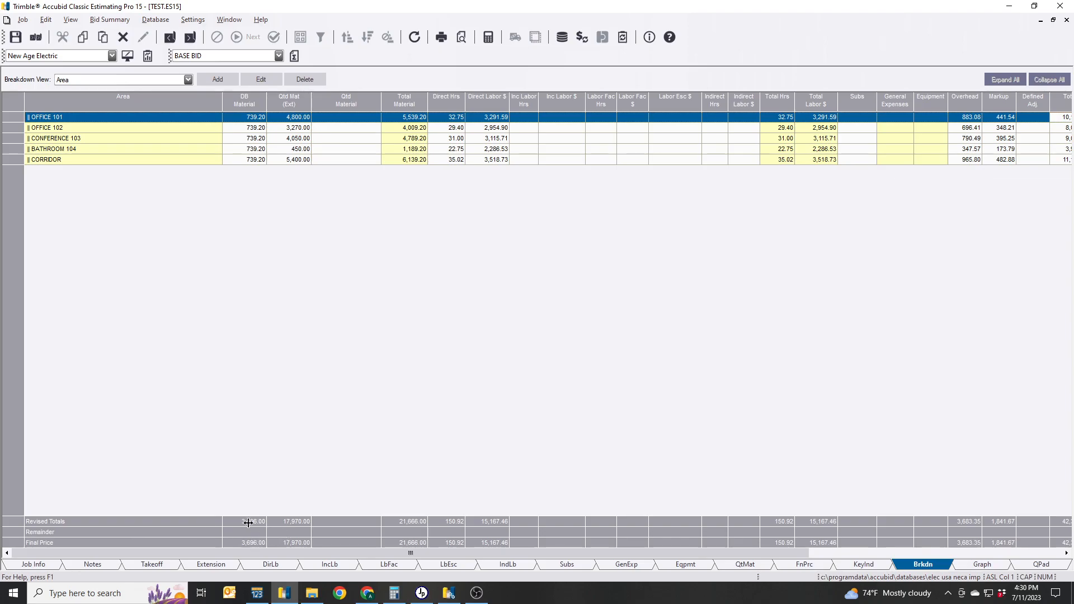
right_click(248, 523)
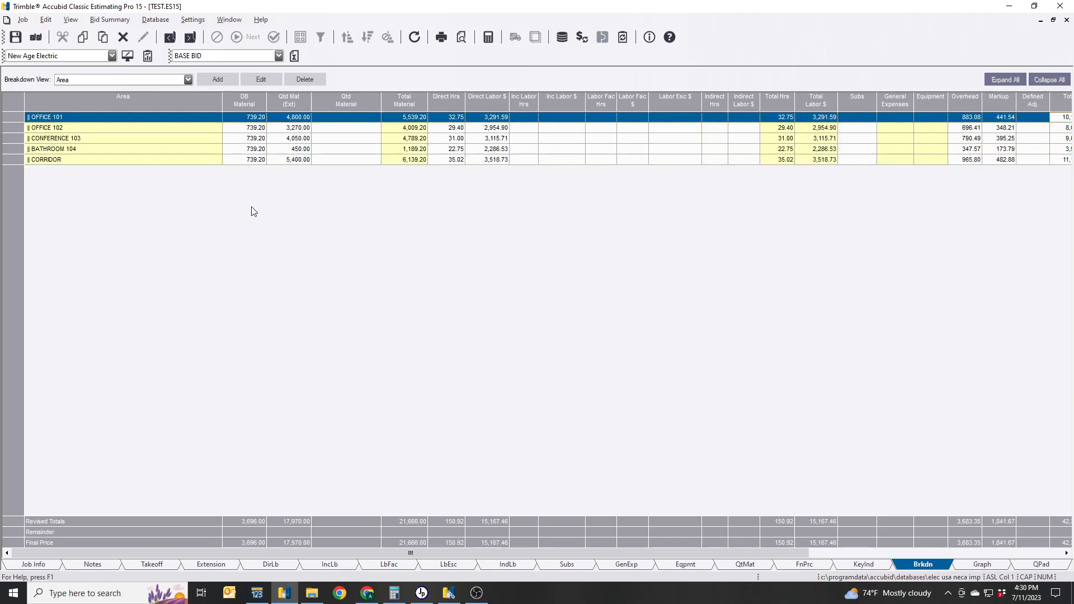
mouse_move(127, 221)
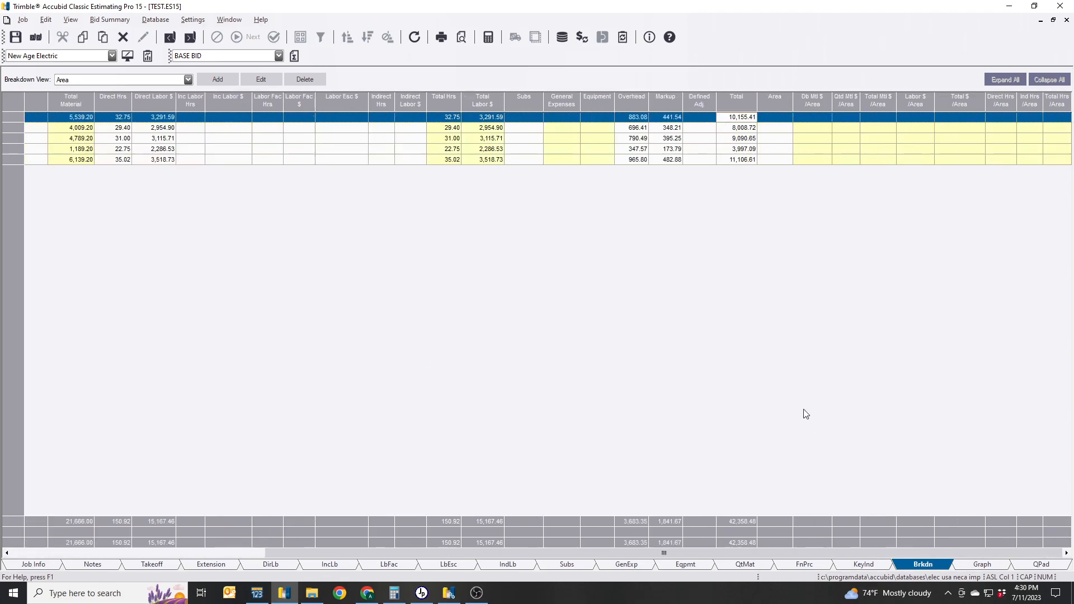
mouse_move(757, 171)
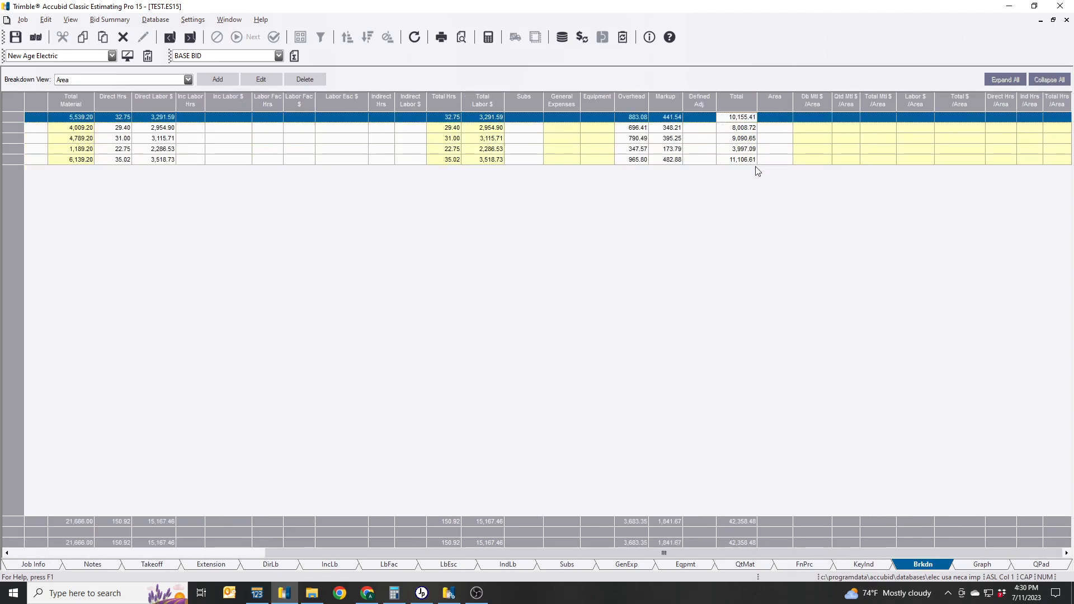
mouse_move(726, 237)
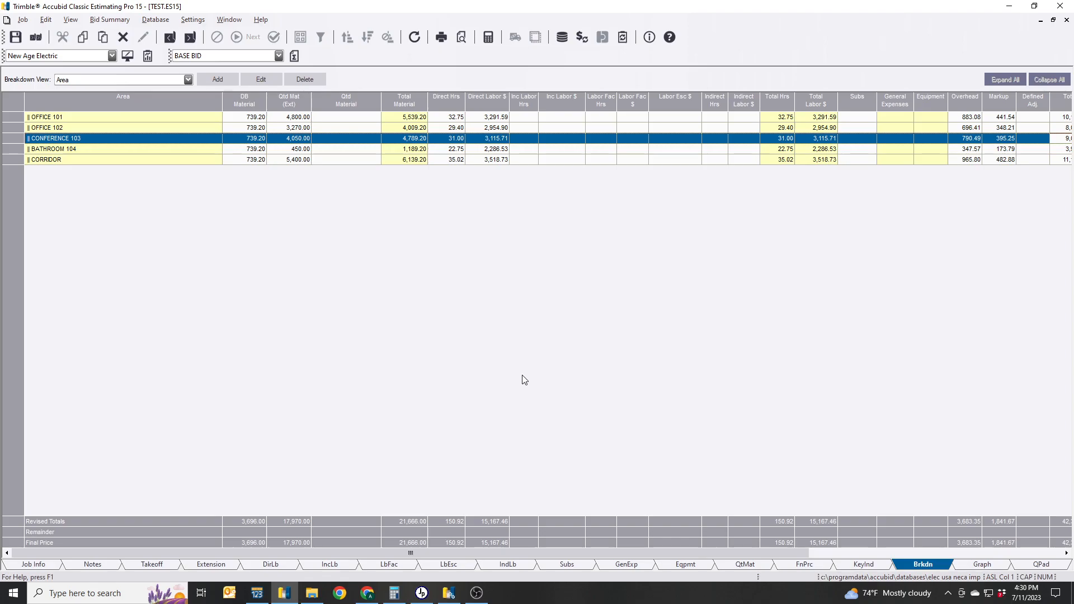
mouse_move(226, 94)
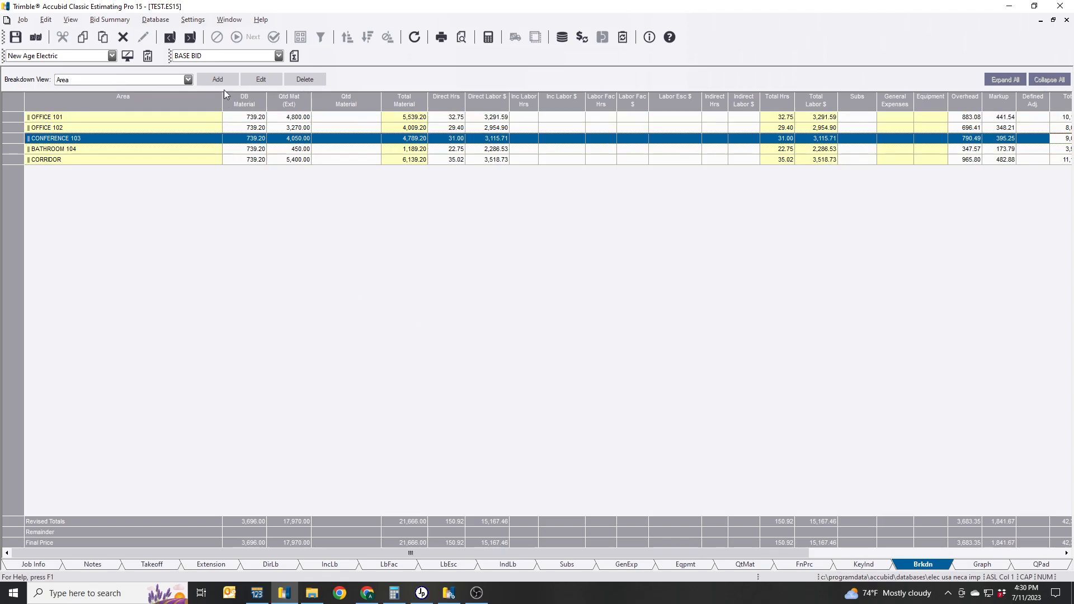
Add an Area-System breakdown view grouped by Area then System.
click(217, 78)
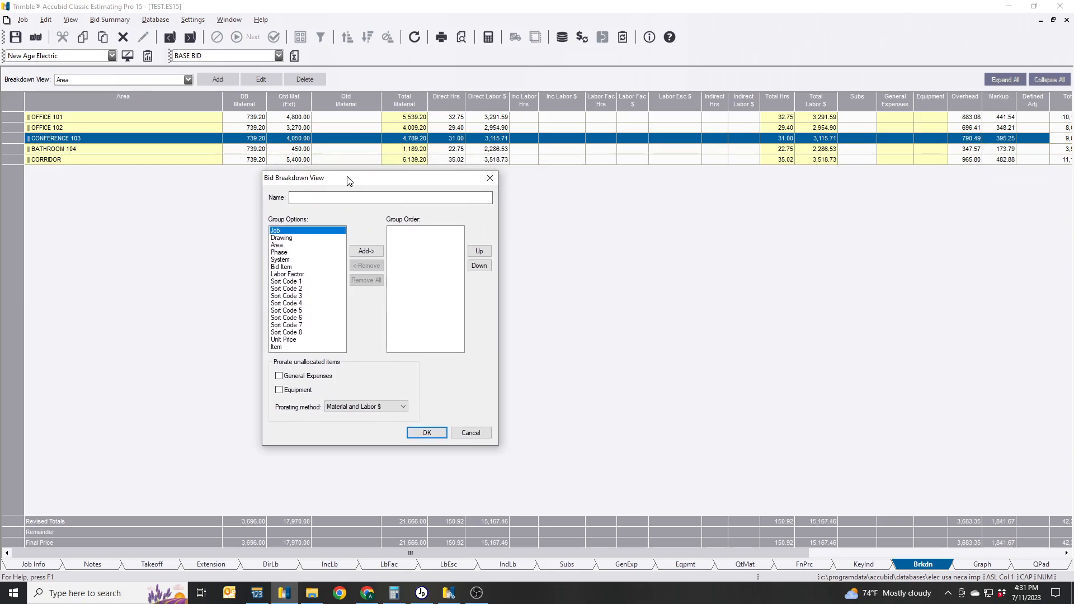
drag(346, 178, 333, 164)
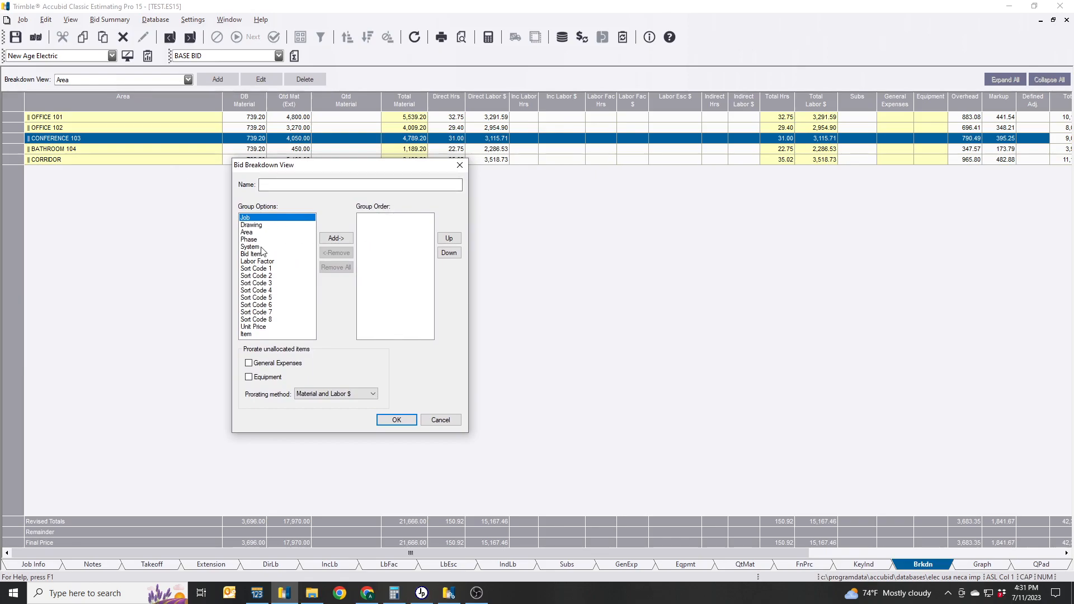
click(335, 237)
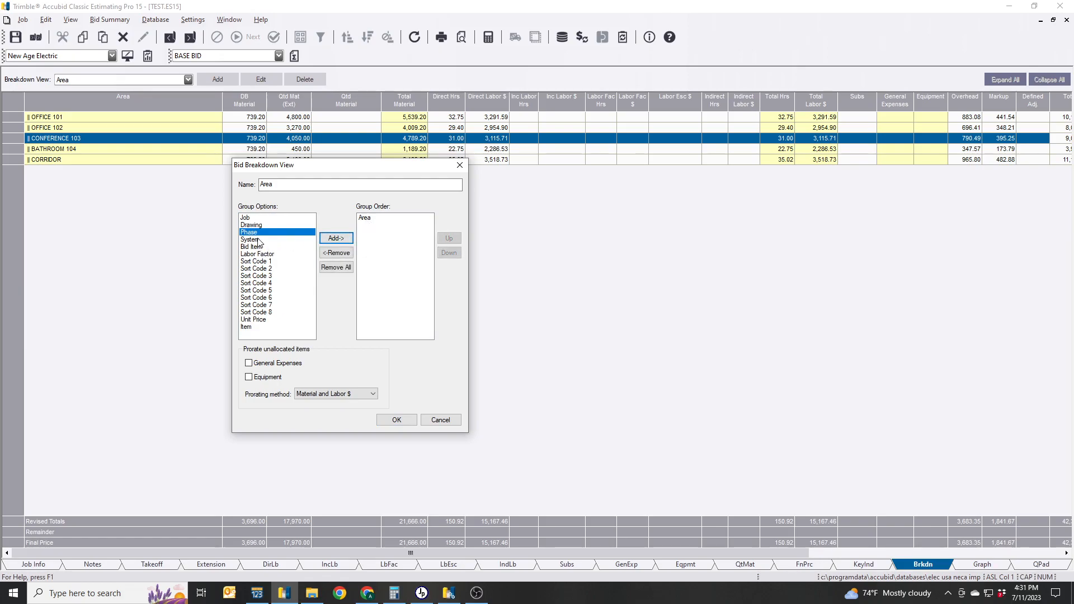
click(336, 237)
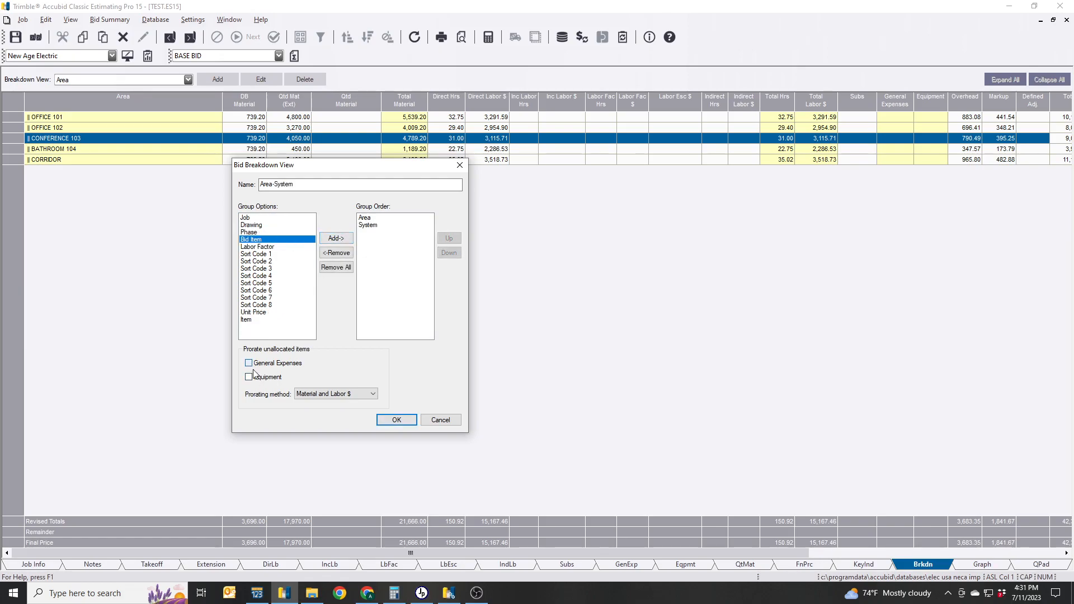
click(396, 419)
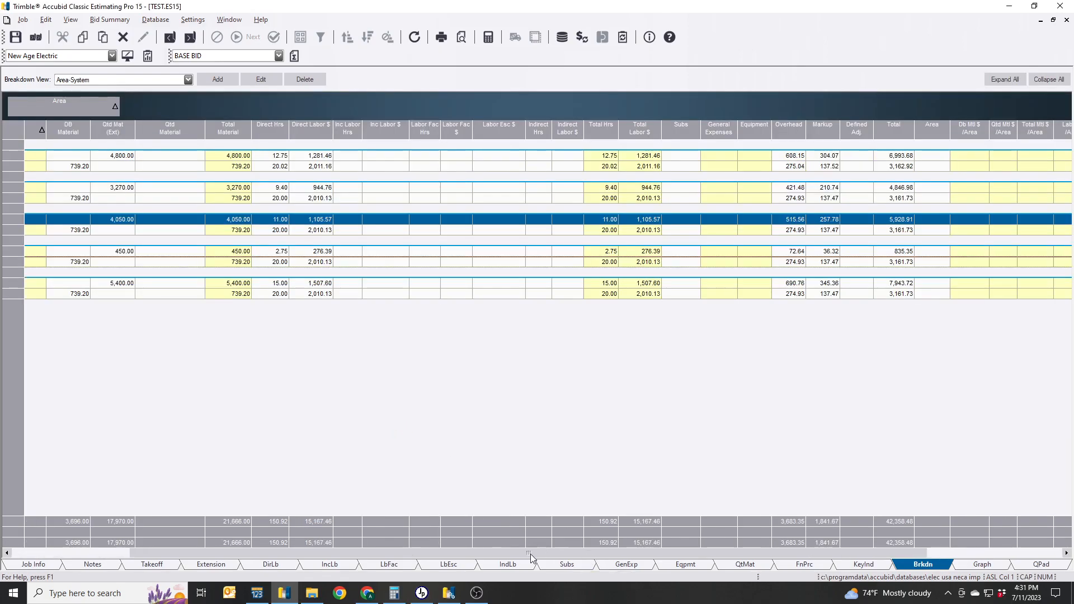
Review the OFFICE 101 heading and its FIXTURES and WIRING DEVICES rows in the new breakdown.
click(1004, 78)
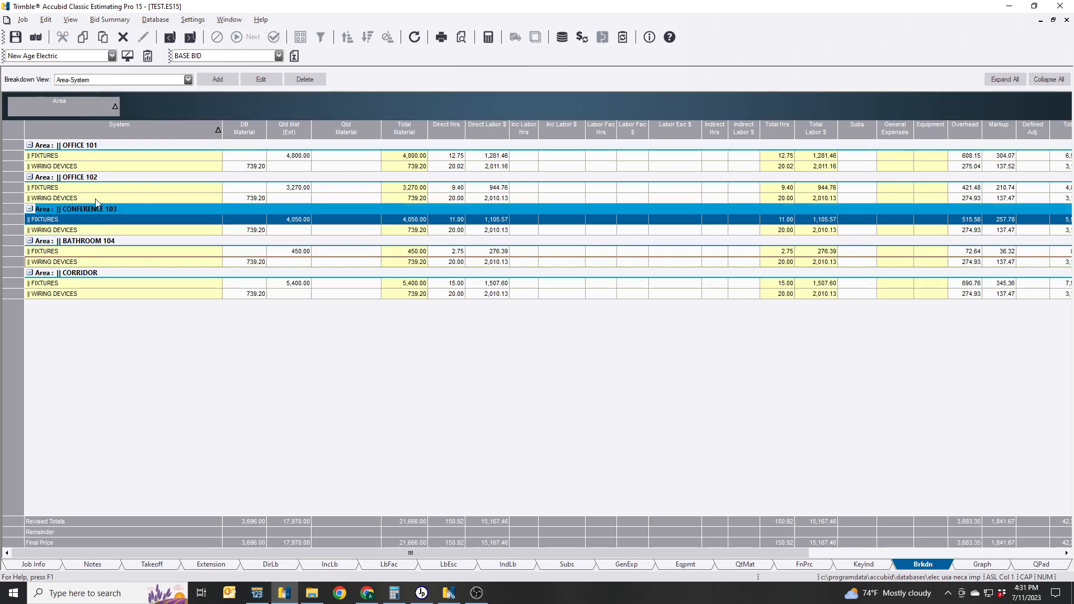
click(84, 144)
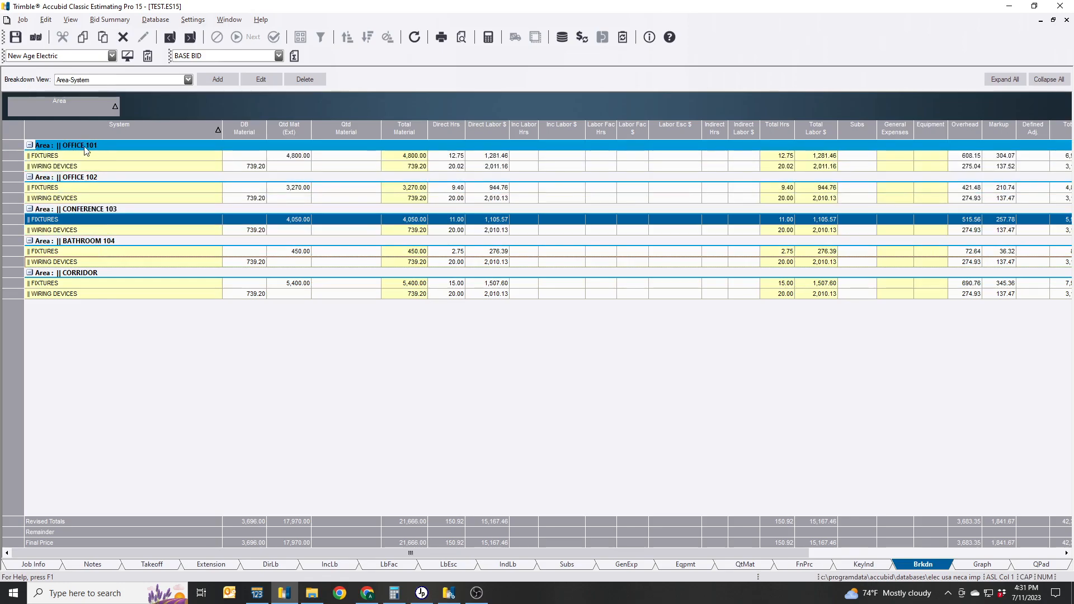
click(36, 156)
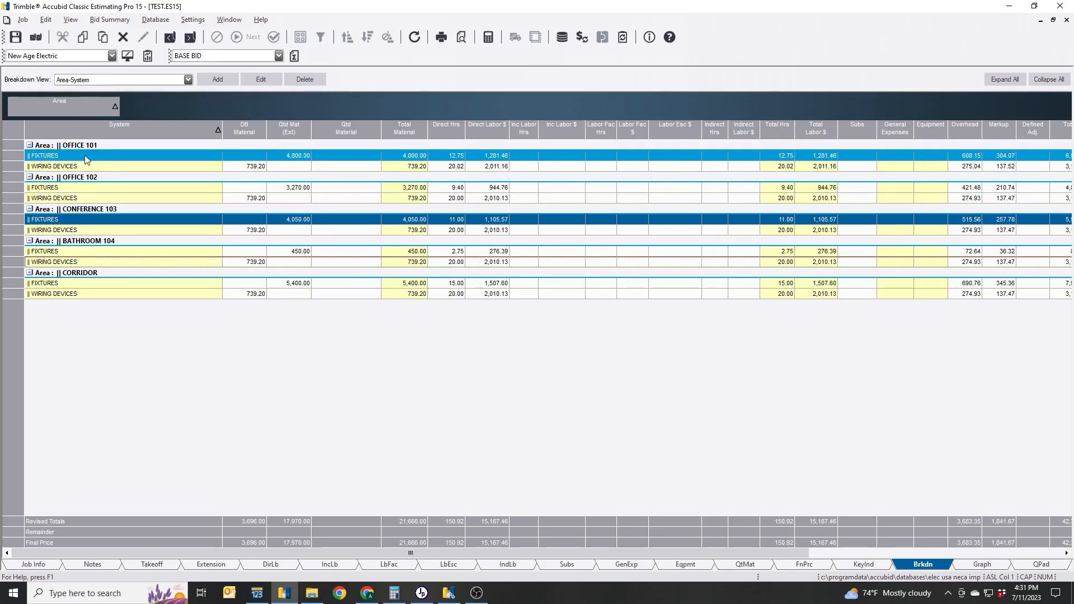
click(84, 165)
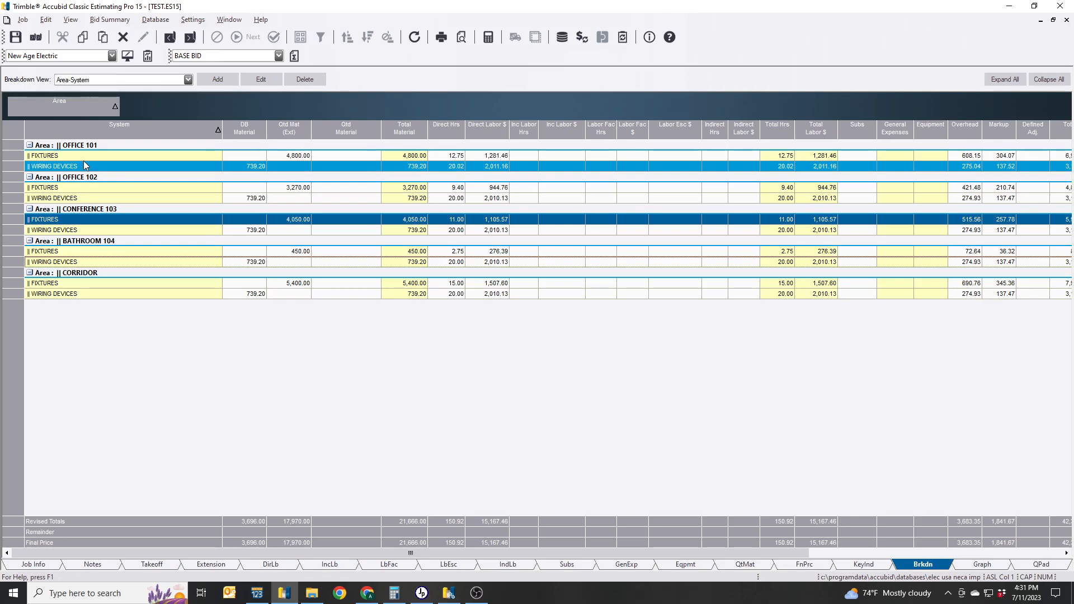
click(84, 144)
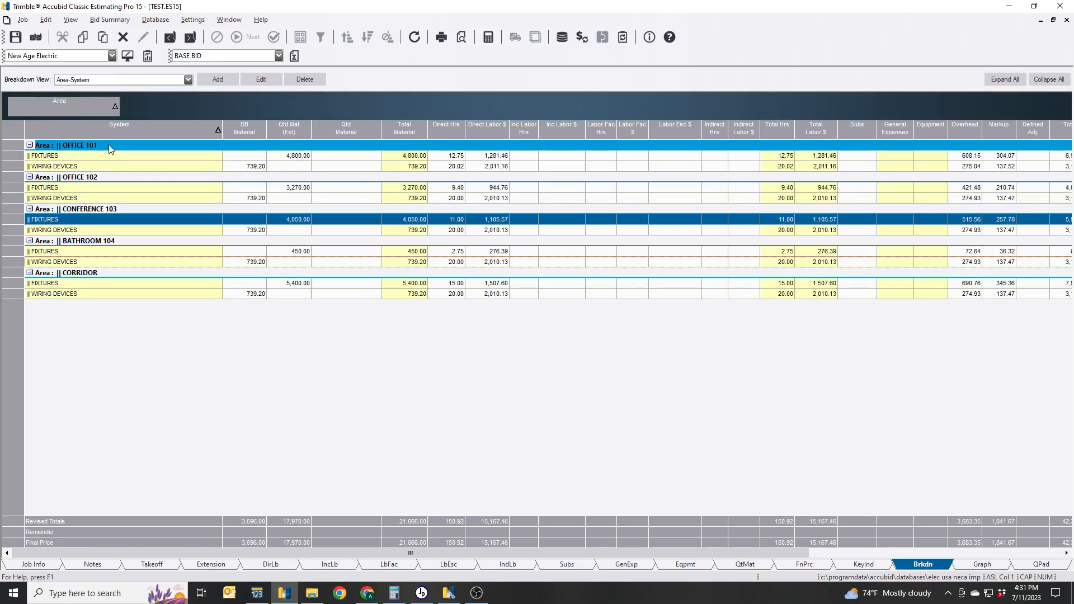
click(236, 165)
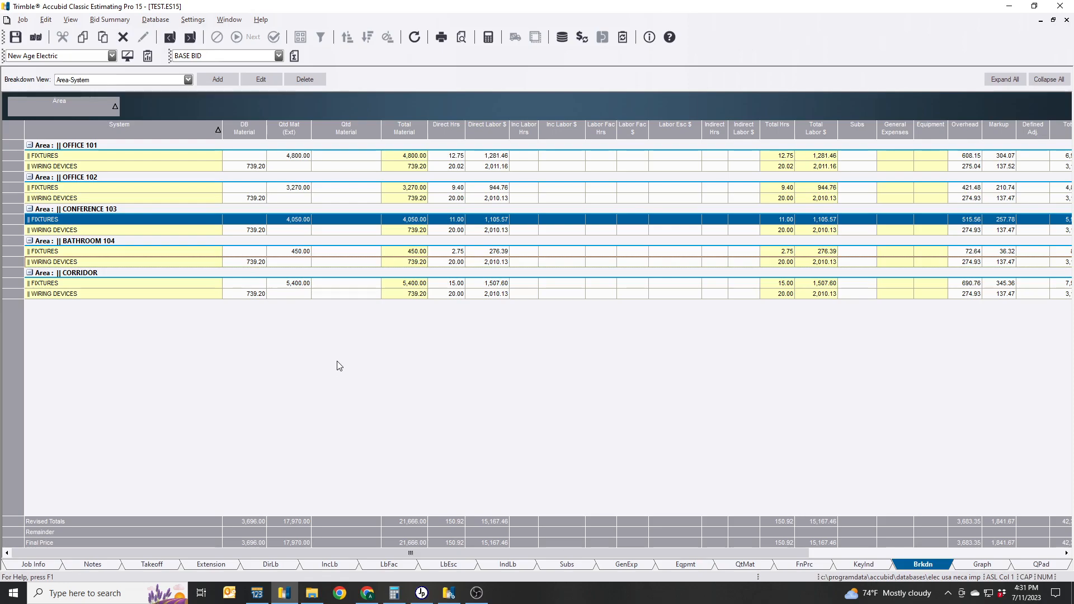
mouse_move(465, 575)
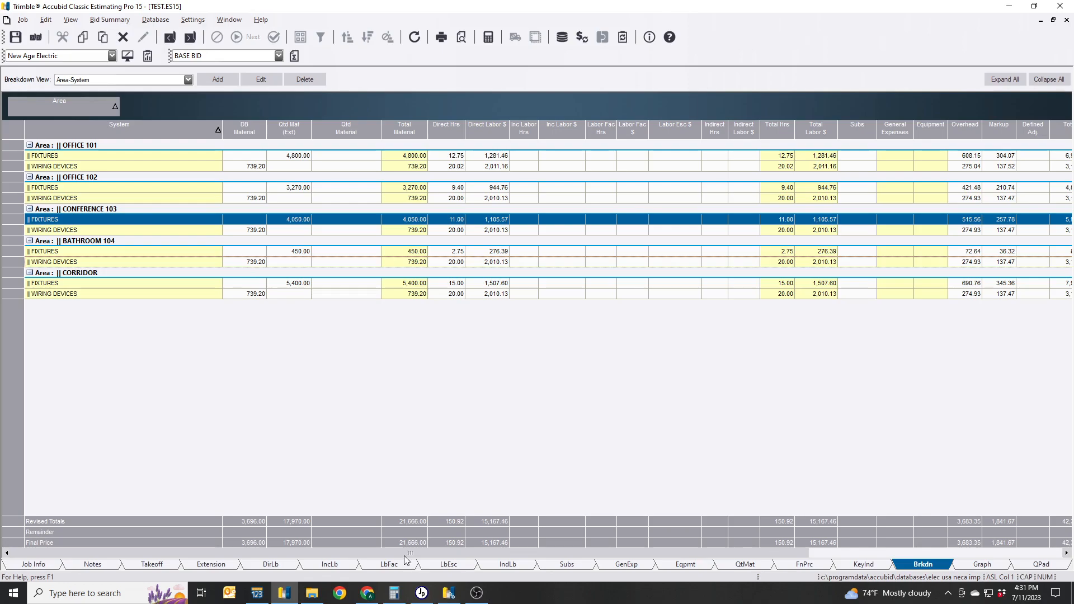
scroll(right, 3)
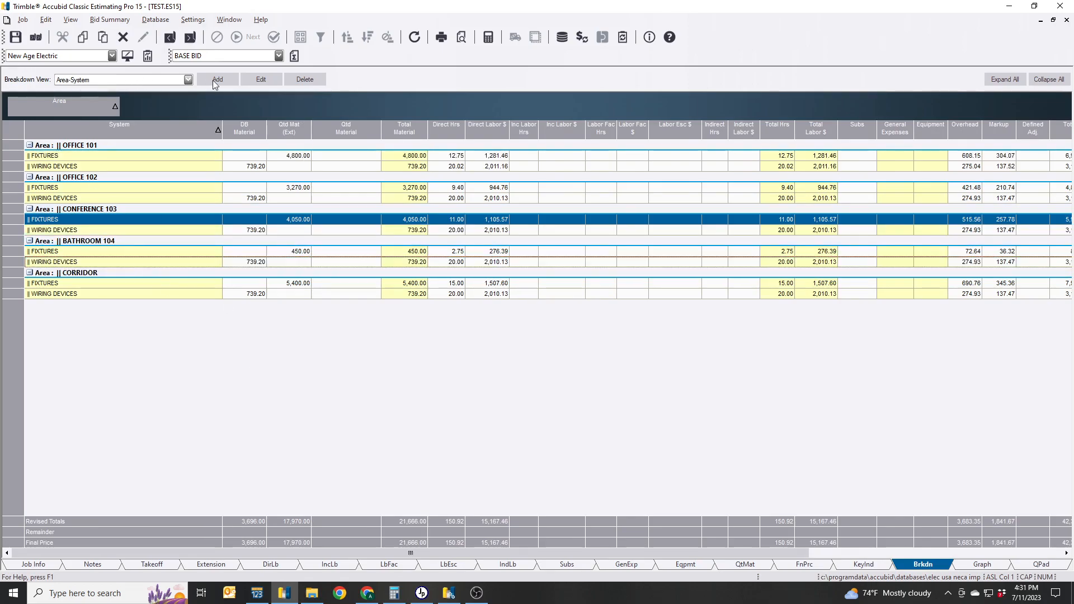
click(217, 79)
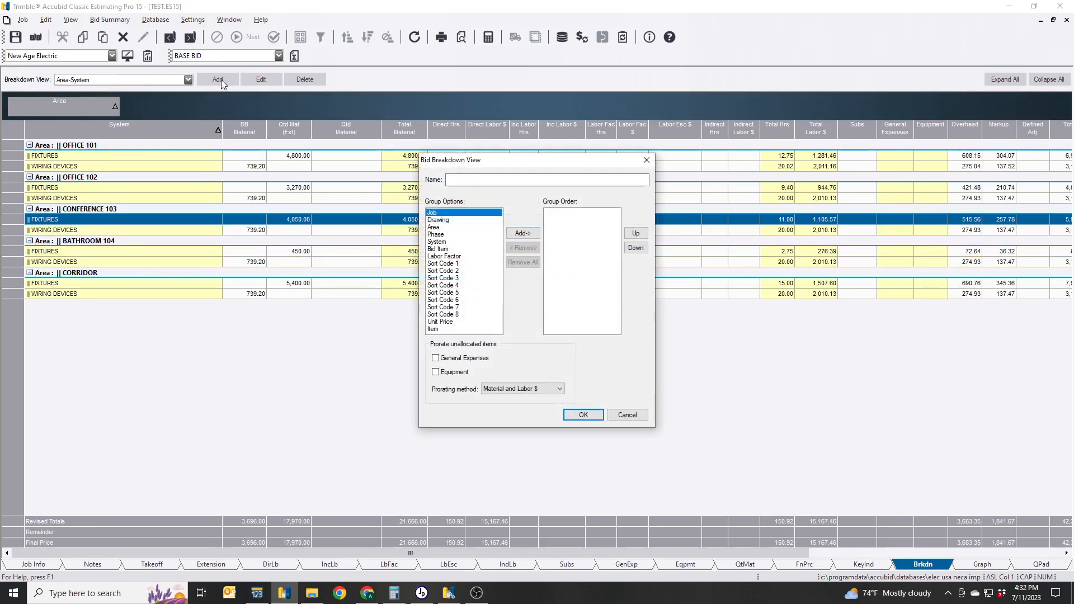
mouse_move(453, 222)
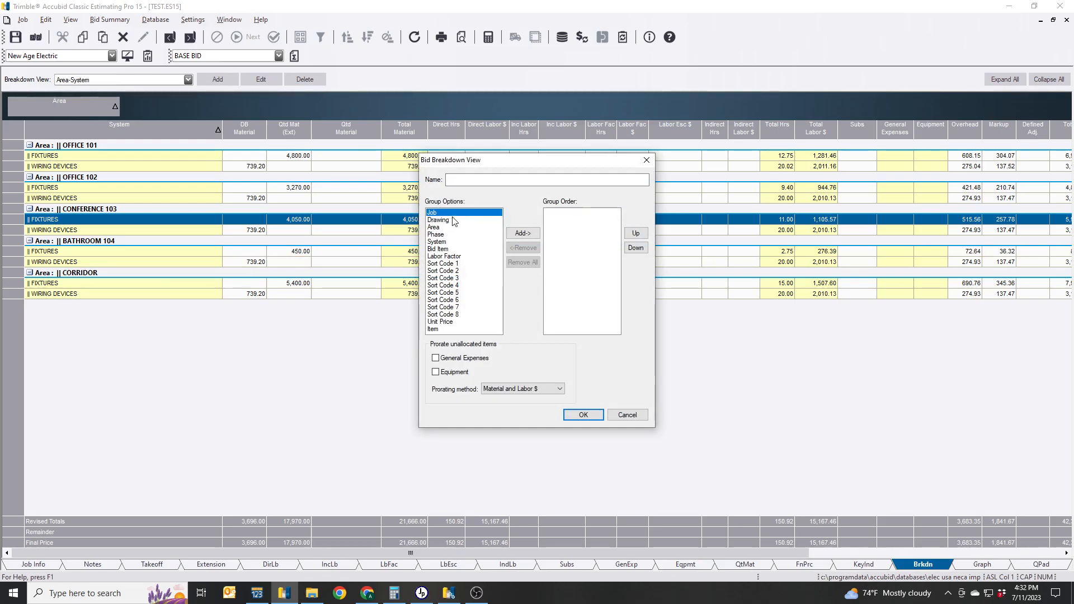
click(443, 263)
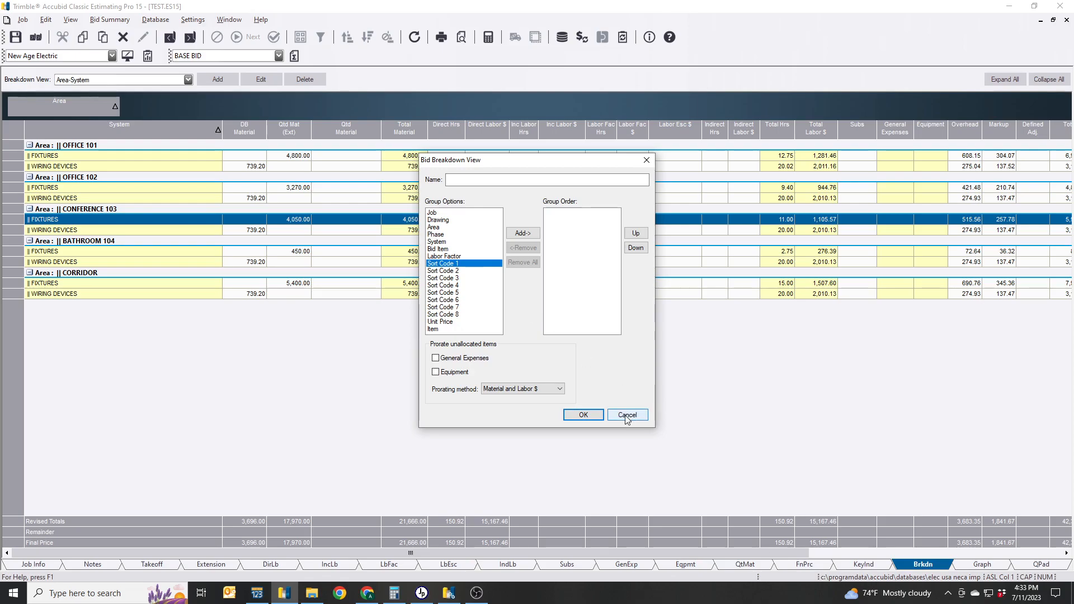
click(626, 414)
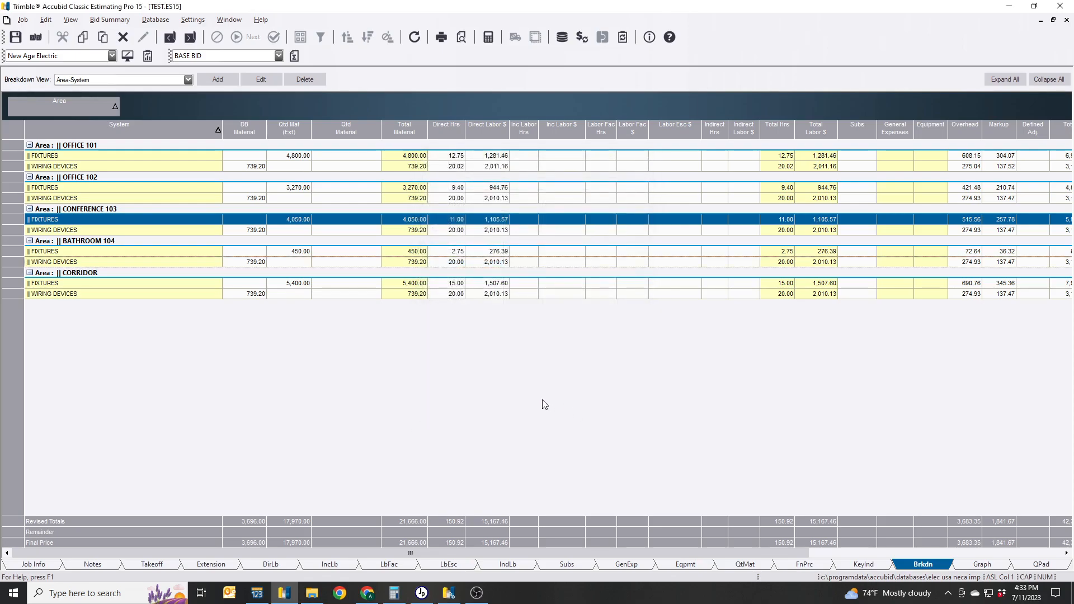